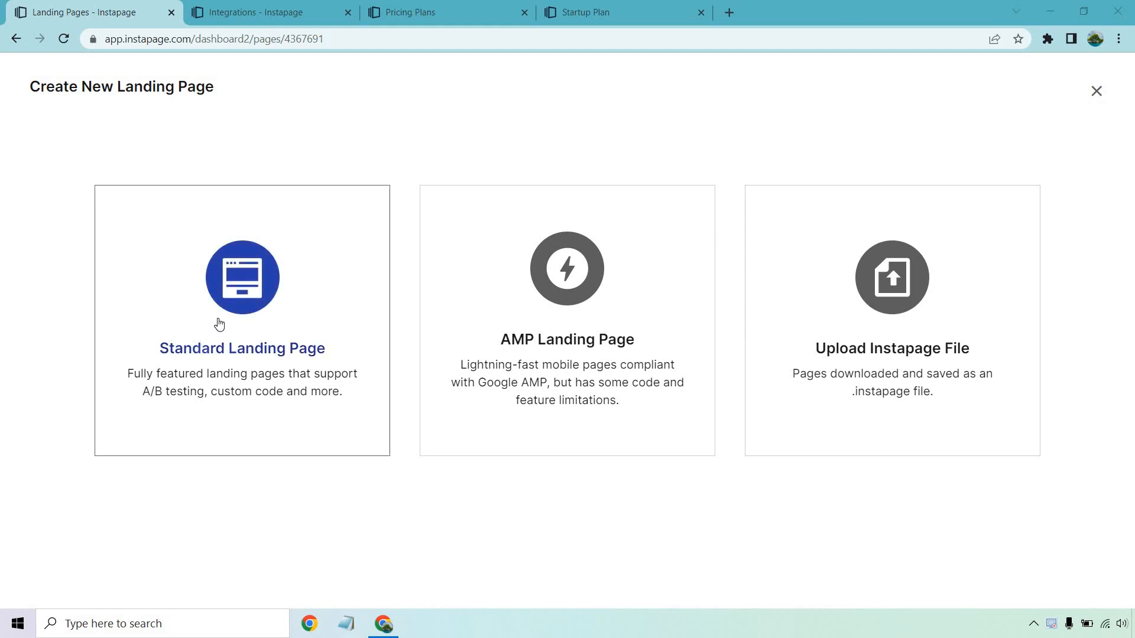
mouse_move(664, 328)
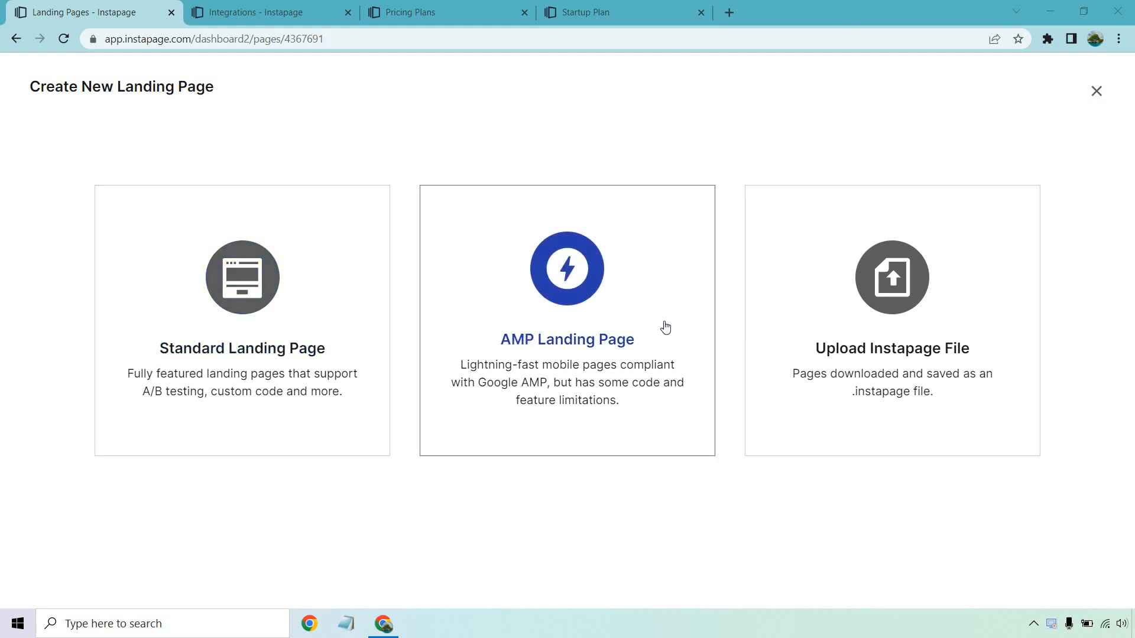
mouse_move(686, 299)
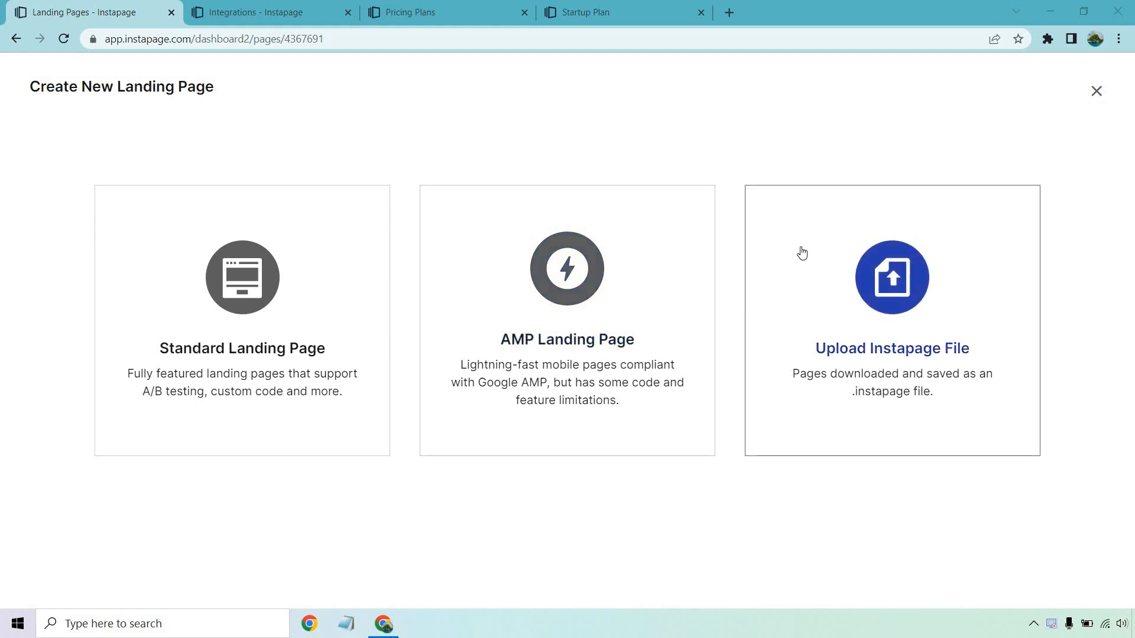
mouse_move(105, 513)
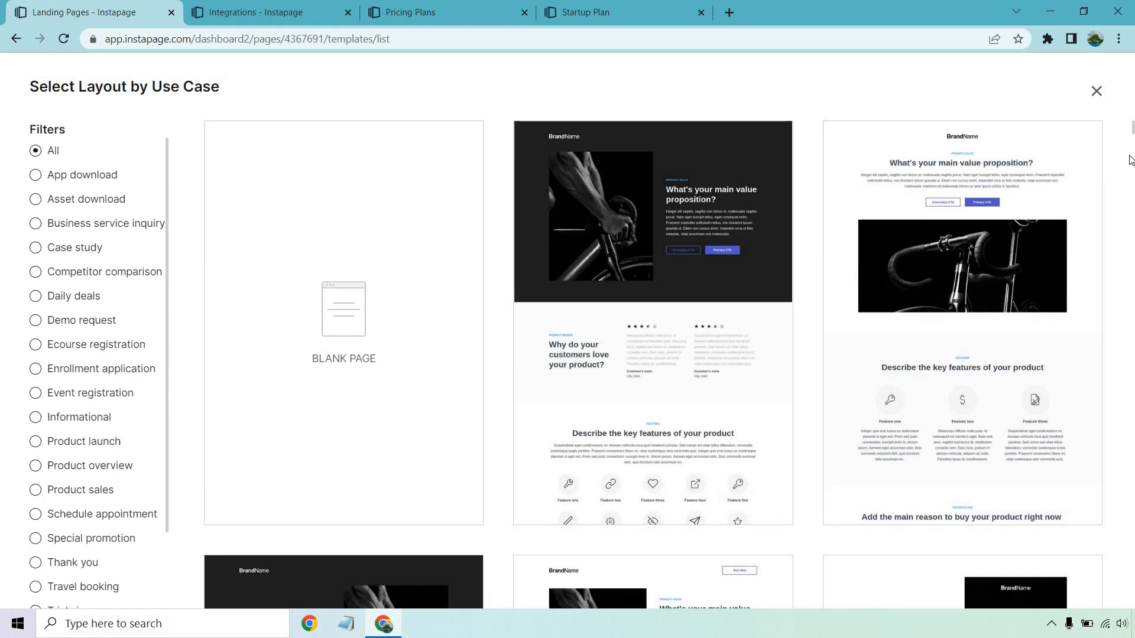
scroll("down", 3)
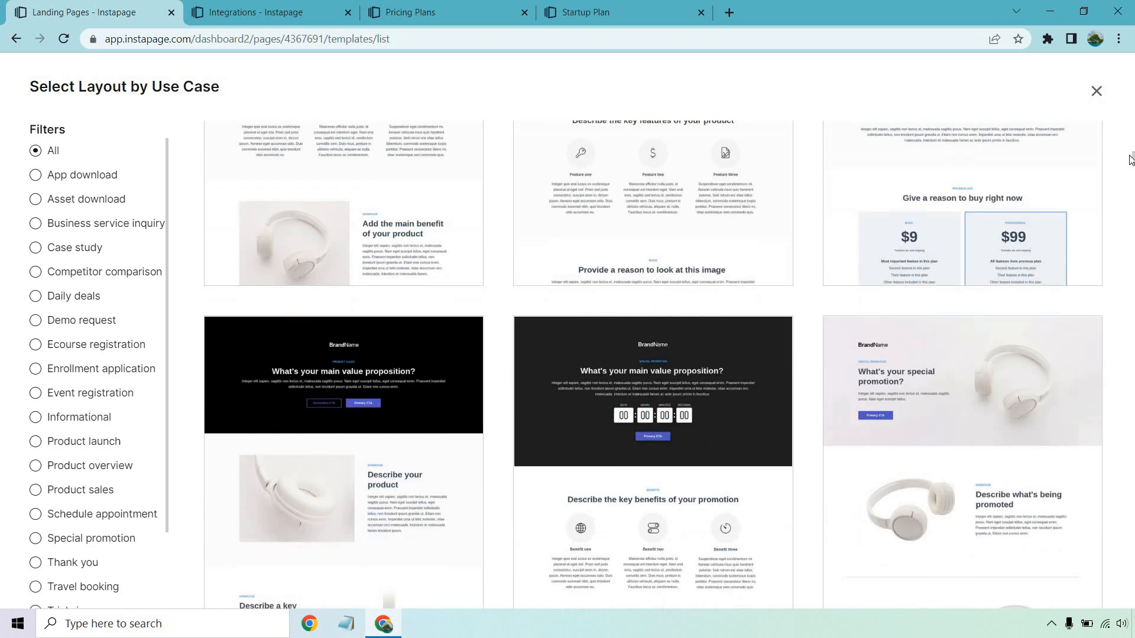
scroll("down", 3)
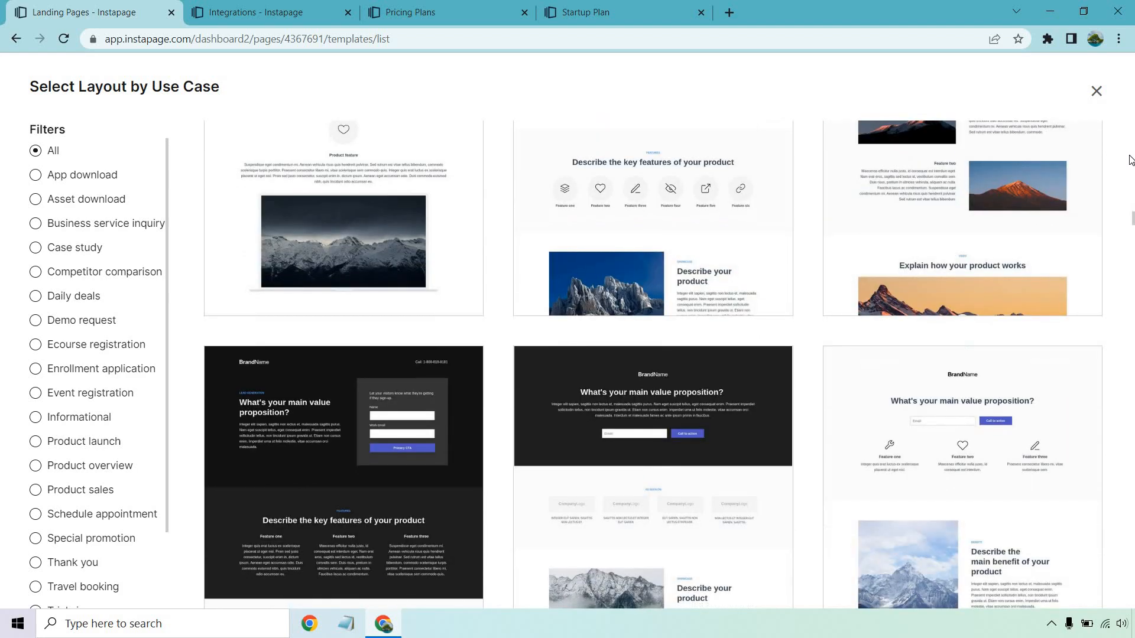
scroll("down", 3)
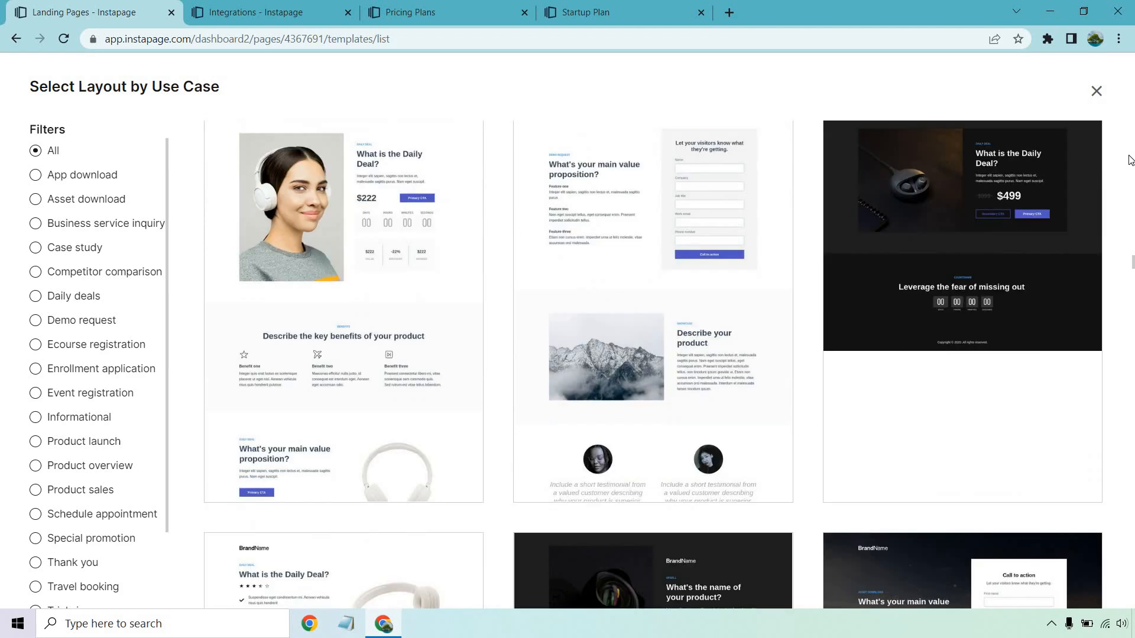
scroll("down", 3)
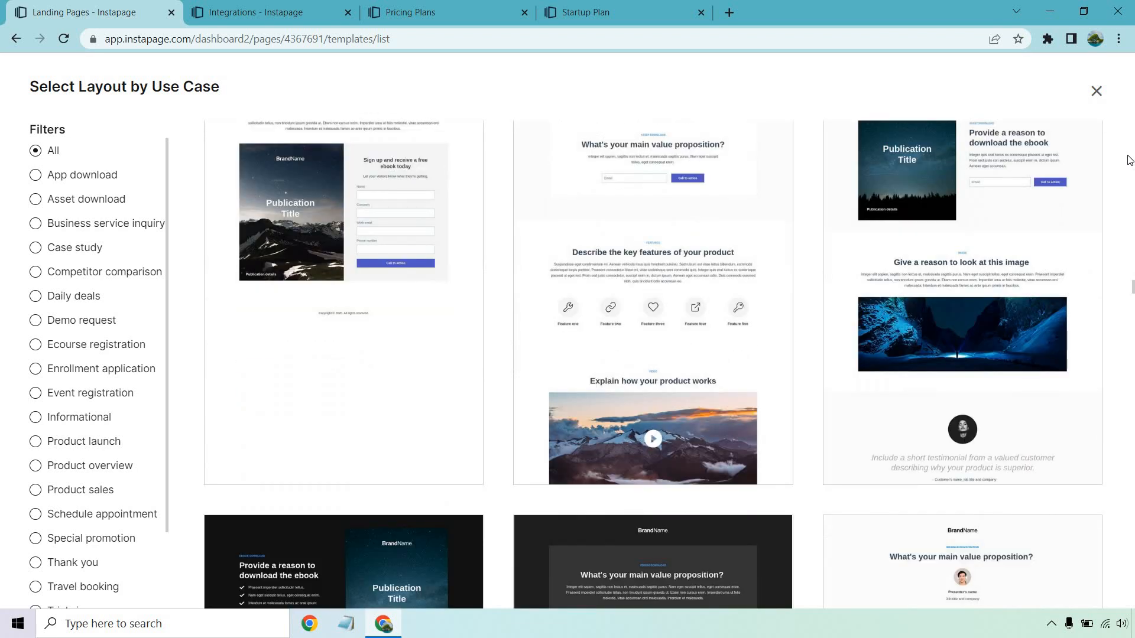
scroll("down", 3)
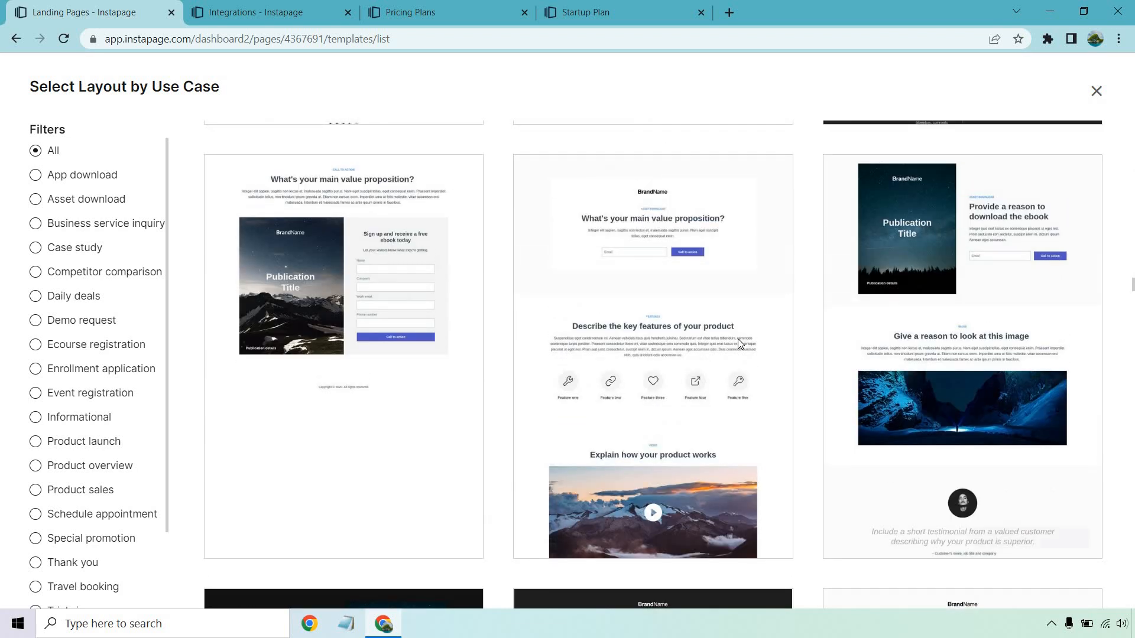
mouse_move(652, 326)
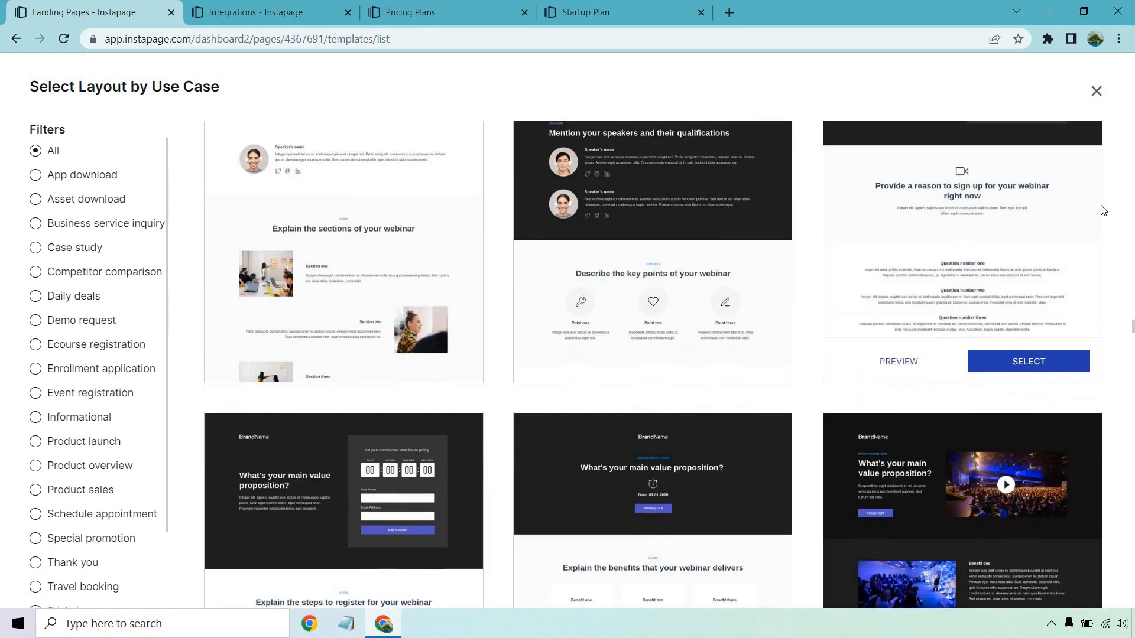
scroll("down", 3)
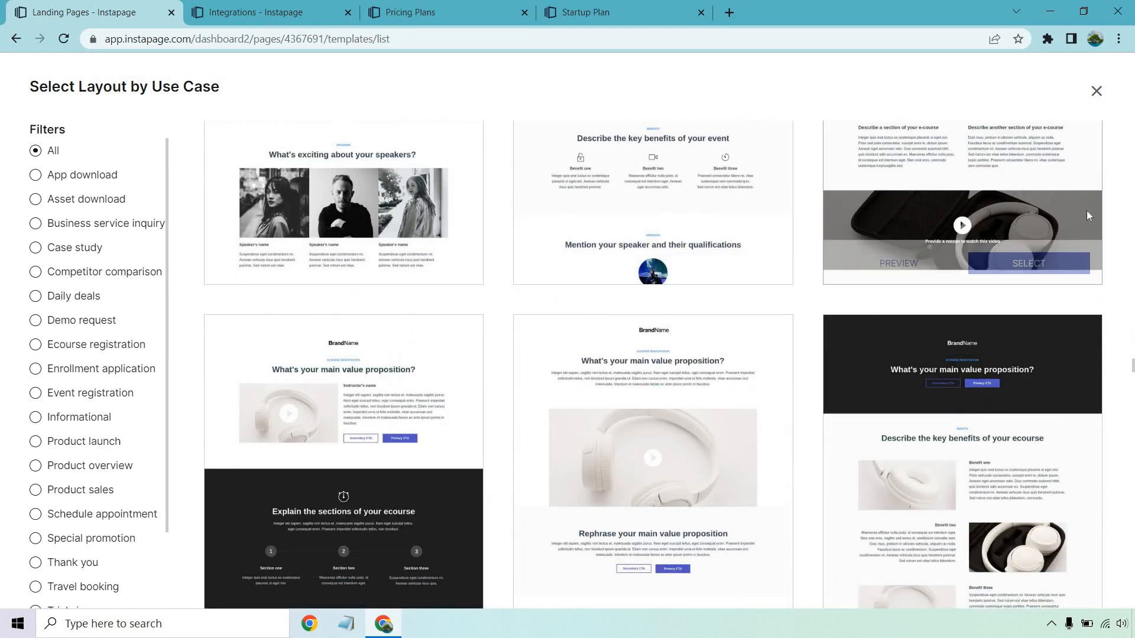
scroll("down", 3)
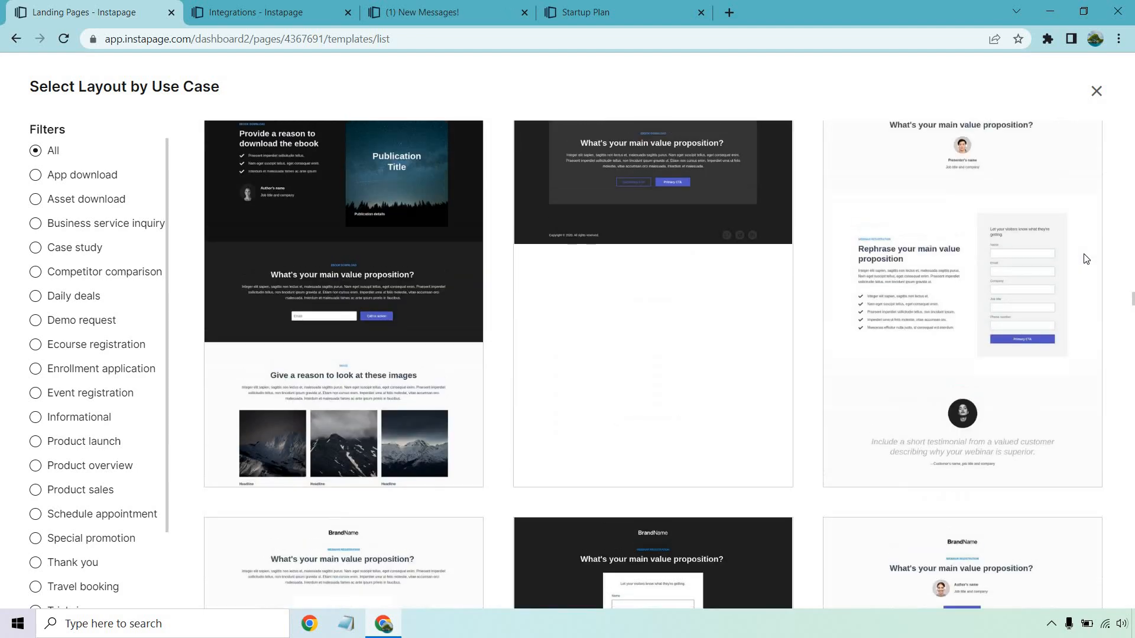
scroll("down", 3)
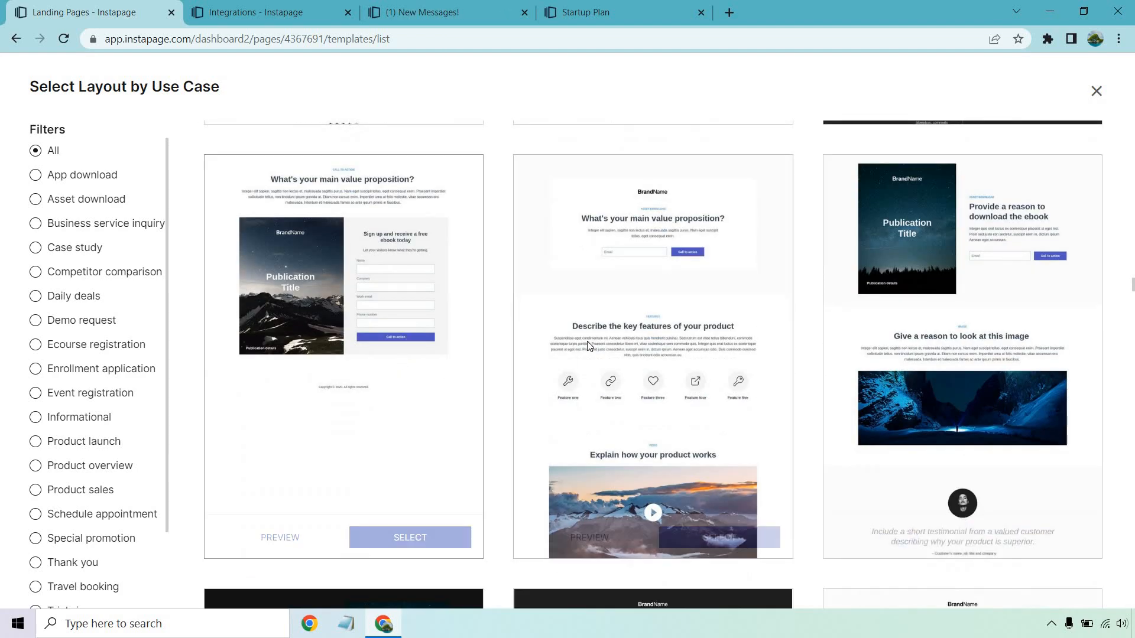
Create a landing page named 'High Converting' from the email-capture asset download layout
left_click(409, 536)
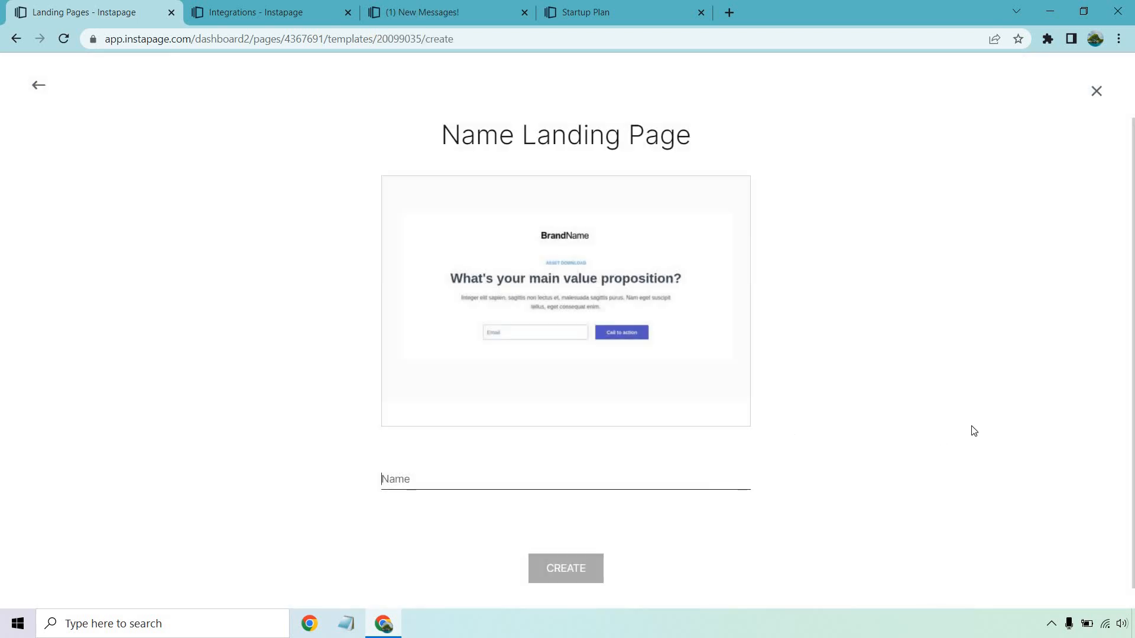
type("High Converting")
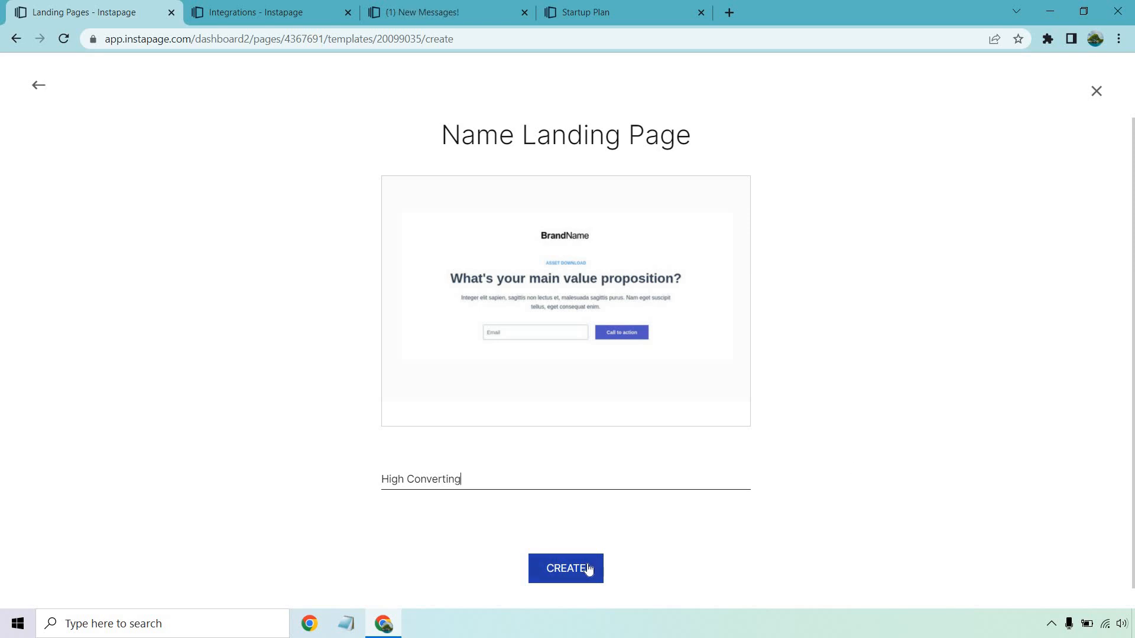
left_click(564, 568)
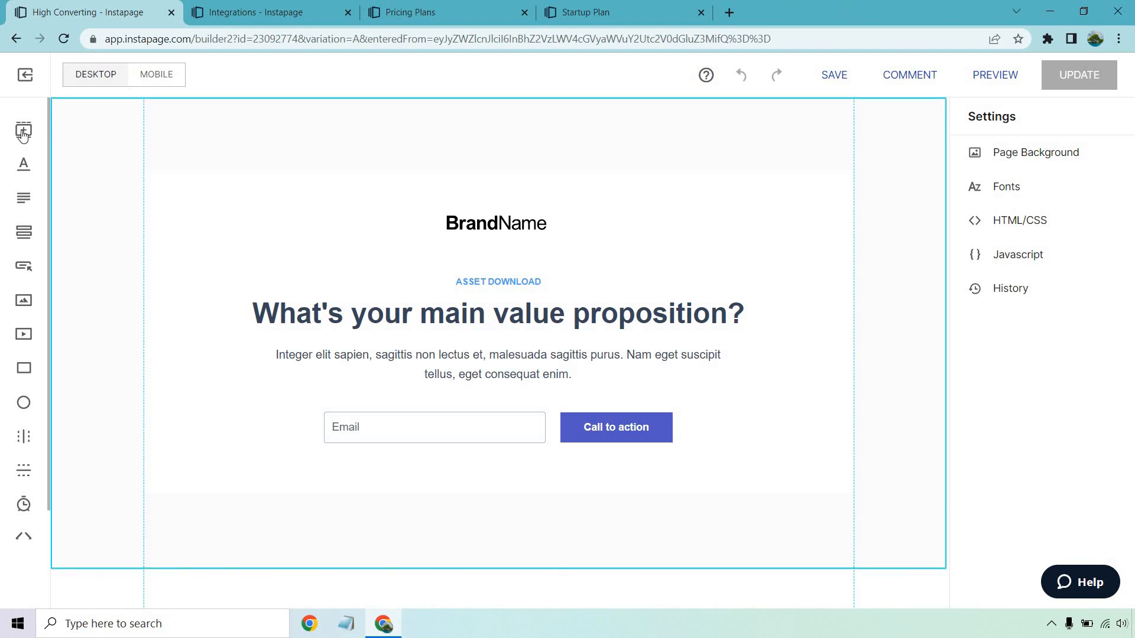
mouse_move(23, 130)
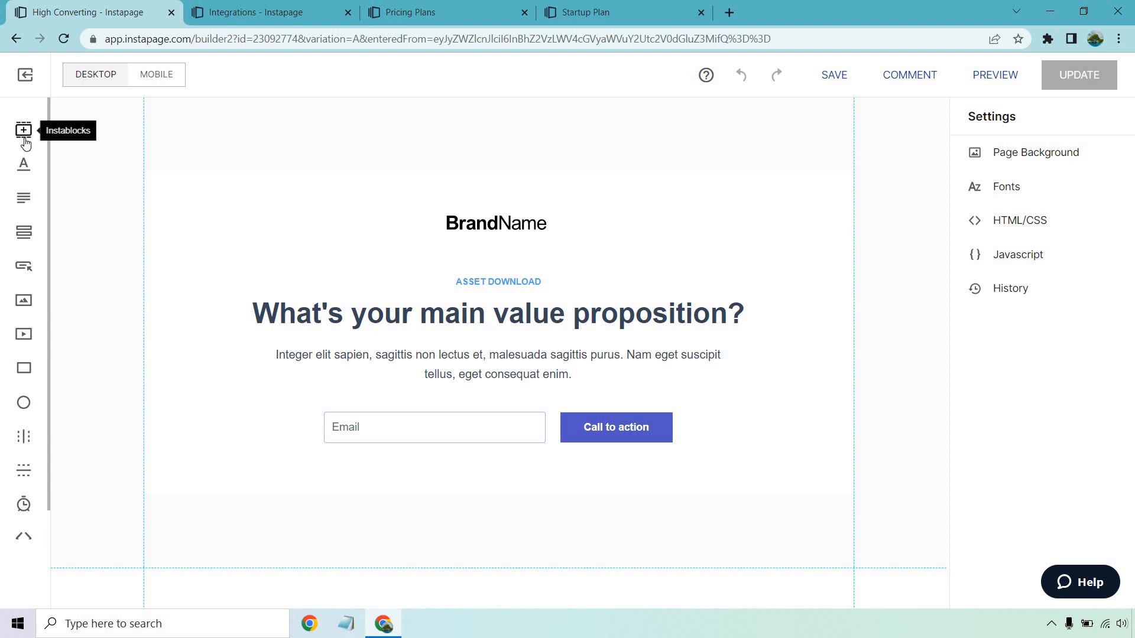
mouse_move(24, 199)
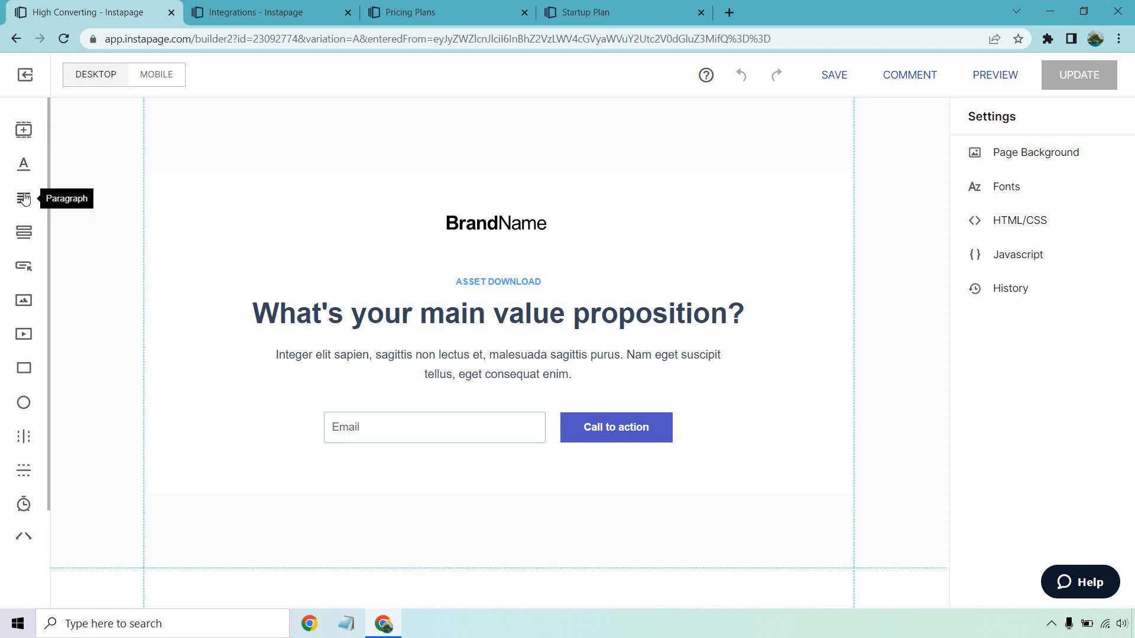
mouse_move(24, 299)
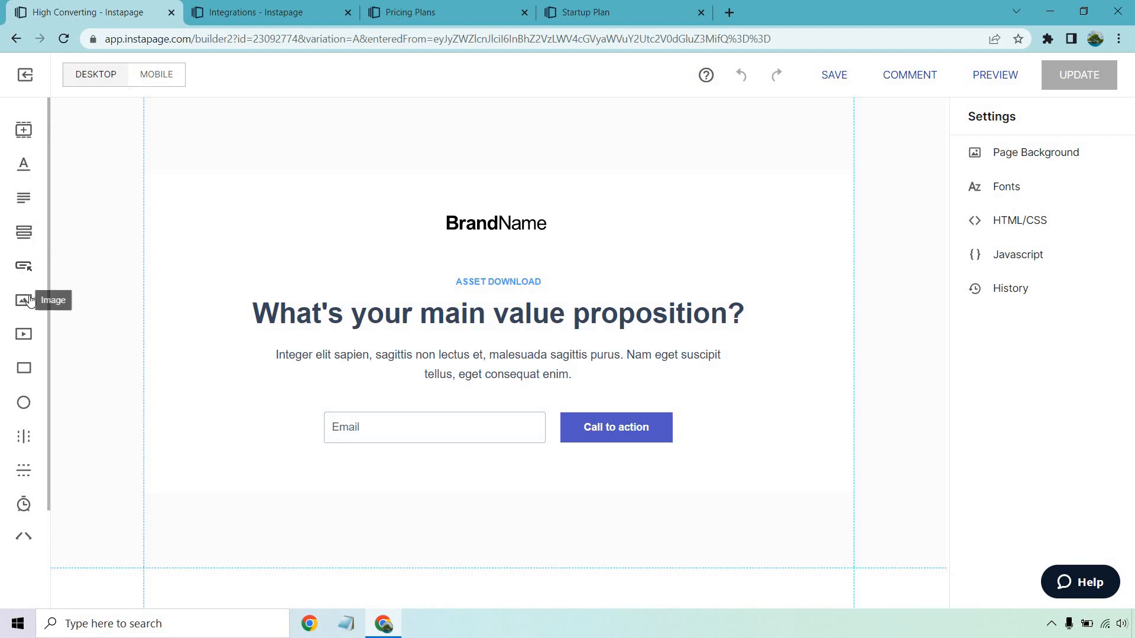
mouse_move(24, 402)
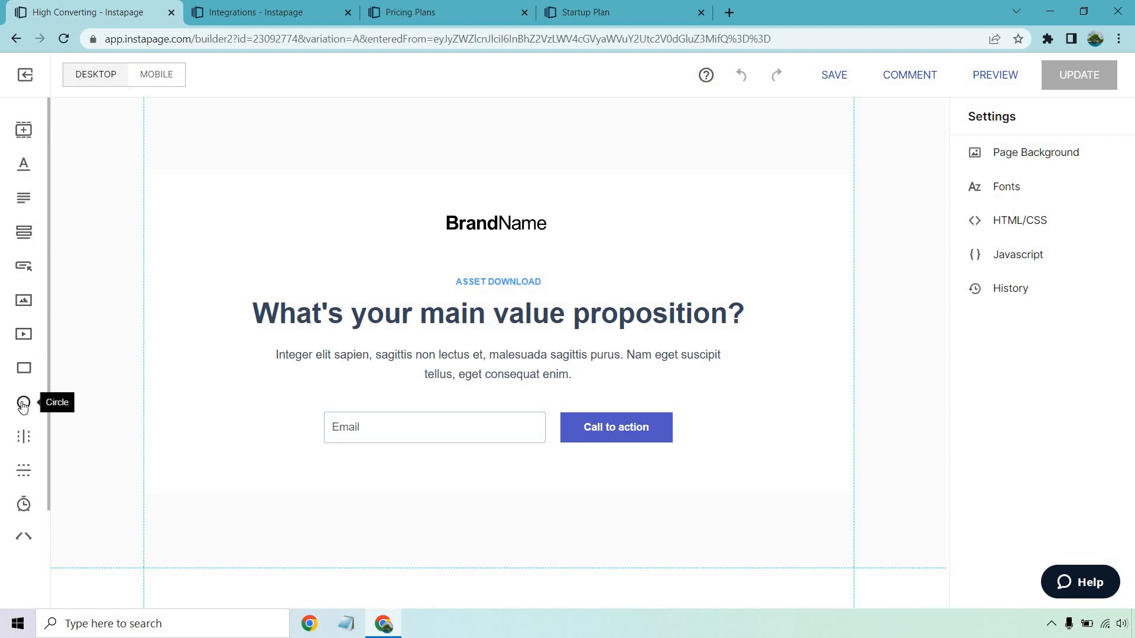
mouse_move(23, 505)
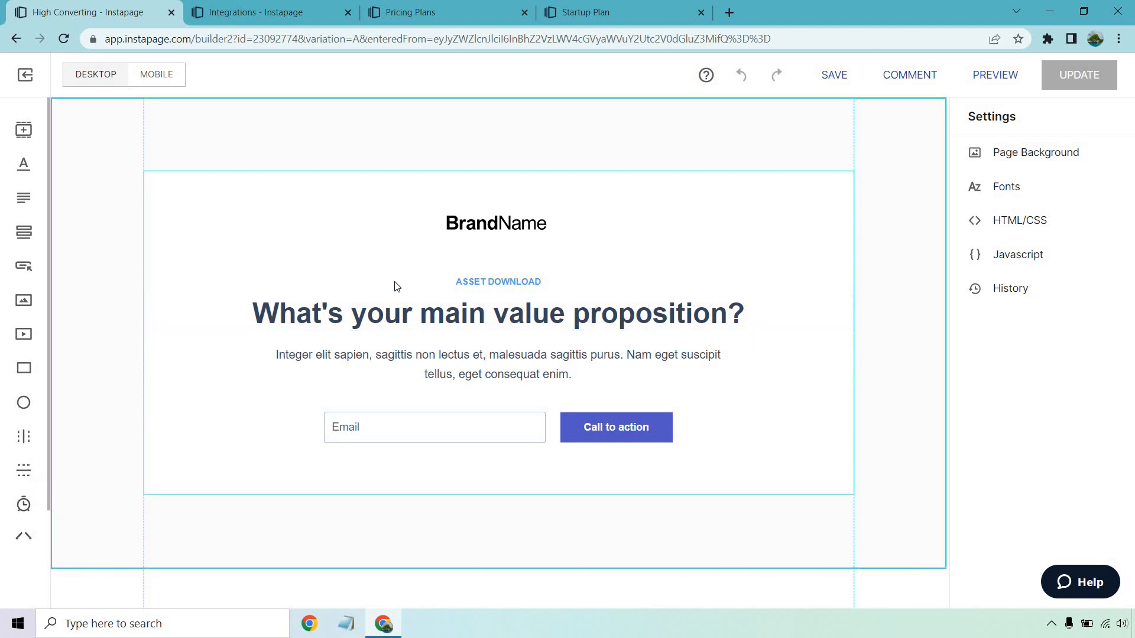
Review the page sections and select the testimonial block with its options menu open
scroll("down", 3)
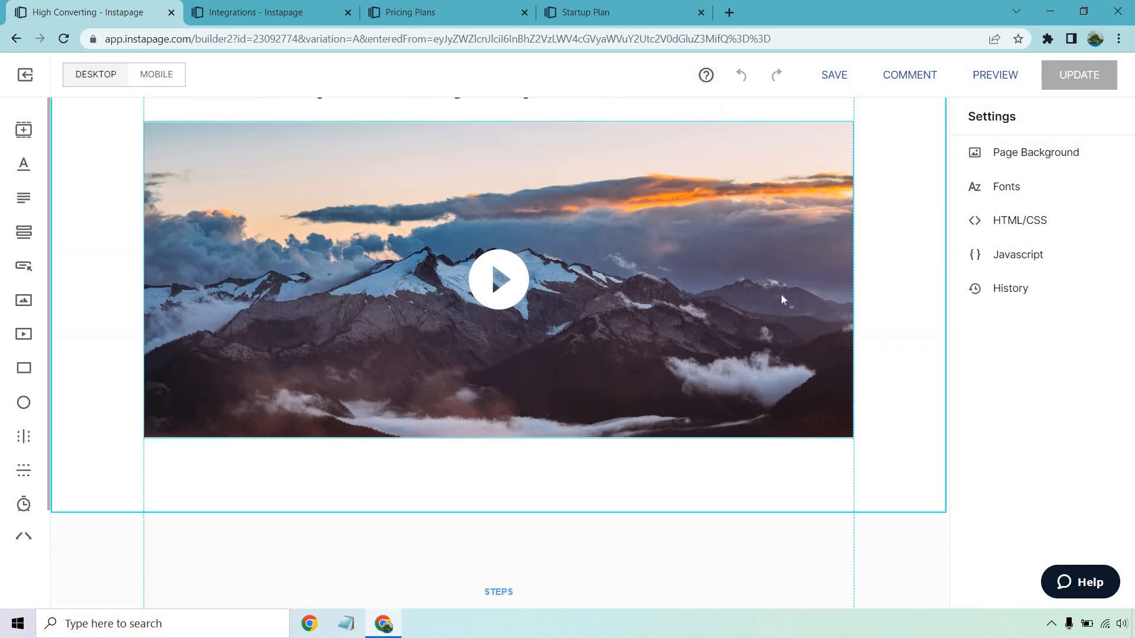
scroll("down", 3)
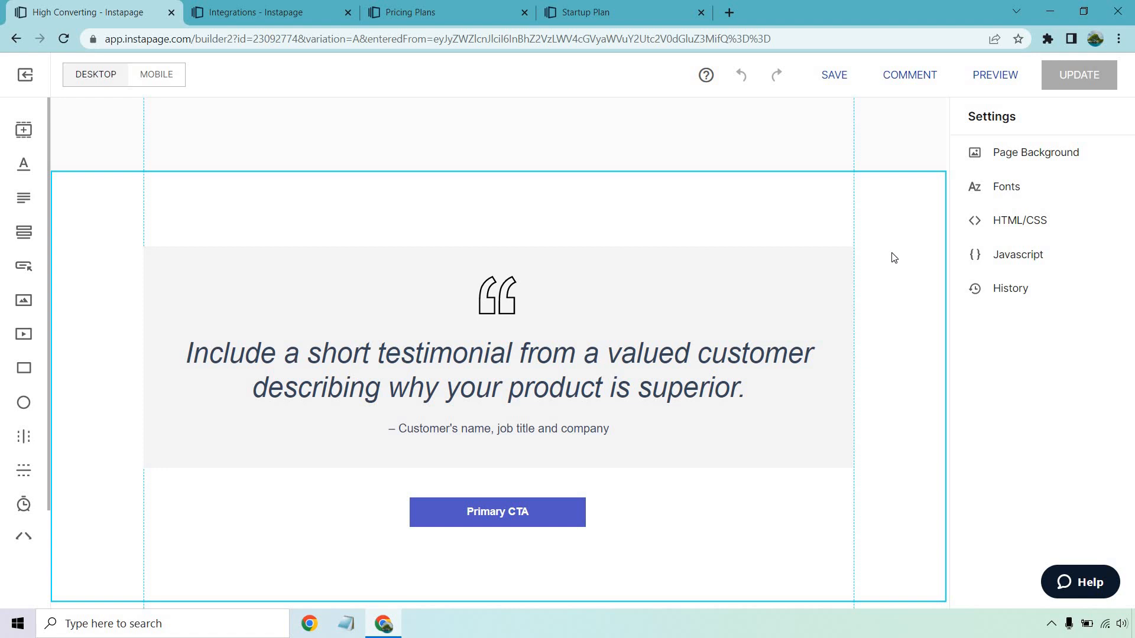
double_click(498, 369)
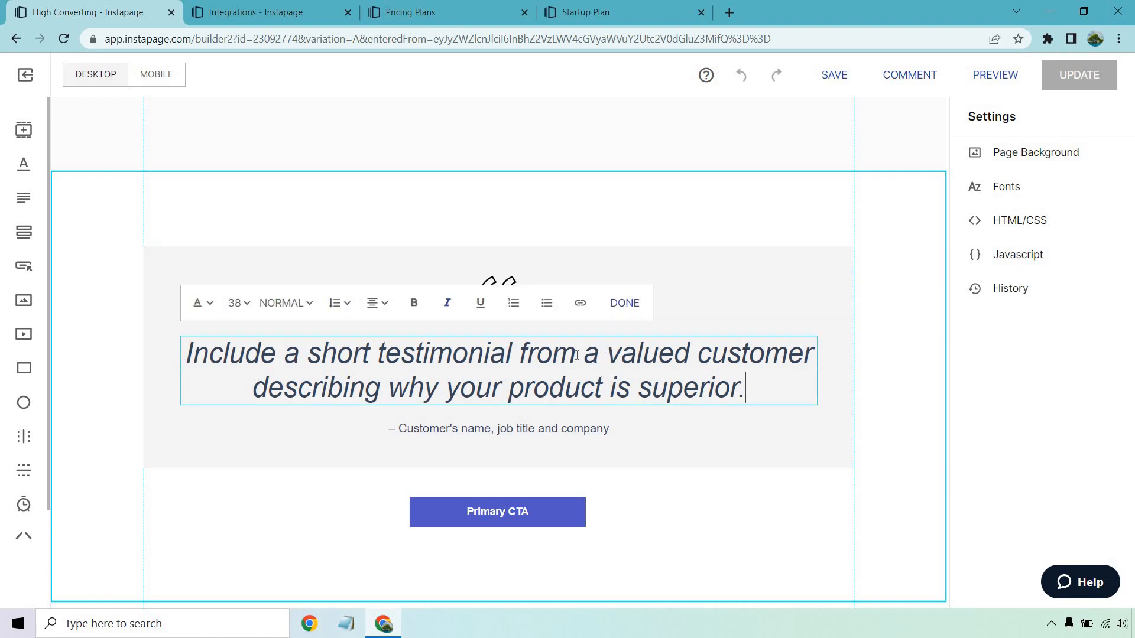
left_click(623, 302)
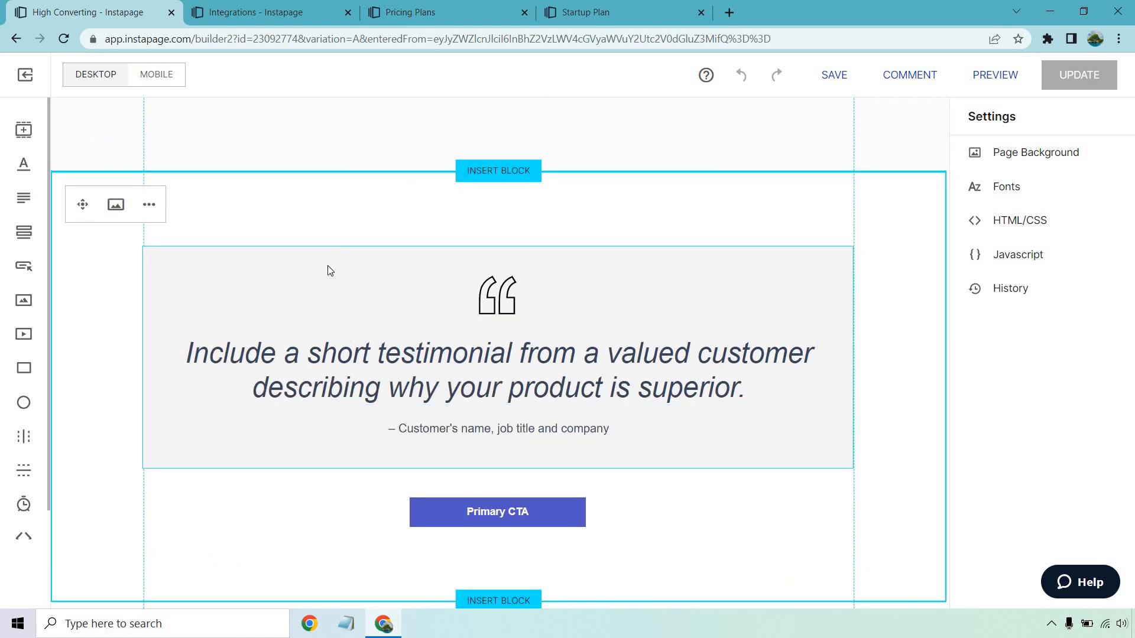
left_click(149, 205)
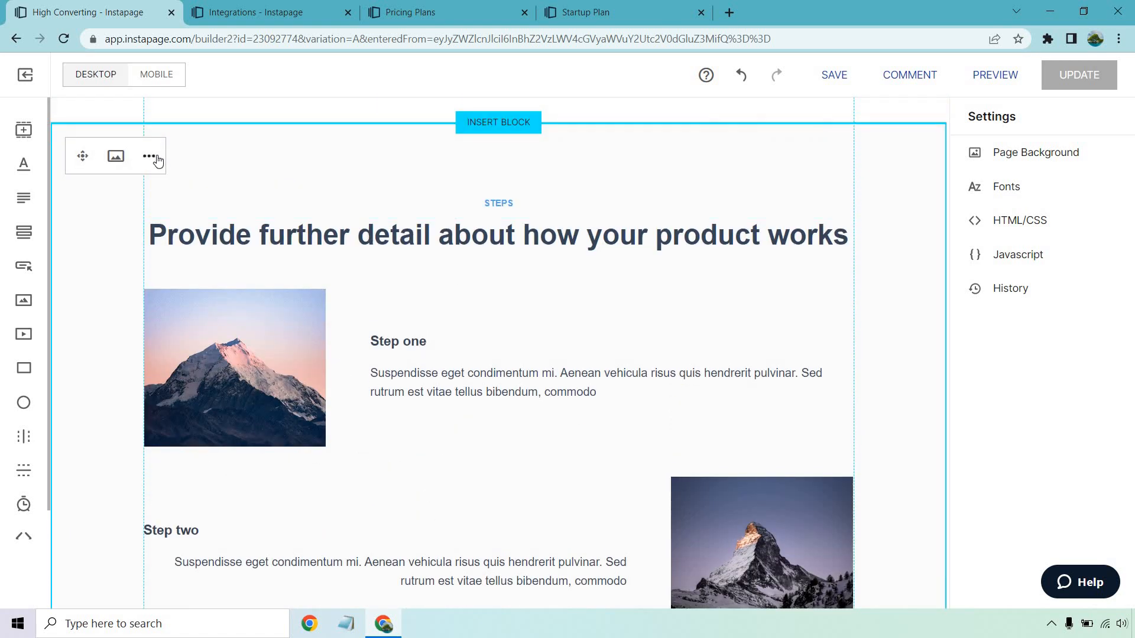
Delete the features block so only the hero and footer remain
scroll("down", 3)
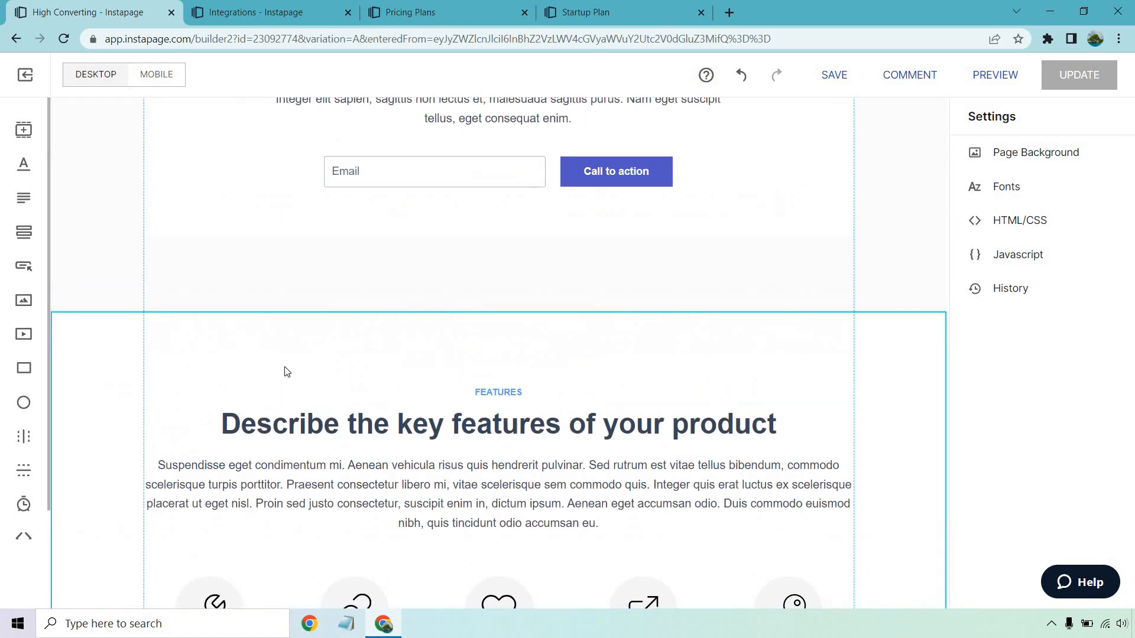
left_click(149, 345)
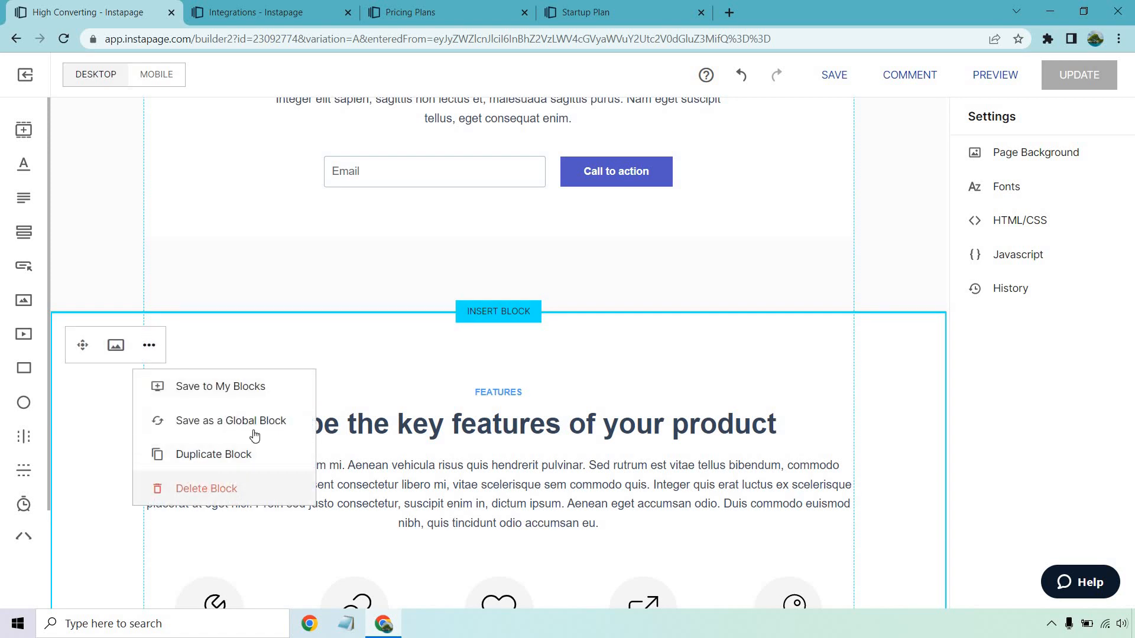
left_click(205, 488)
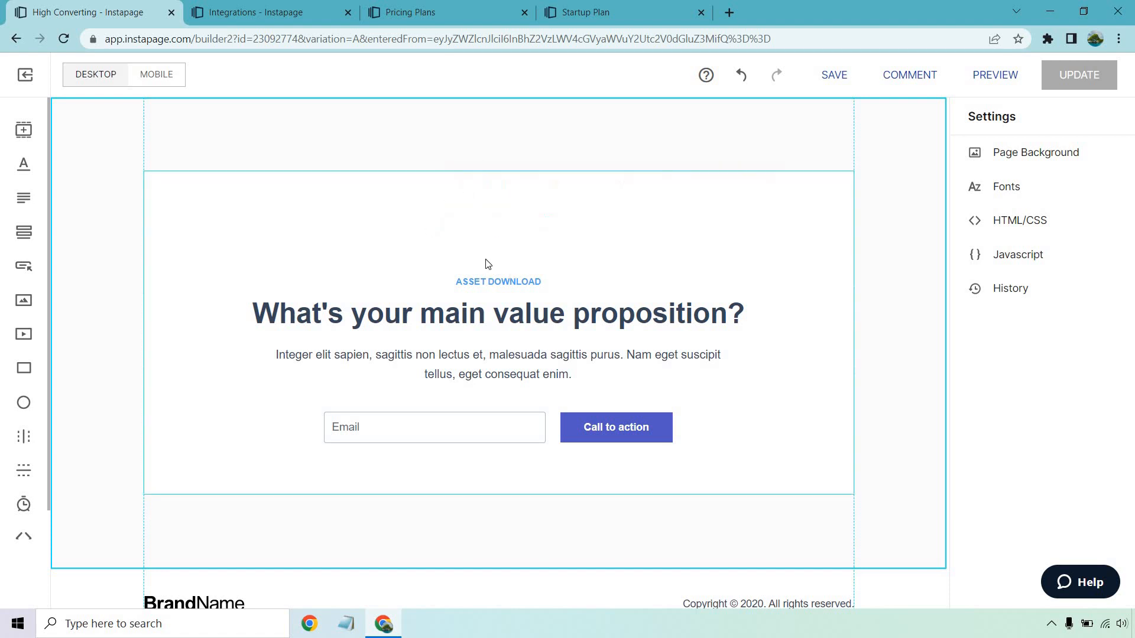
left_click(497, 281)
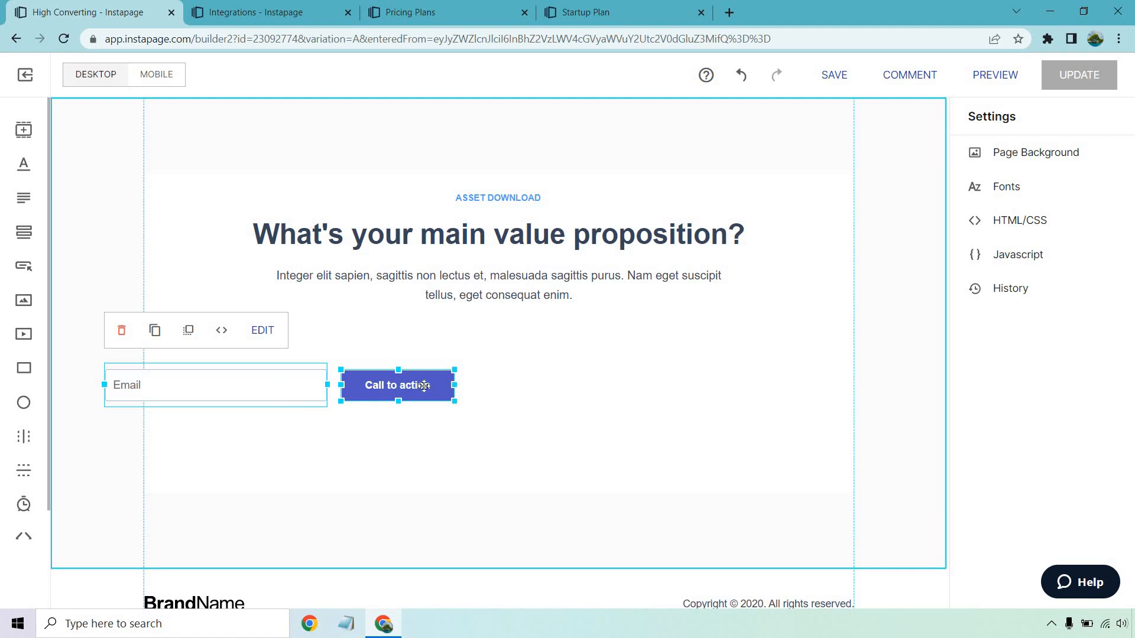
Drag the email field and button to the center, just below the intro paragraph
left_click_drag(398, 384, 488, 354)
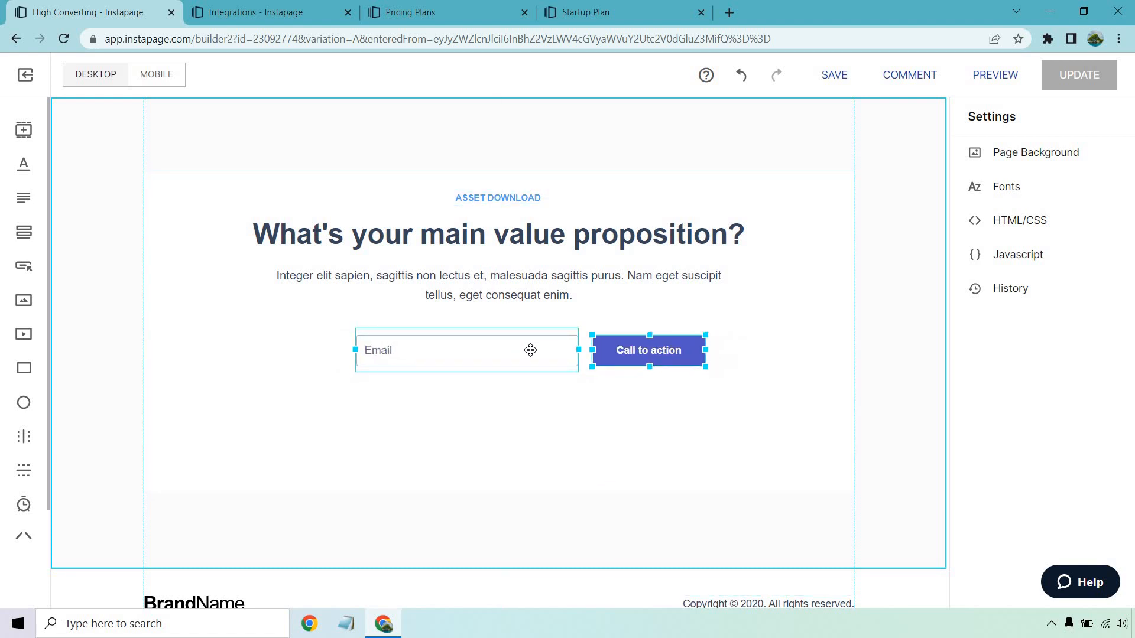
left_click_drag(531, 350, 508, 367)
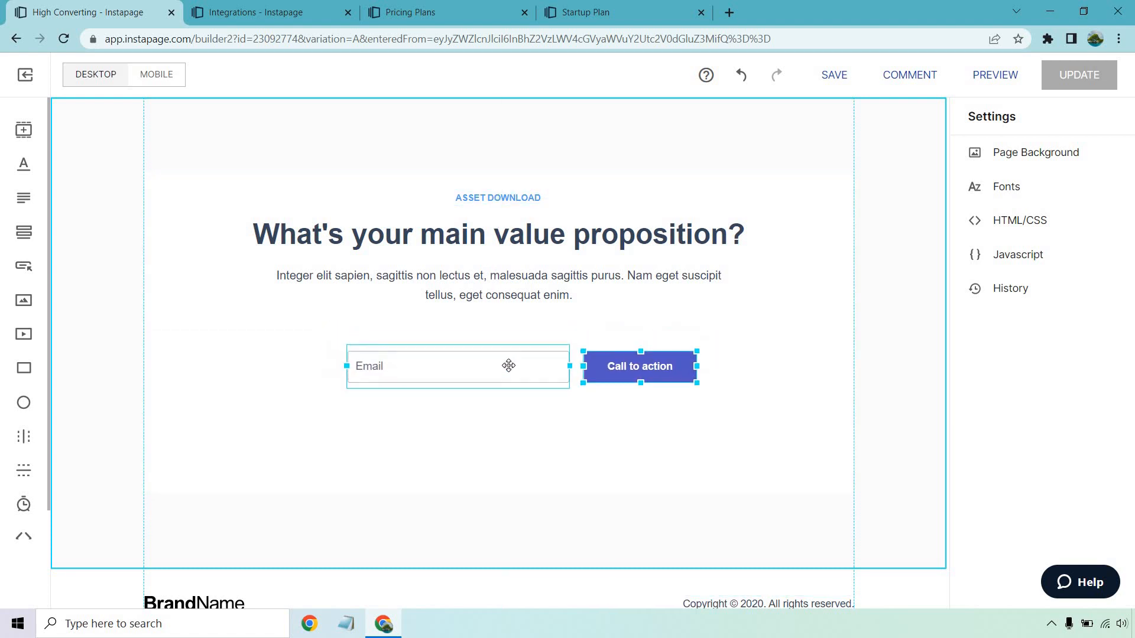
left_click_drag(507, 366, 507, 349)
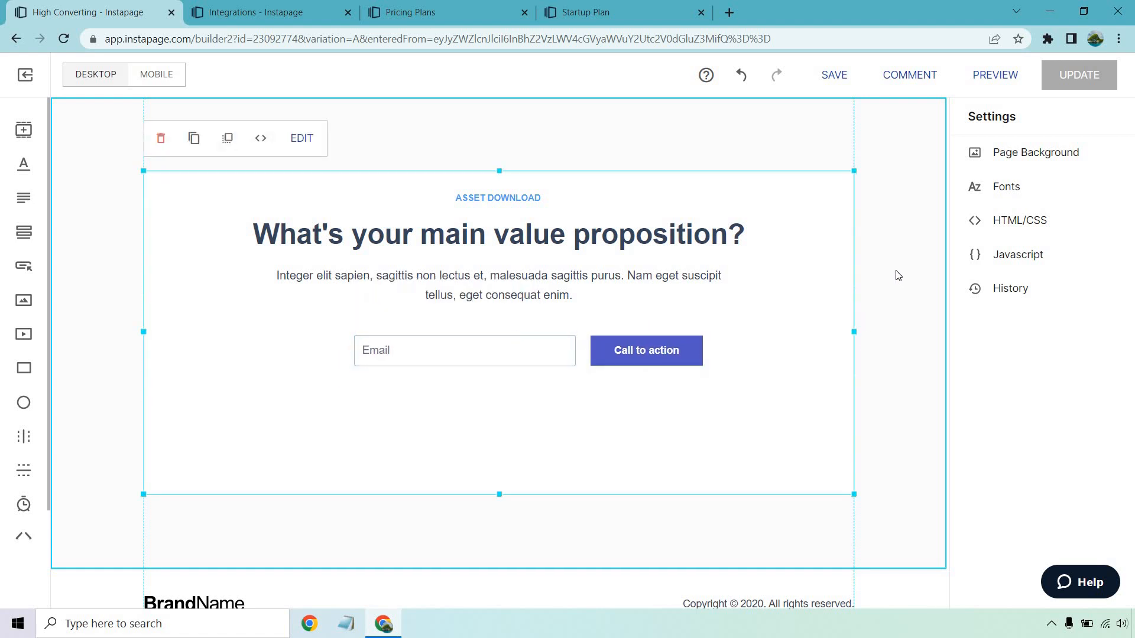
scroll("down", 3)
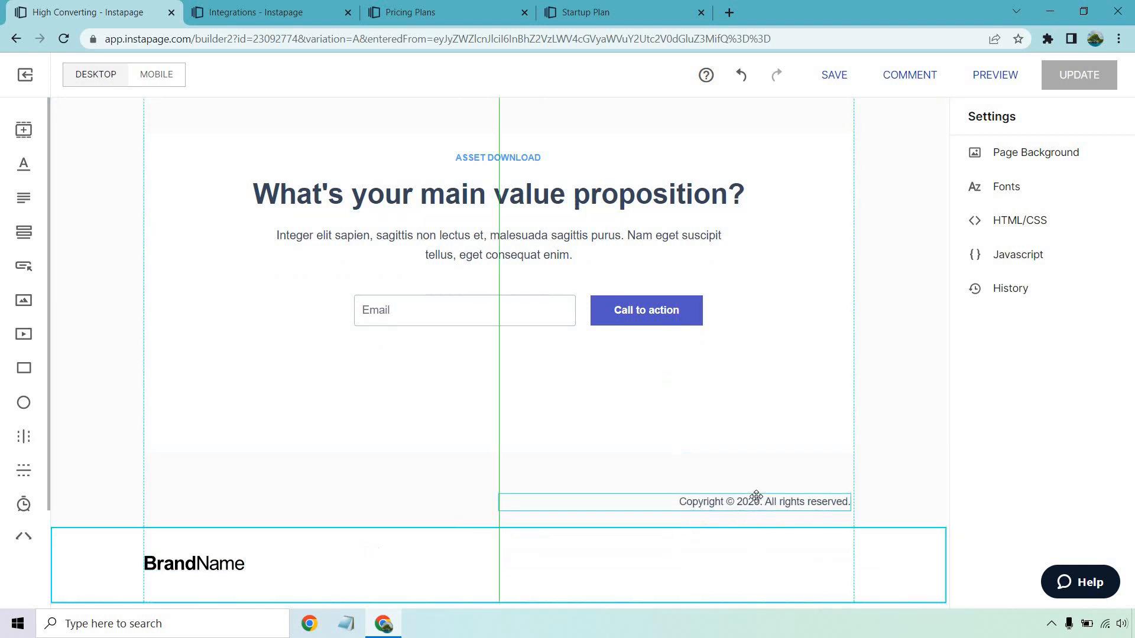
left_click(762, 501)
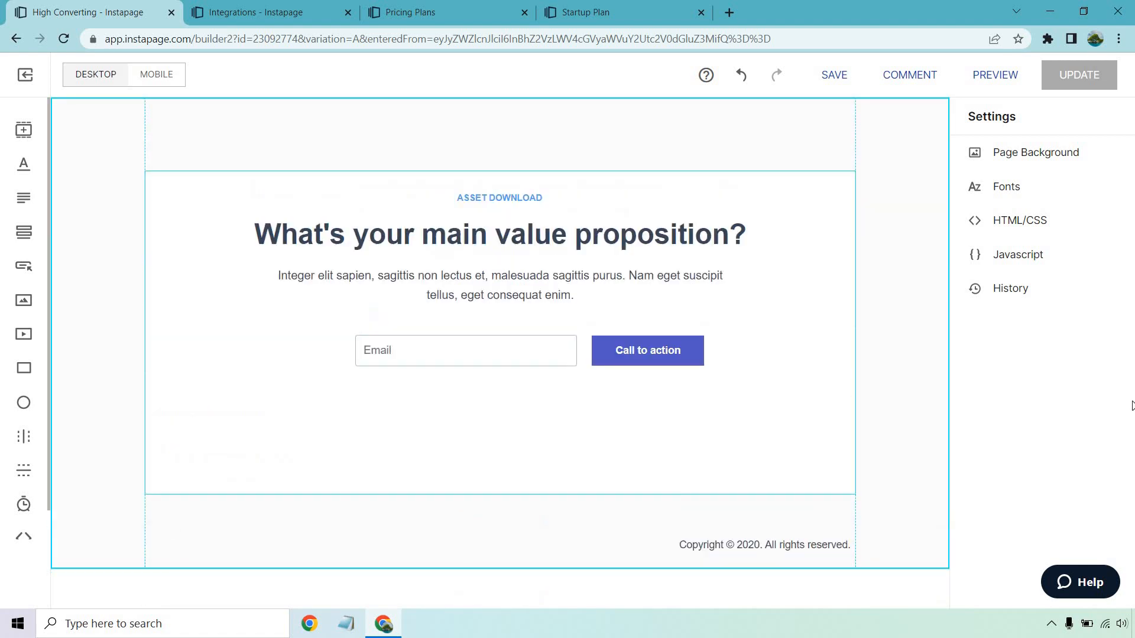
mouse_move(518, 197)
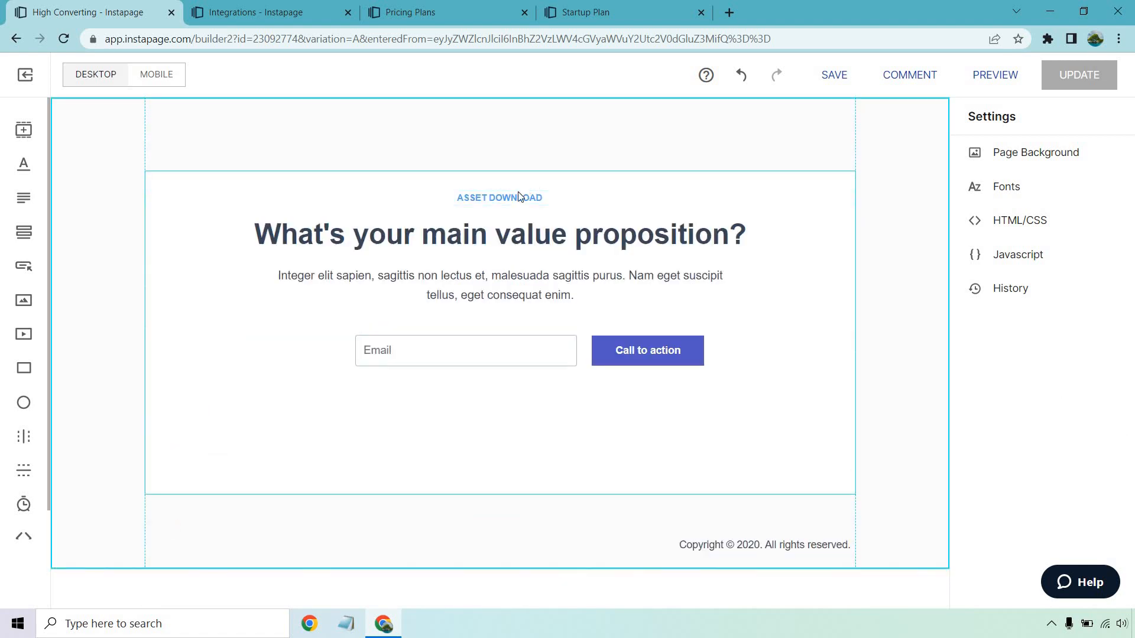
Rewrite the small hero label to read 'FREE PDF DOWNLOAD'
double_click(499, 198)
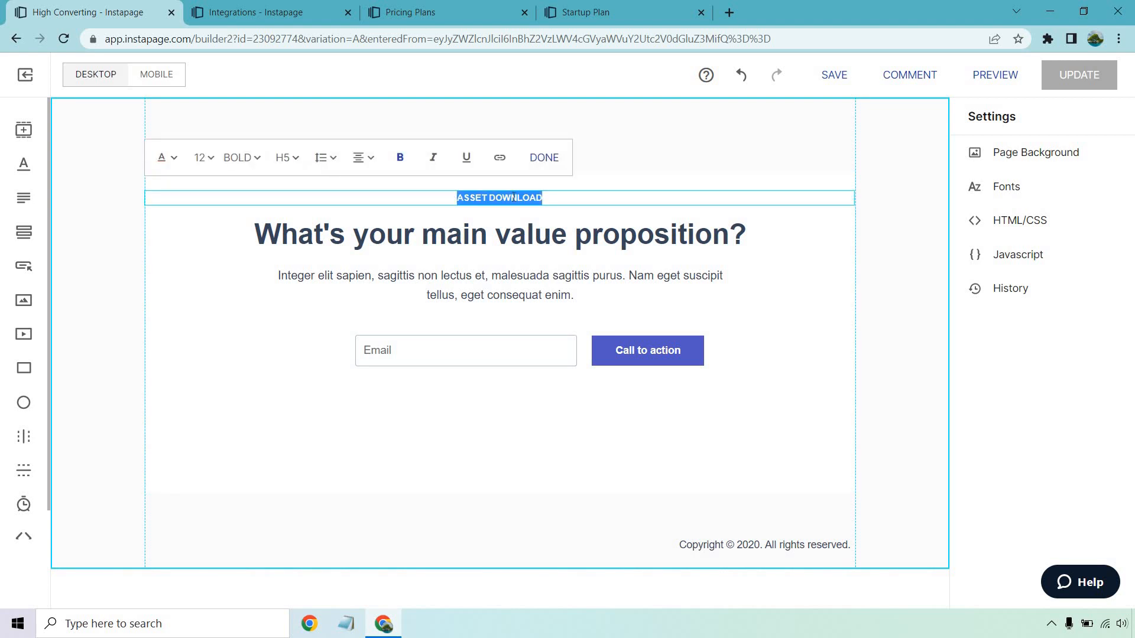
type("FREE E")
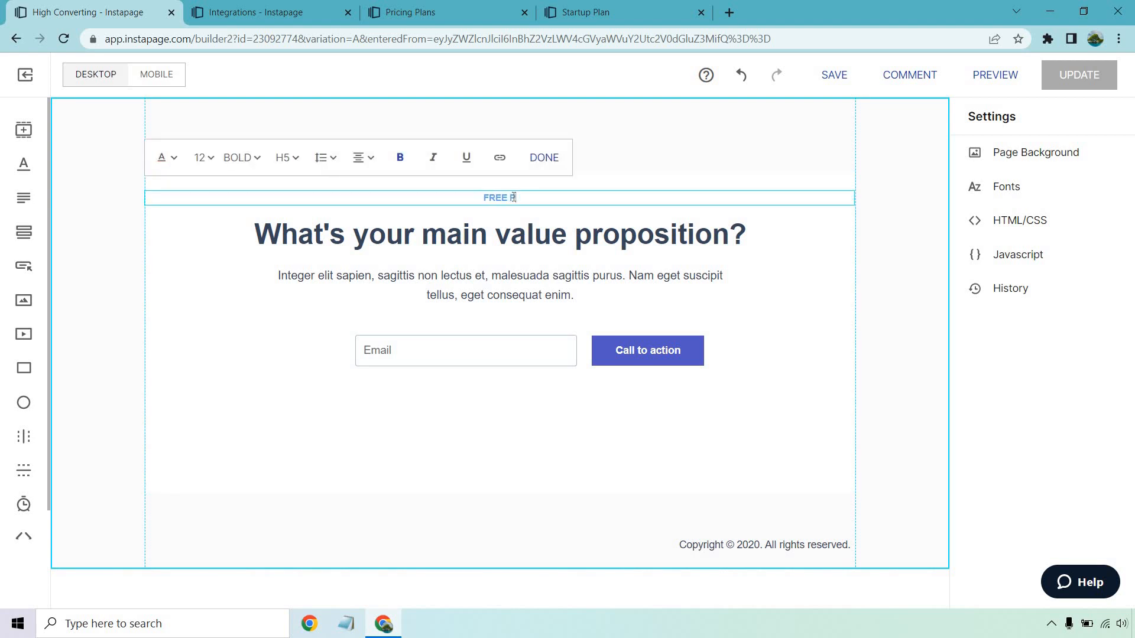
type("PDF DOWNLOAD")
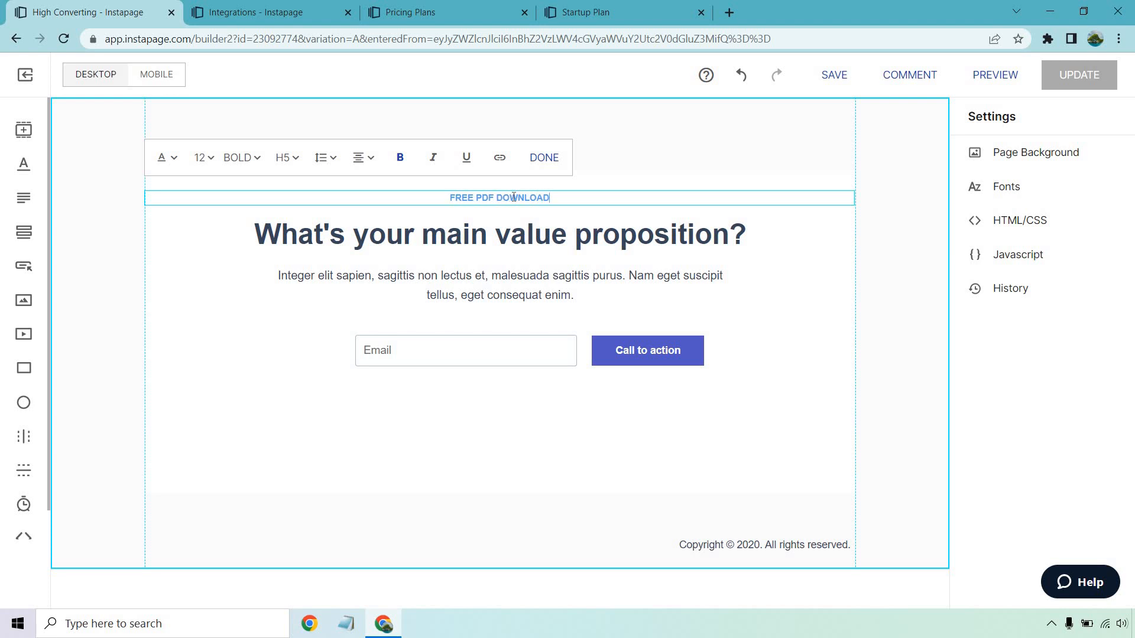
left_click(543, 157)
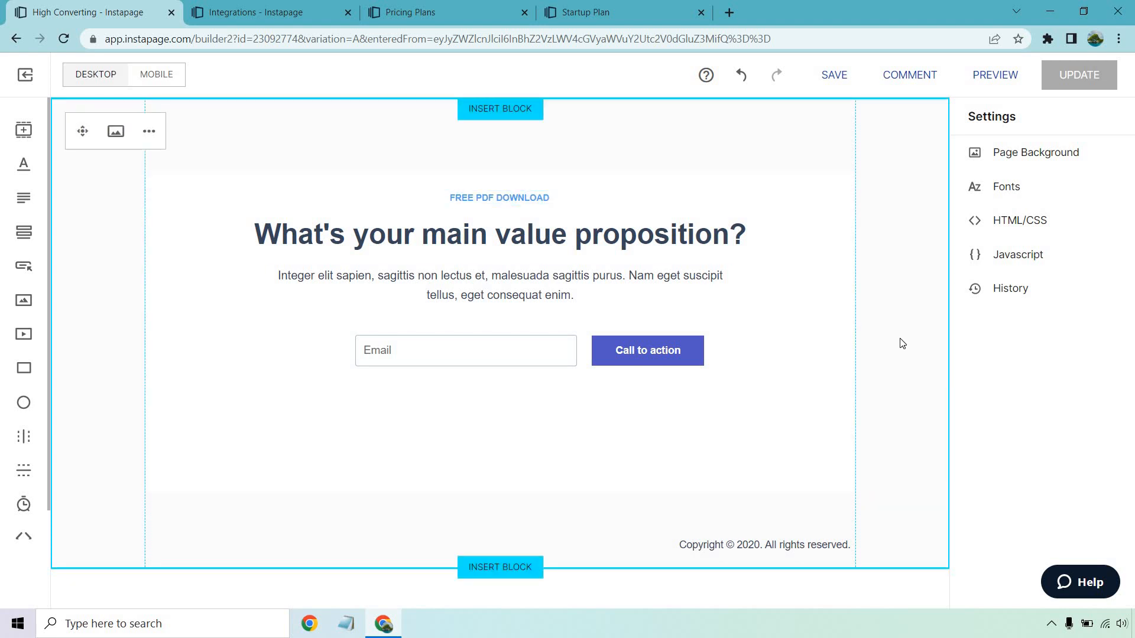
Replace the headline with 'How To Get 75% Optin Rates On Your Landing Page'
double_click(498, 234)
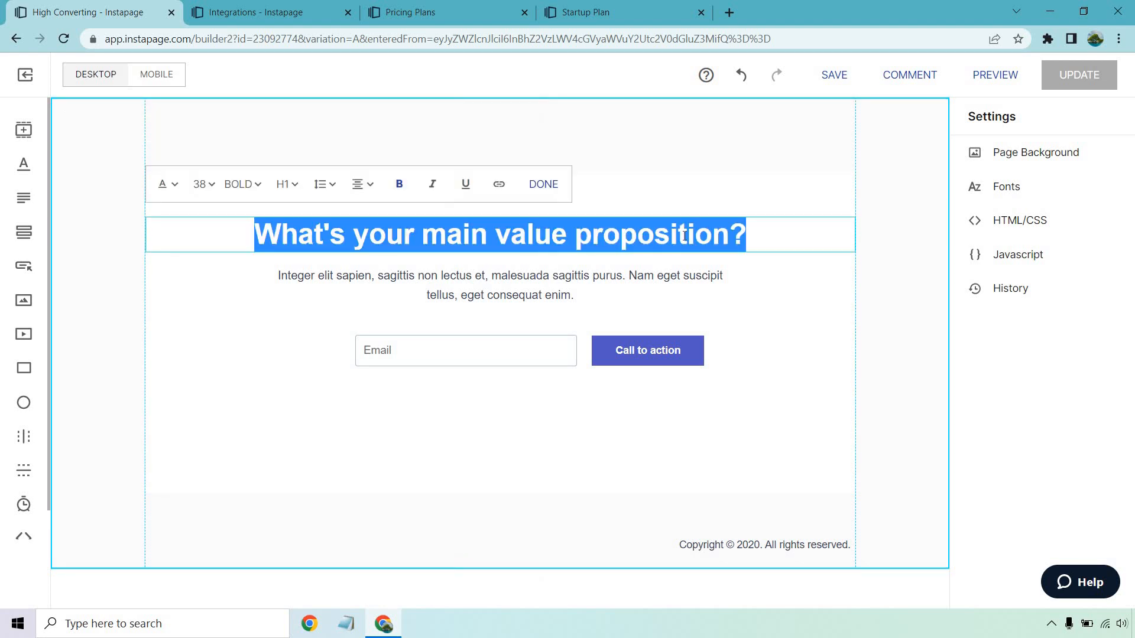
type("How")
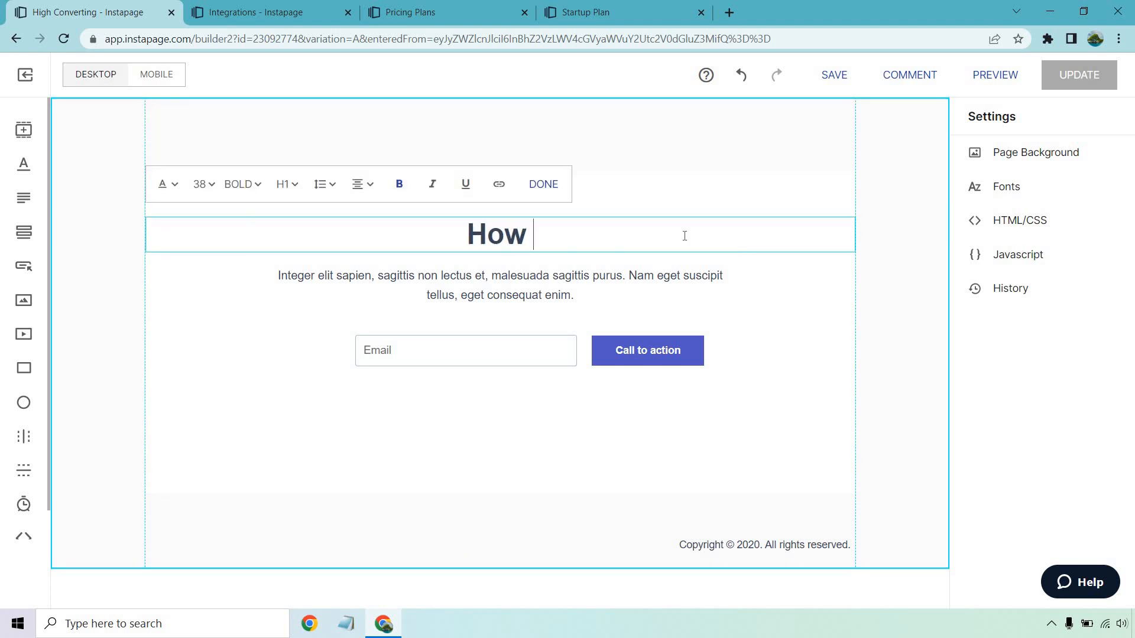
type("To Get")
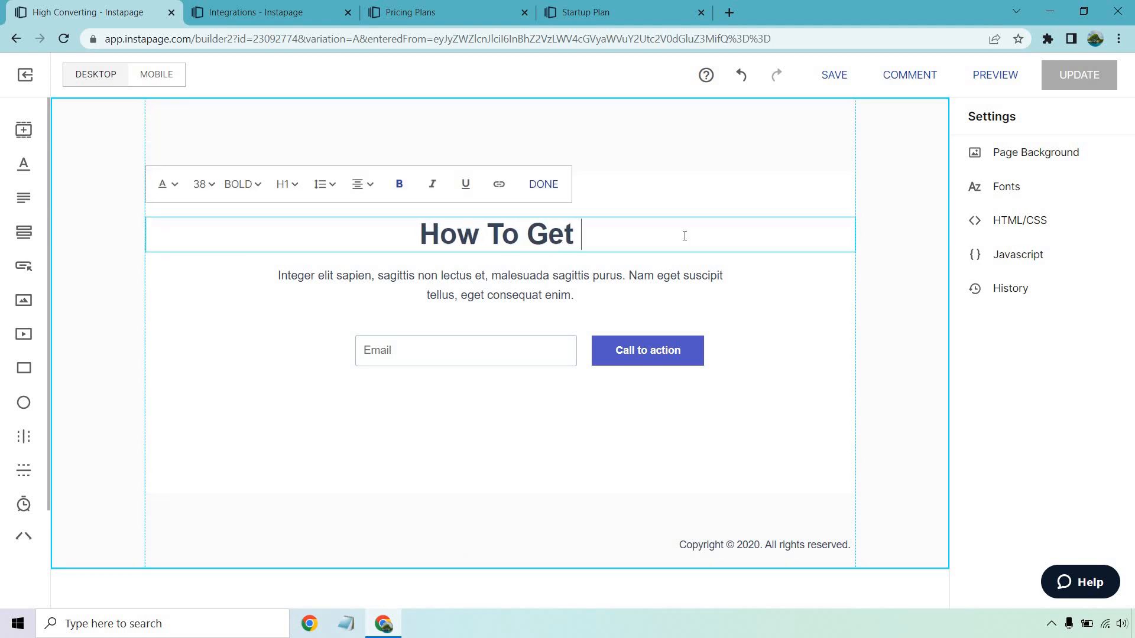
type("75%")
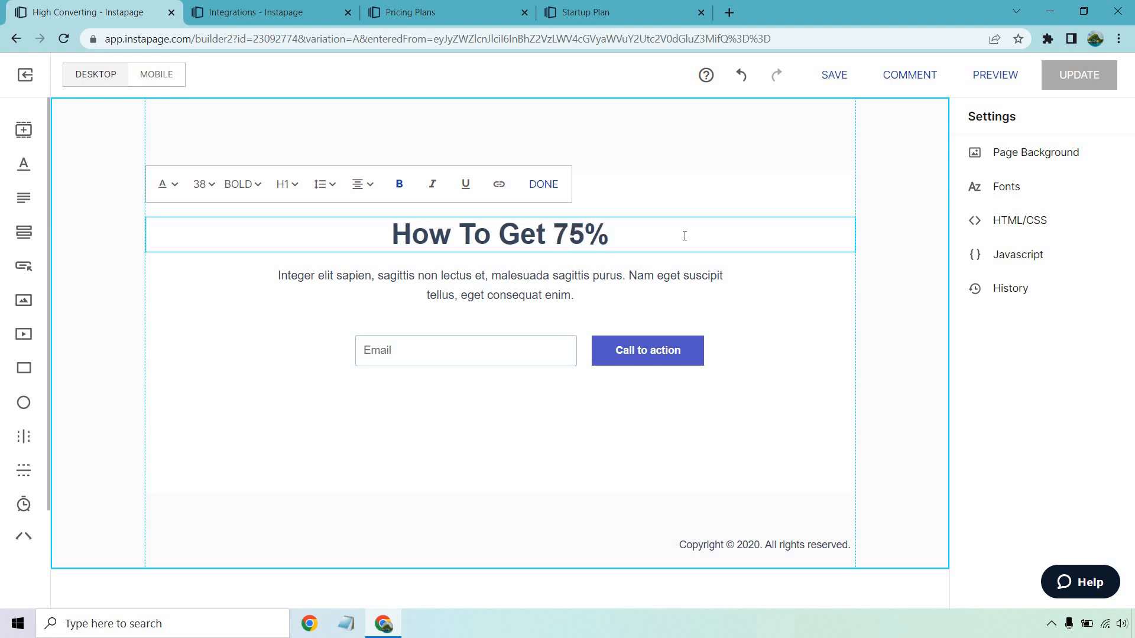
type("Optin Rates O")
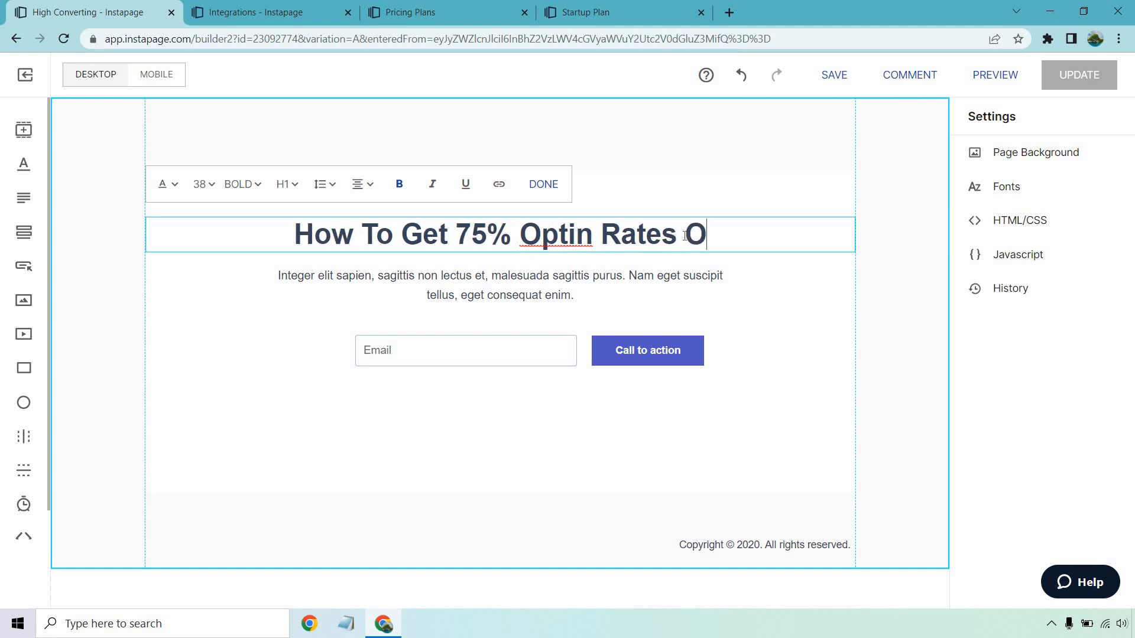
type("n Your Landing")
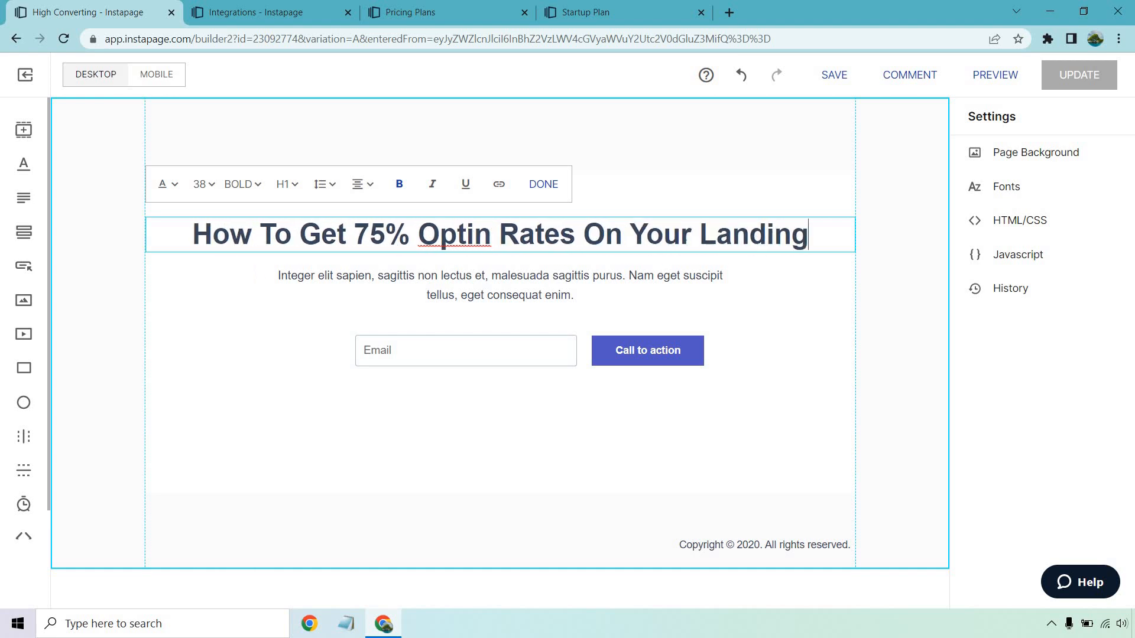
type("Page")
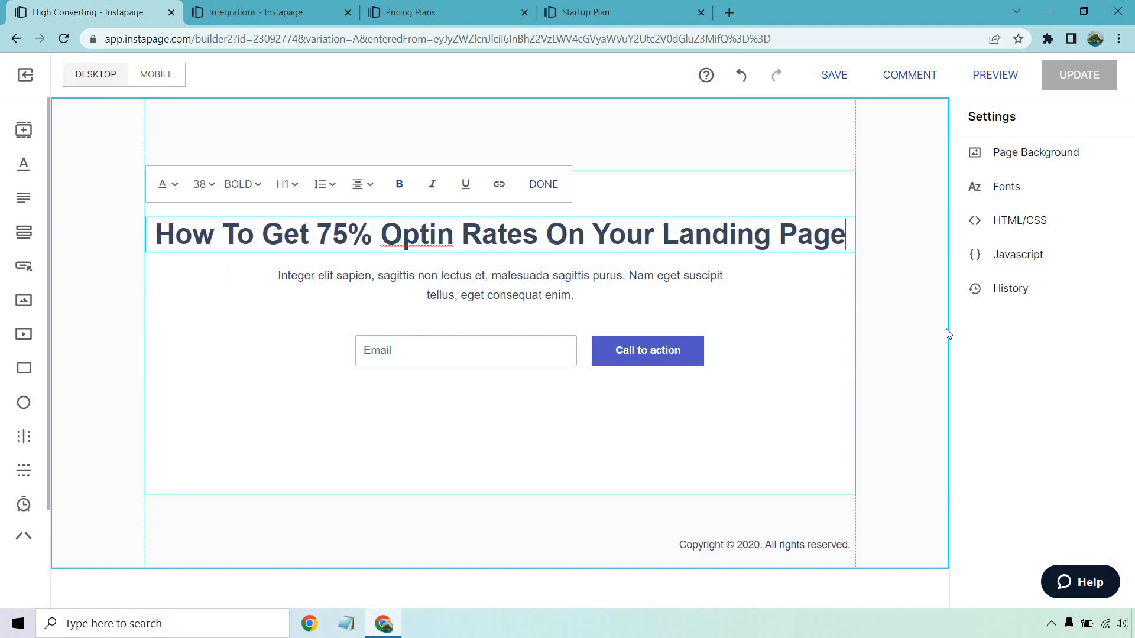
Start retyping the intro paragraph as 'Enter Your Best...'
triple_click(499, 285)
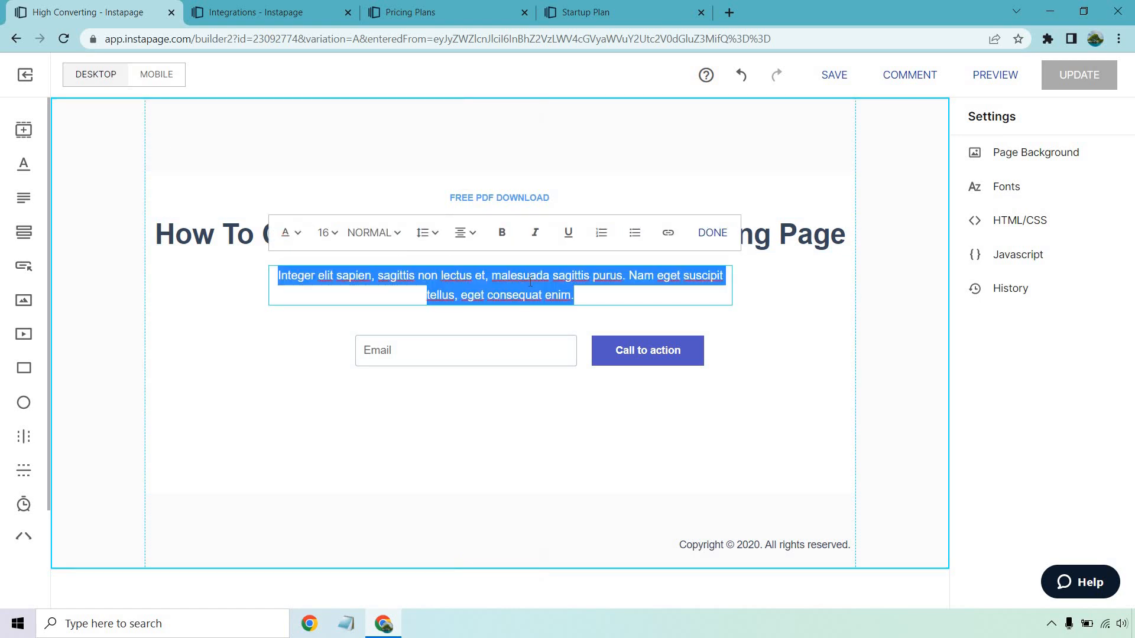
type("Enter Y")
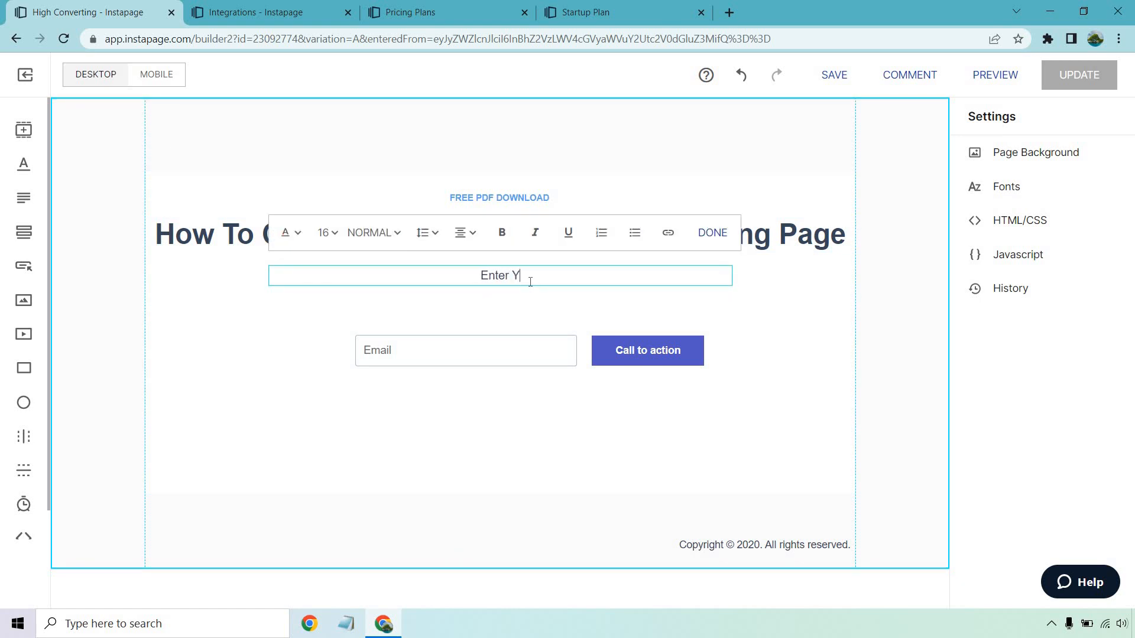
type("our Best Email Down Below To Get Instant Acc")
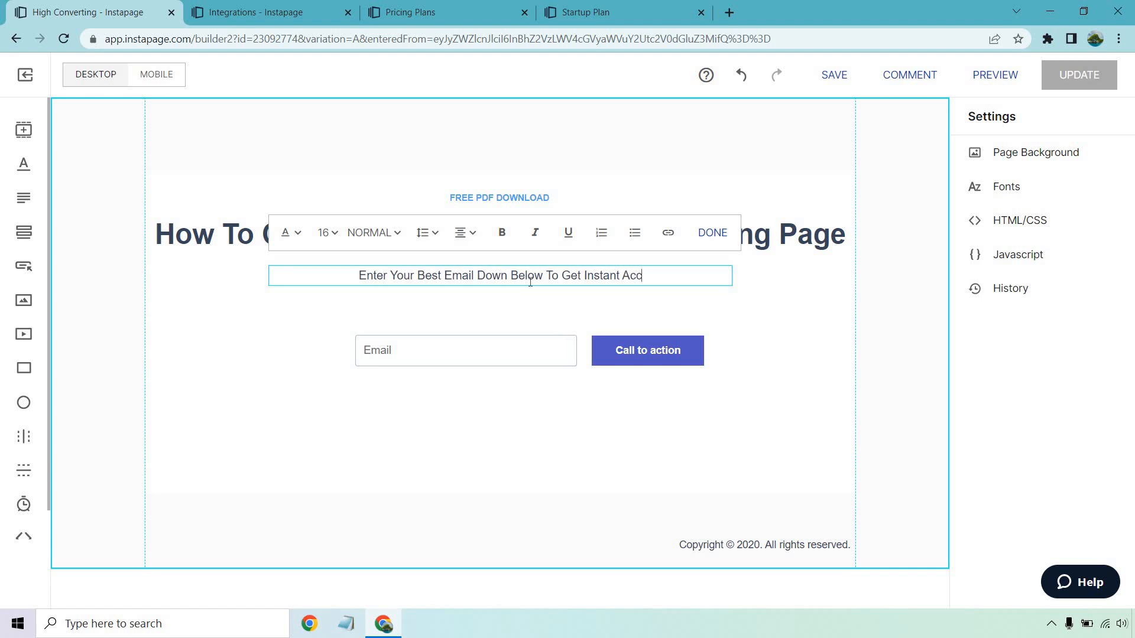
Commit the paragraph 'Enter Your Best Email Down Below To Get Instant Access' and reselect the hero
left_click(465, 349)
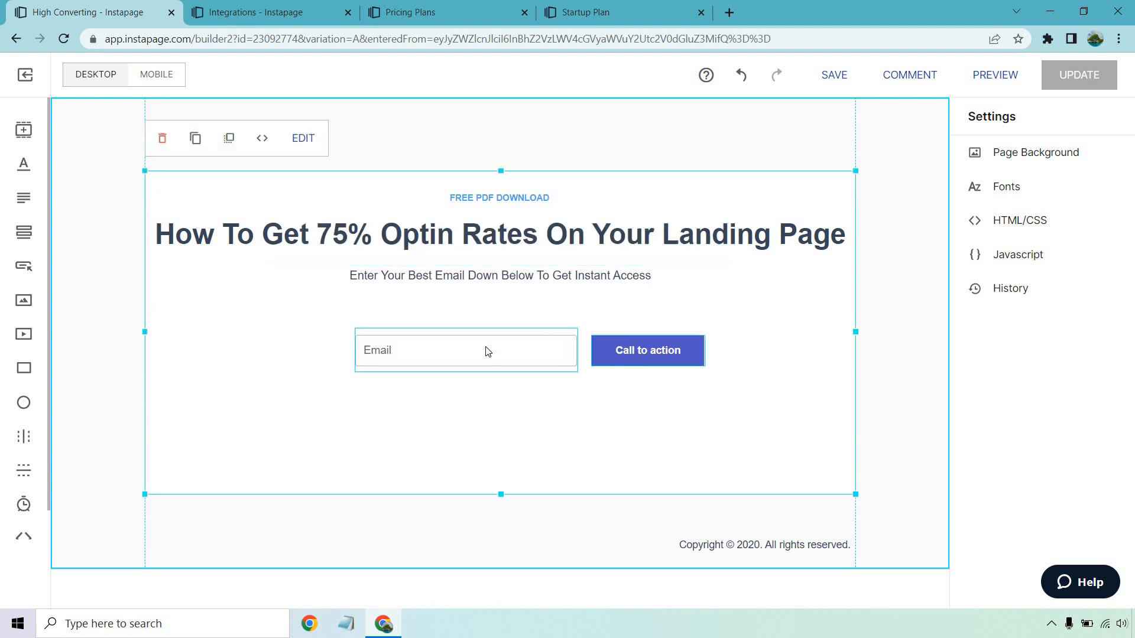
left_click(466, 350)
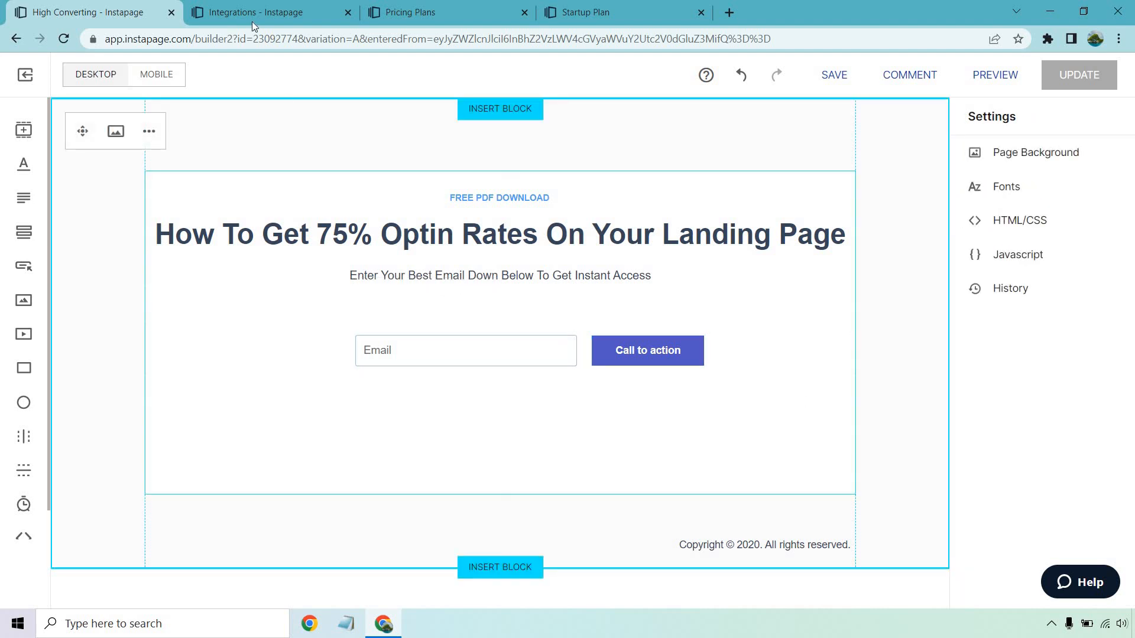
Scroll through the workspace Integrations list, then return to the High Converting builder
left_click(269, 12)
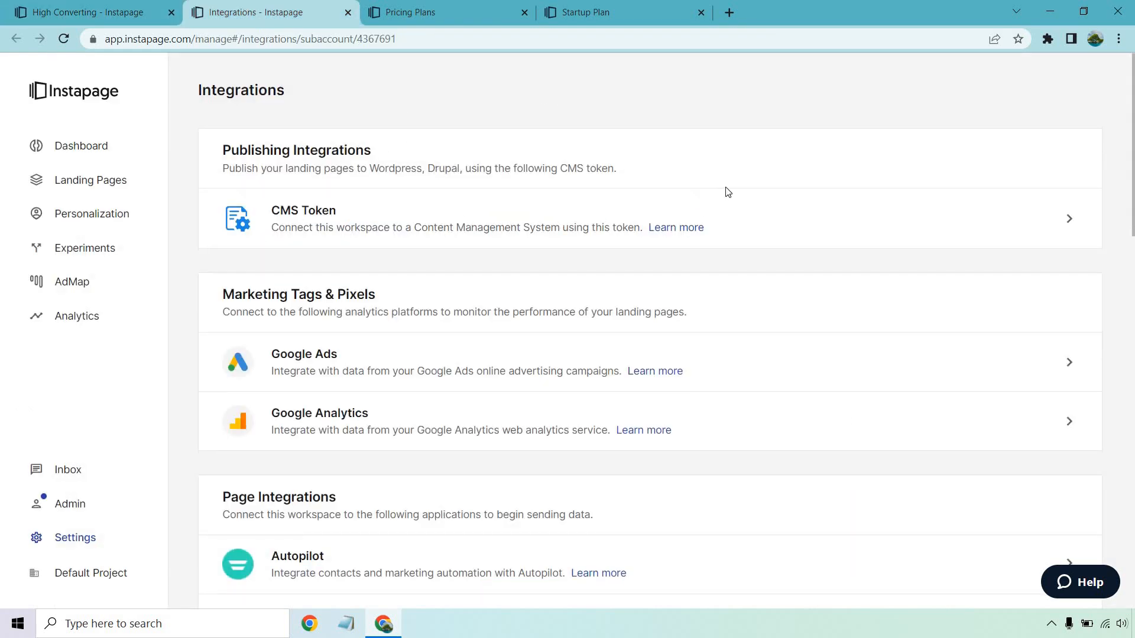
scroll("down", 3)
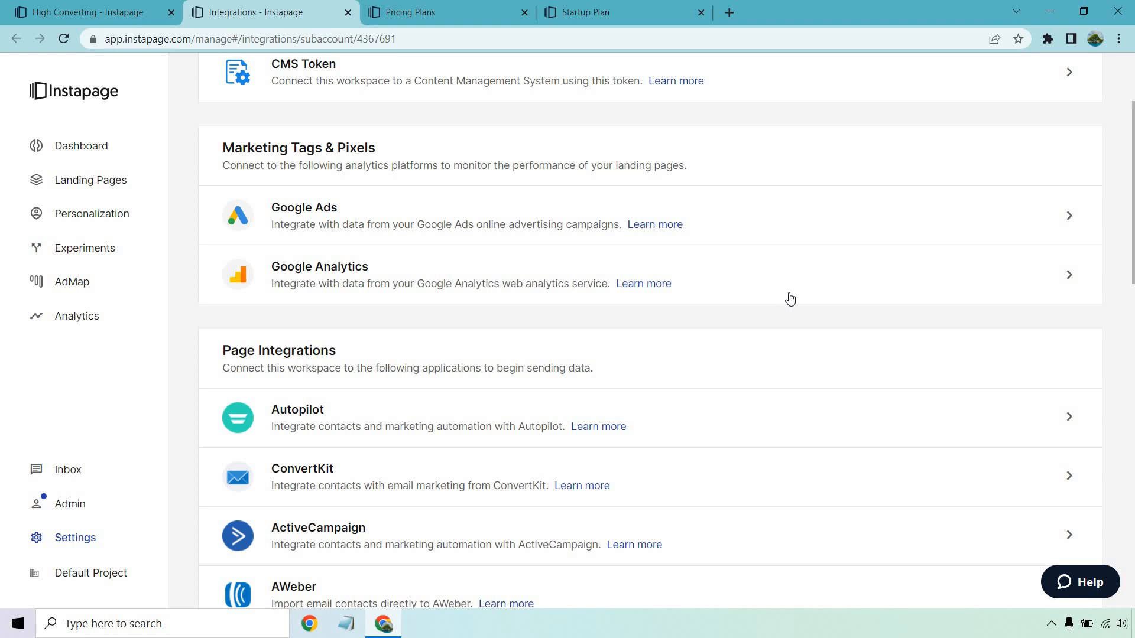
scroll("down", 3)
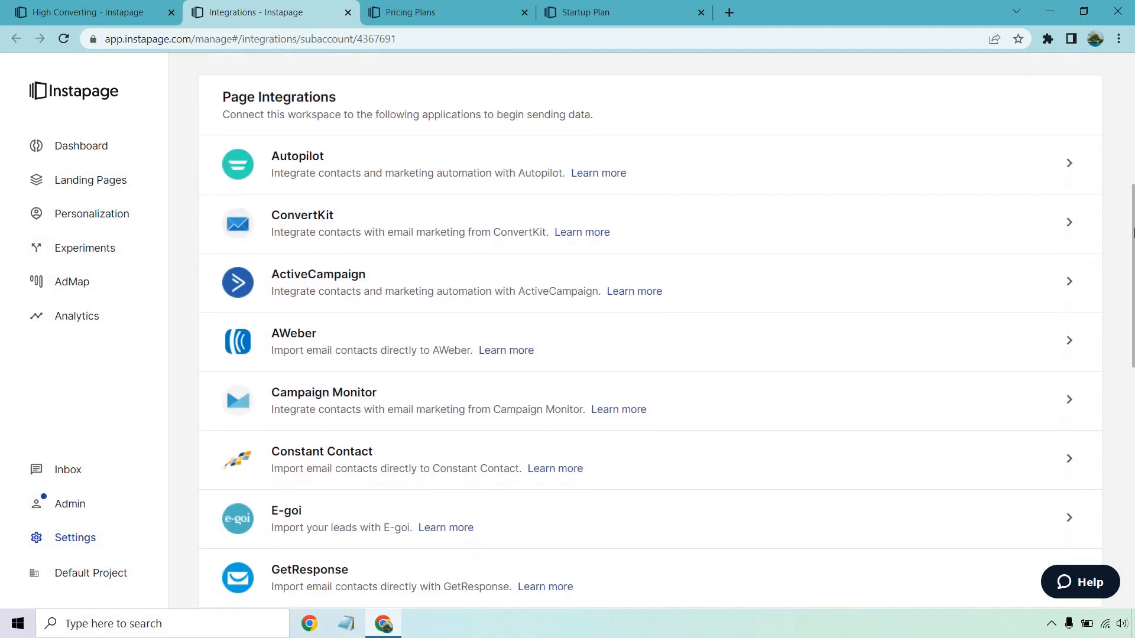
scroll("down", 3)
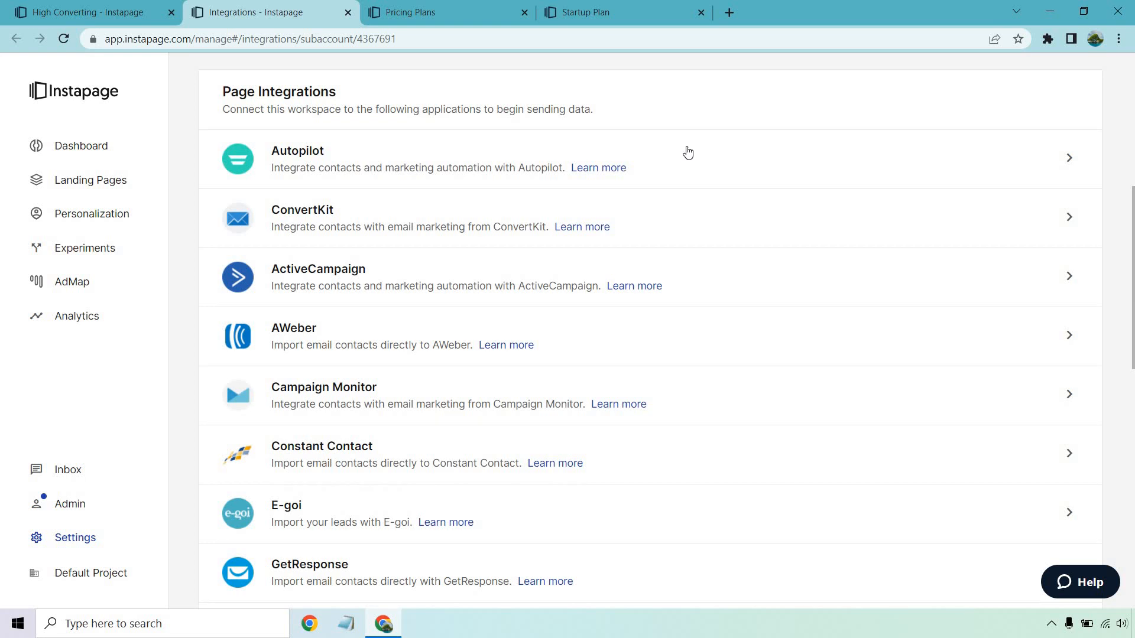
scroll("down", 3)
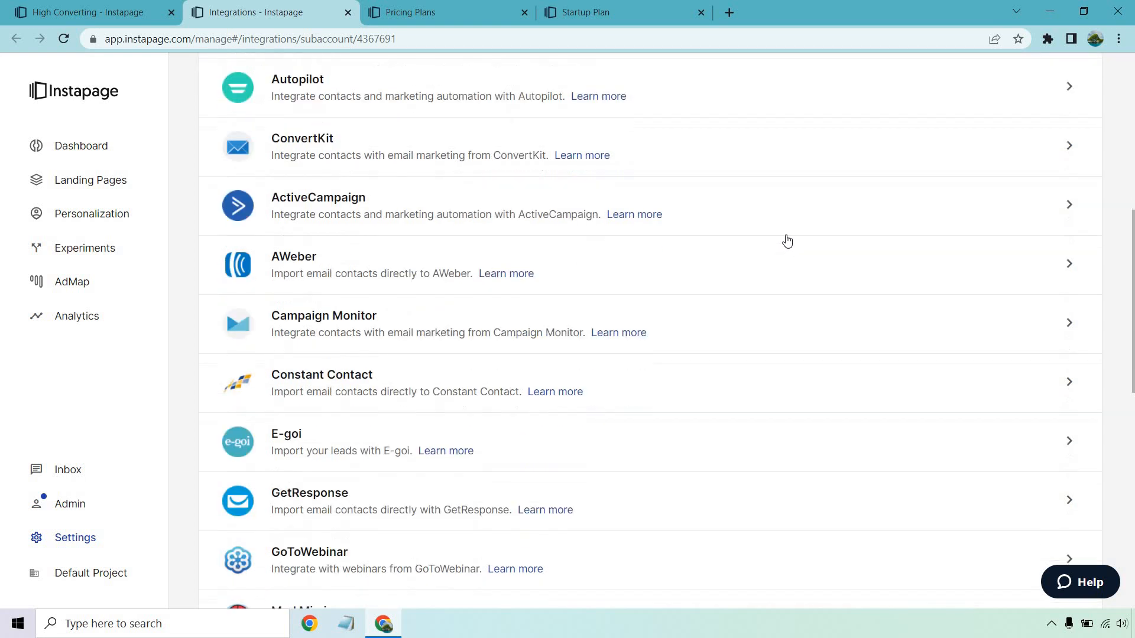
scroll("down", 3)
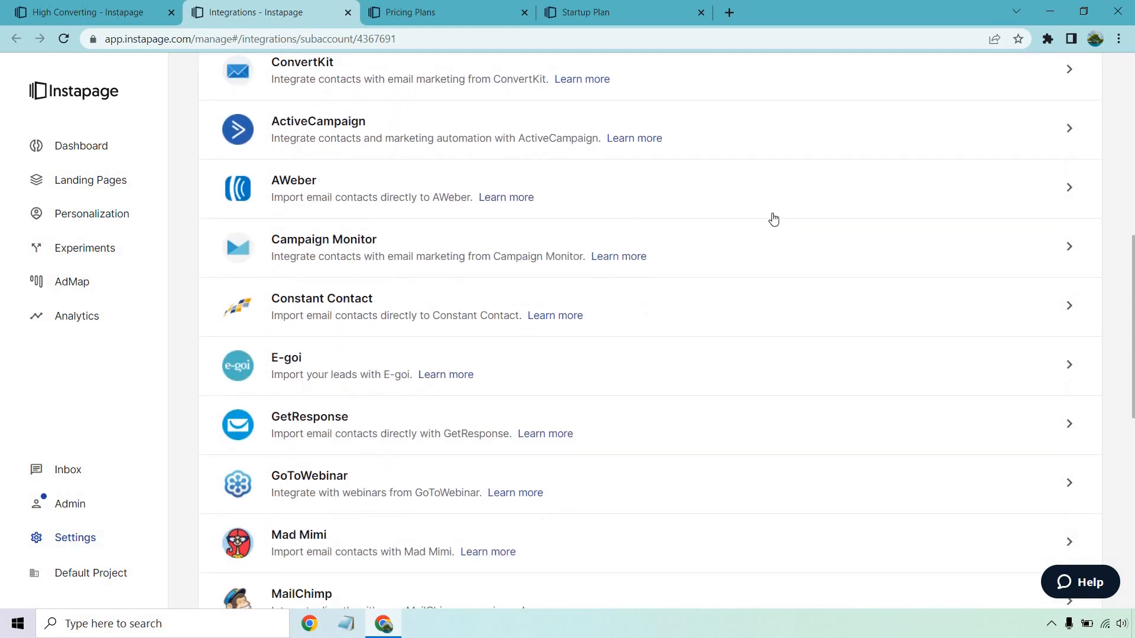
scroll("down", 3)
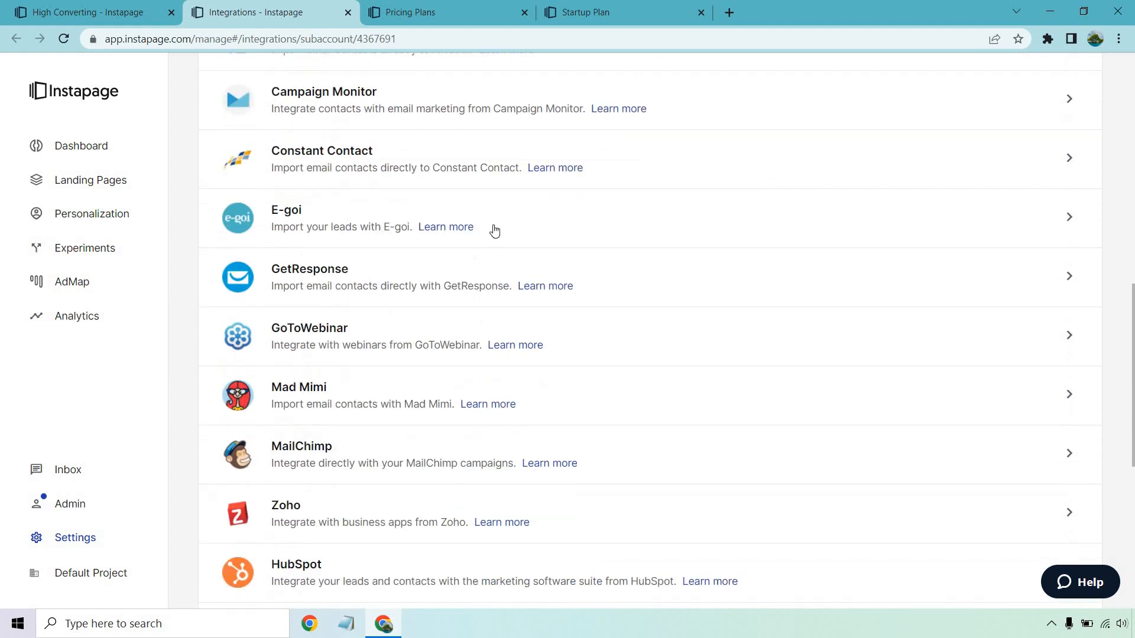
mouse_move(714, 219)
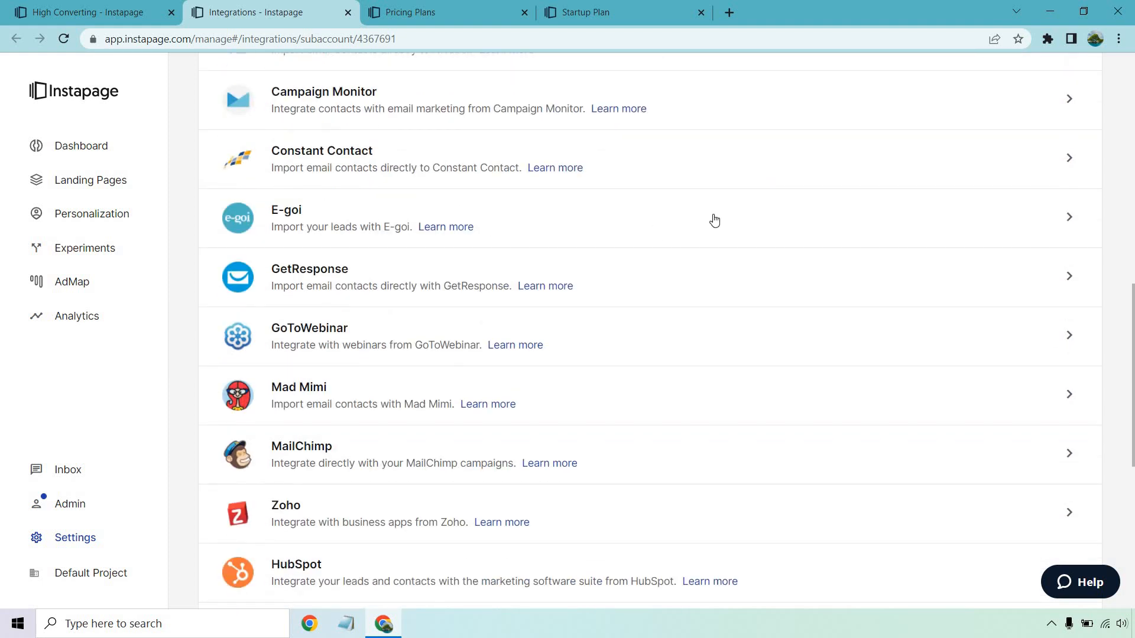
scroll("down", 3)
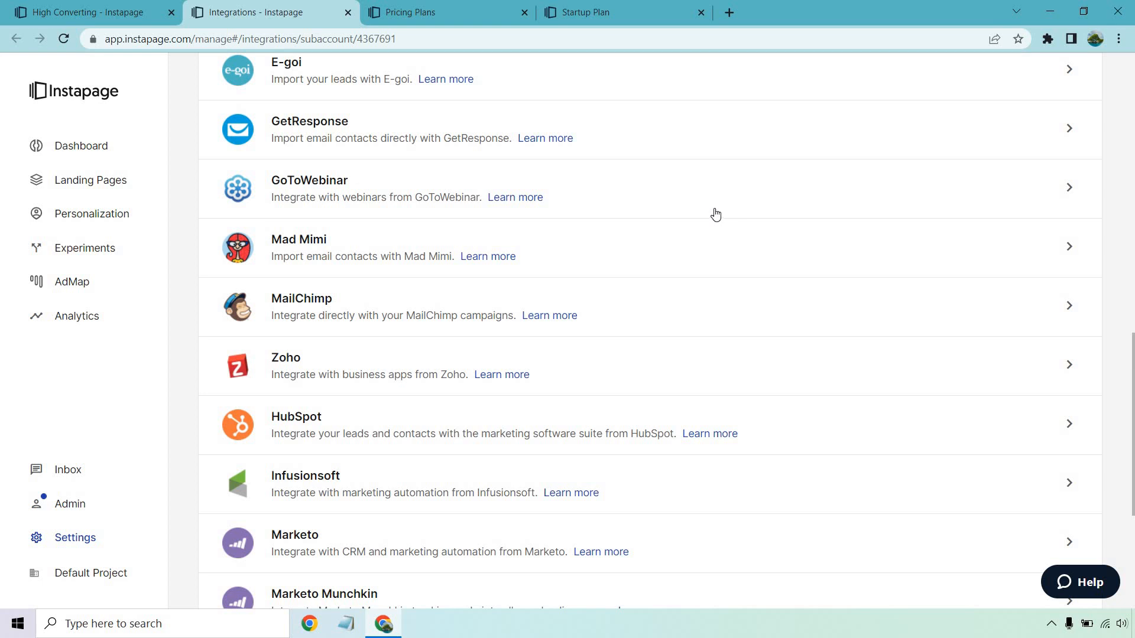
scroll("down", 3)
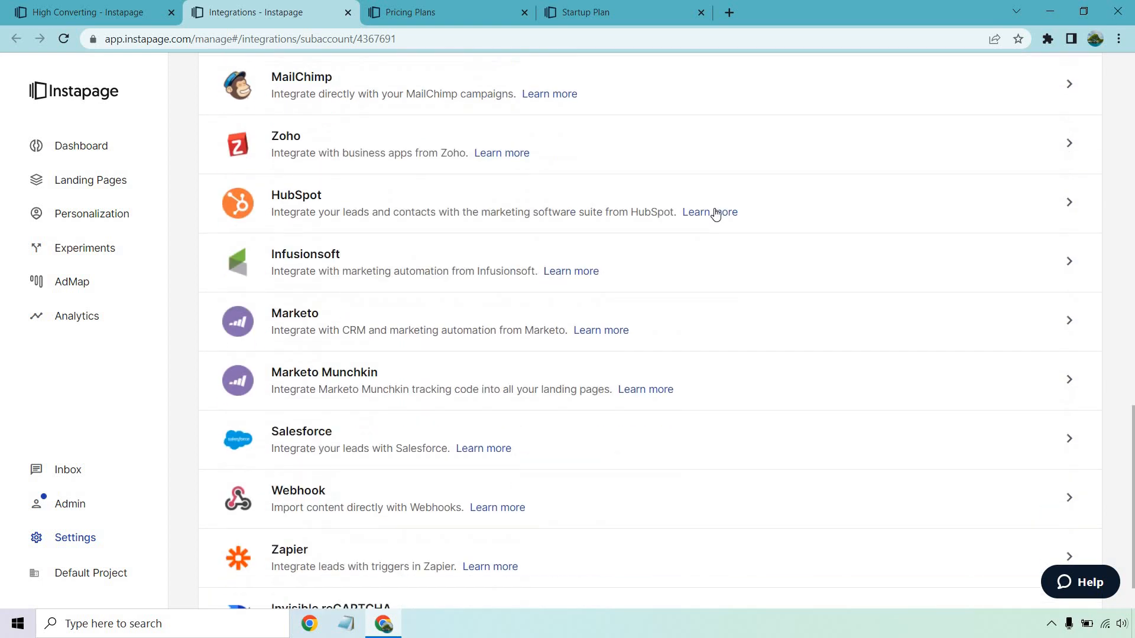
scroll("down", 3)
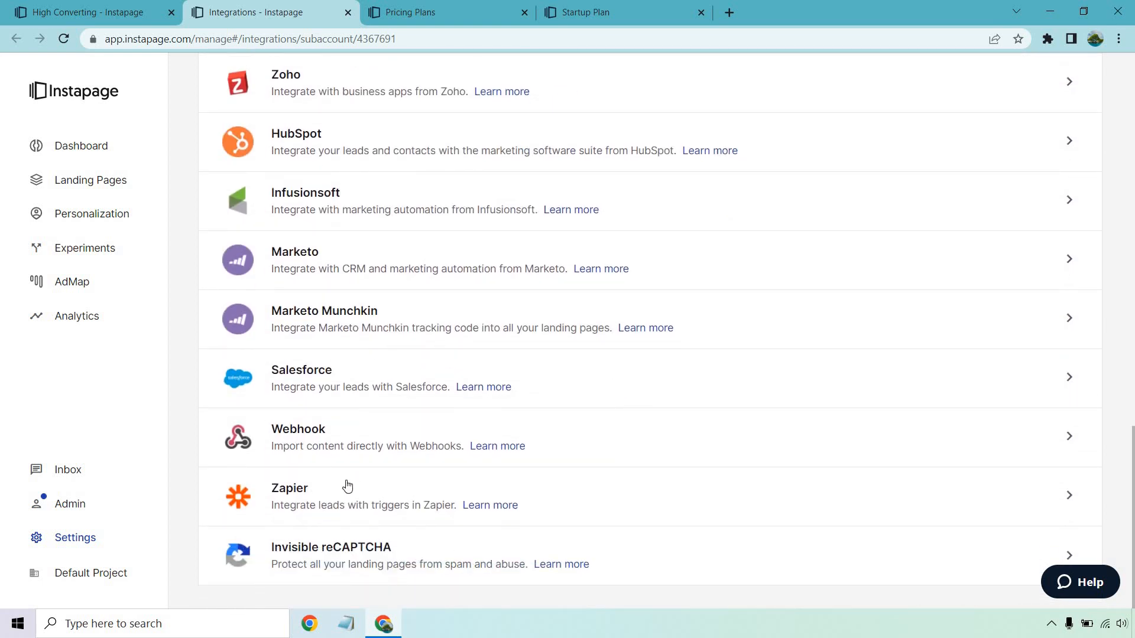
mouse_move(835, 402)
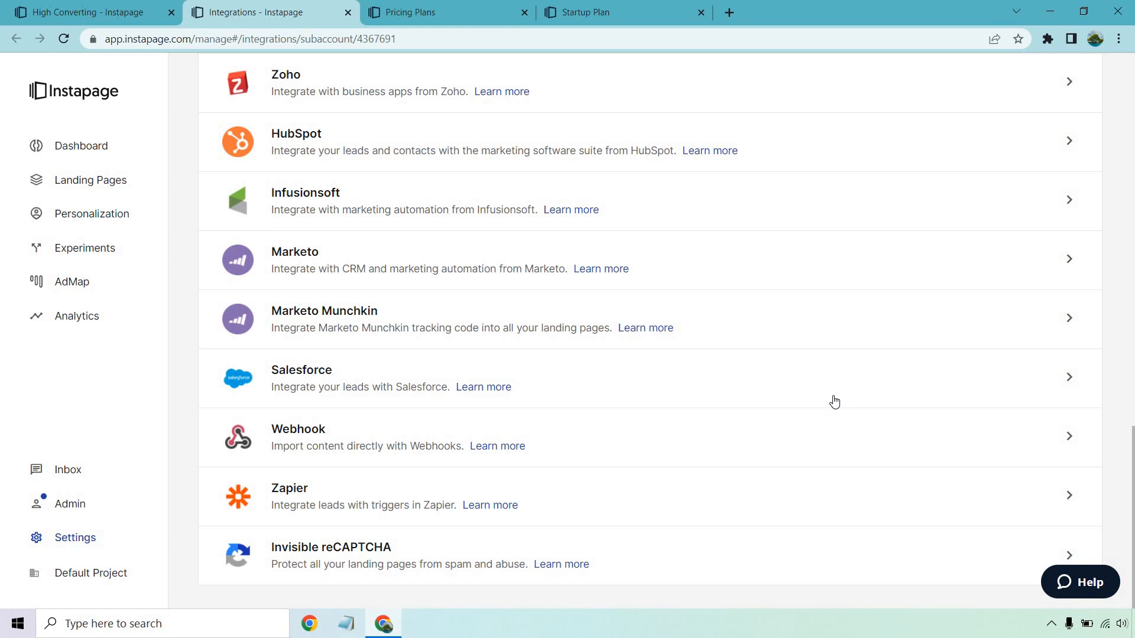
scroll("up", 3)
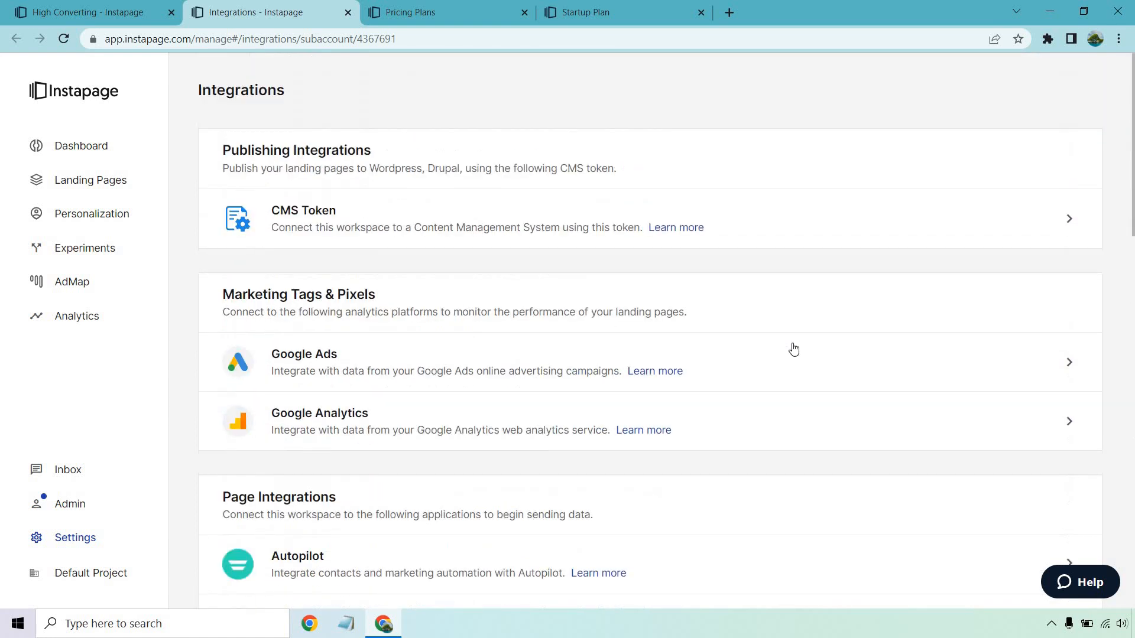
left_click(87, 12)
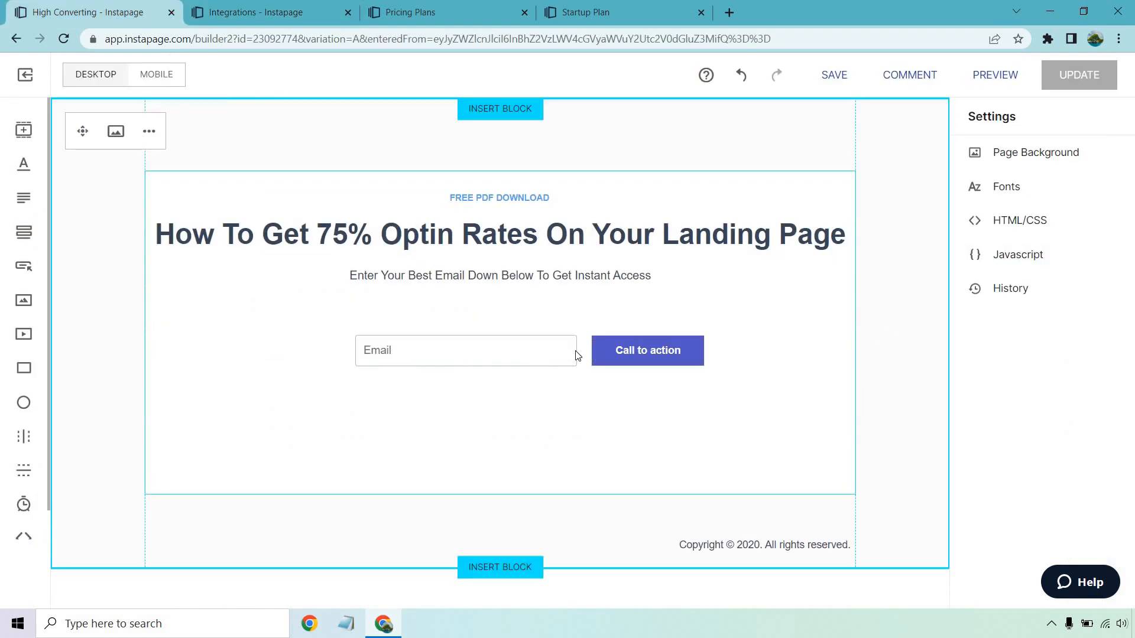
left_click(770, 348)
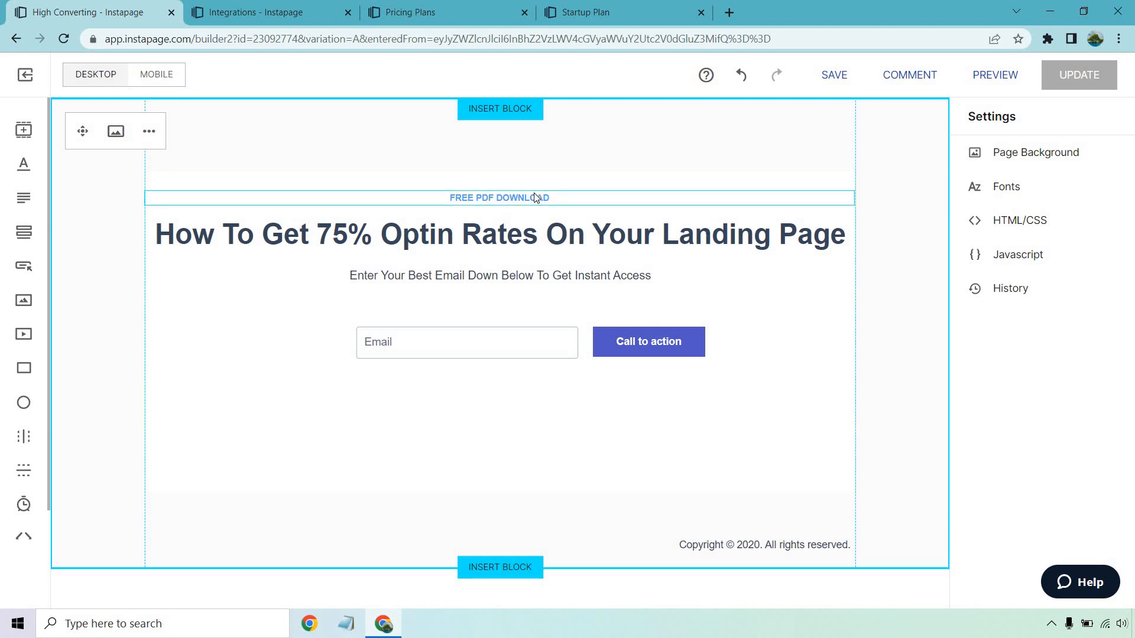
mouse_move(604, 231)
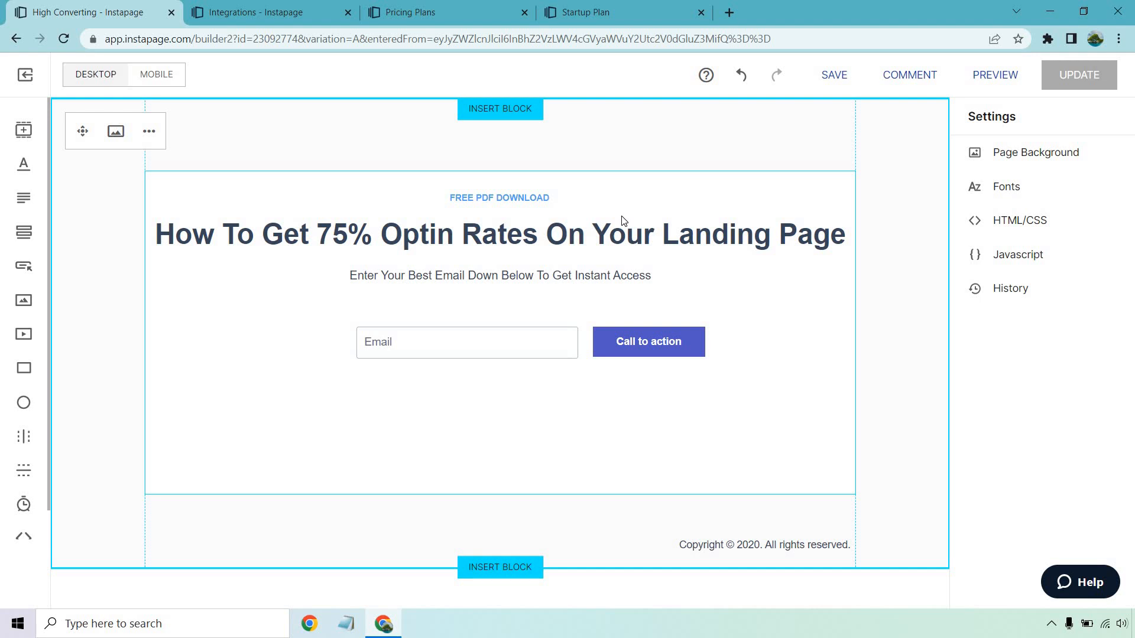
left_click(498, 276)
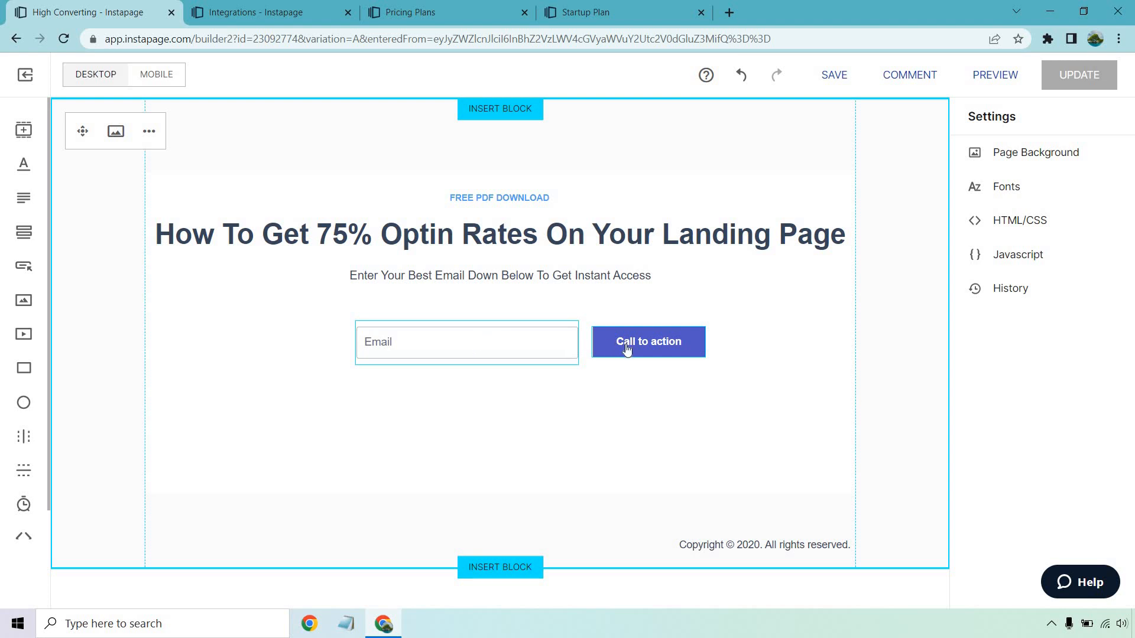
Change the form button's label to 'Get Instant Access'
left_click(647, 340)
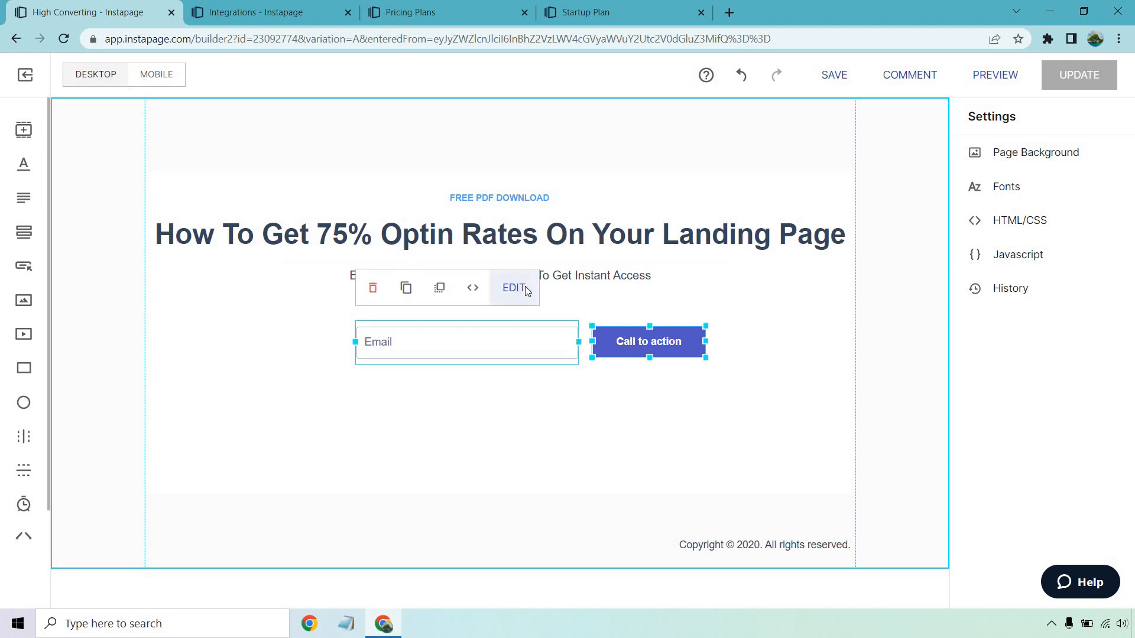
left_click(513, 287)
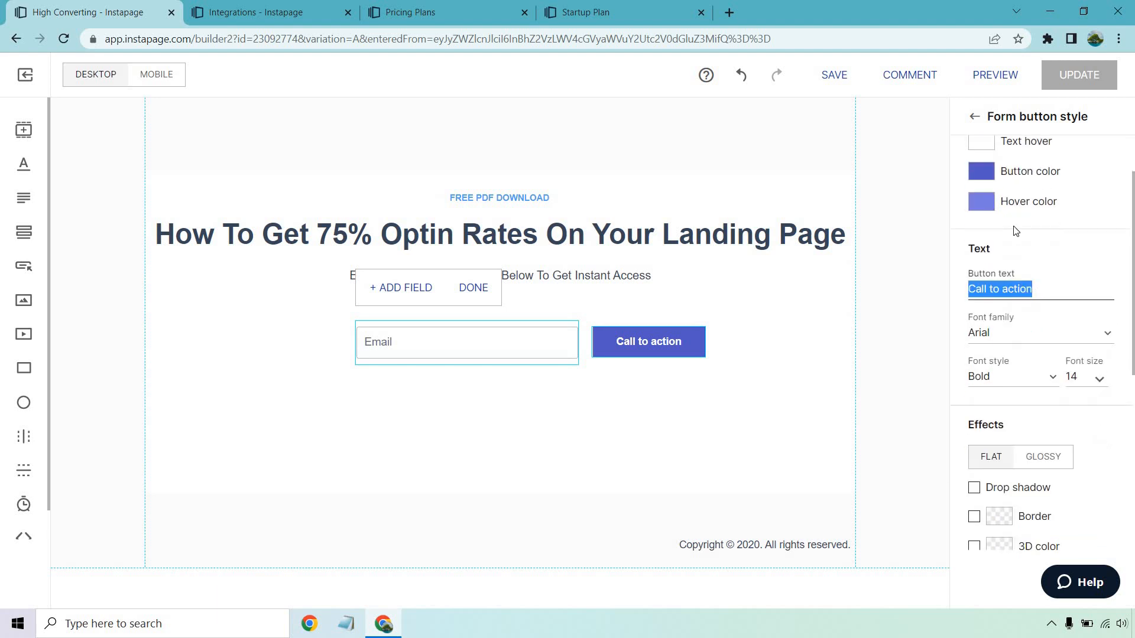
type("Get Instant Access")
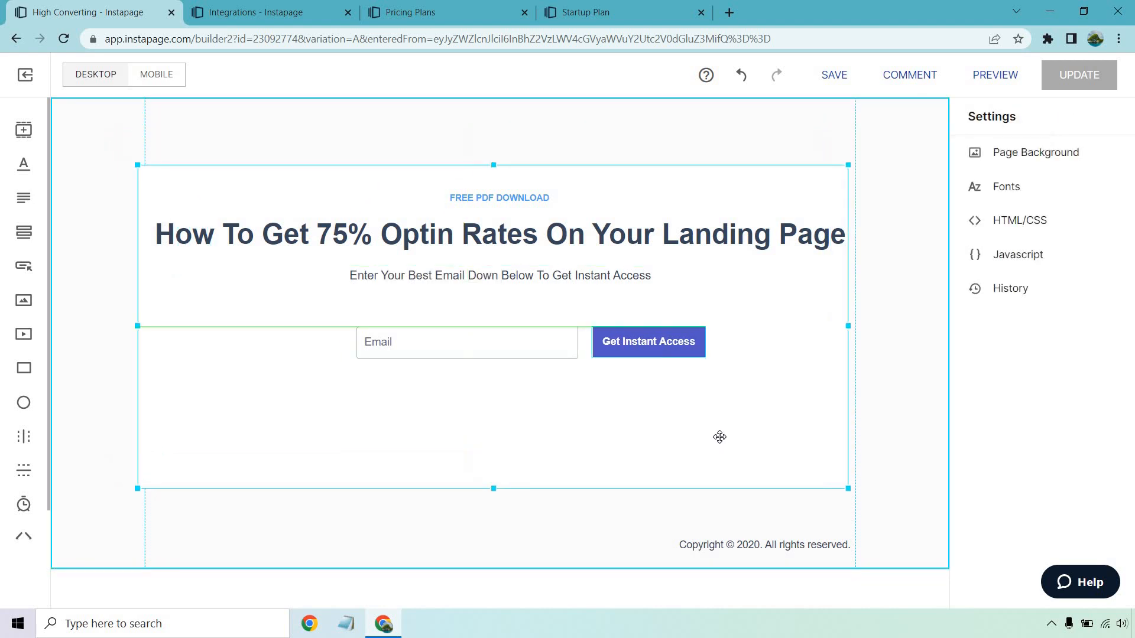
left_click(467, 341)
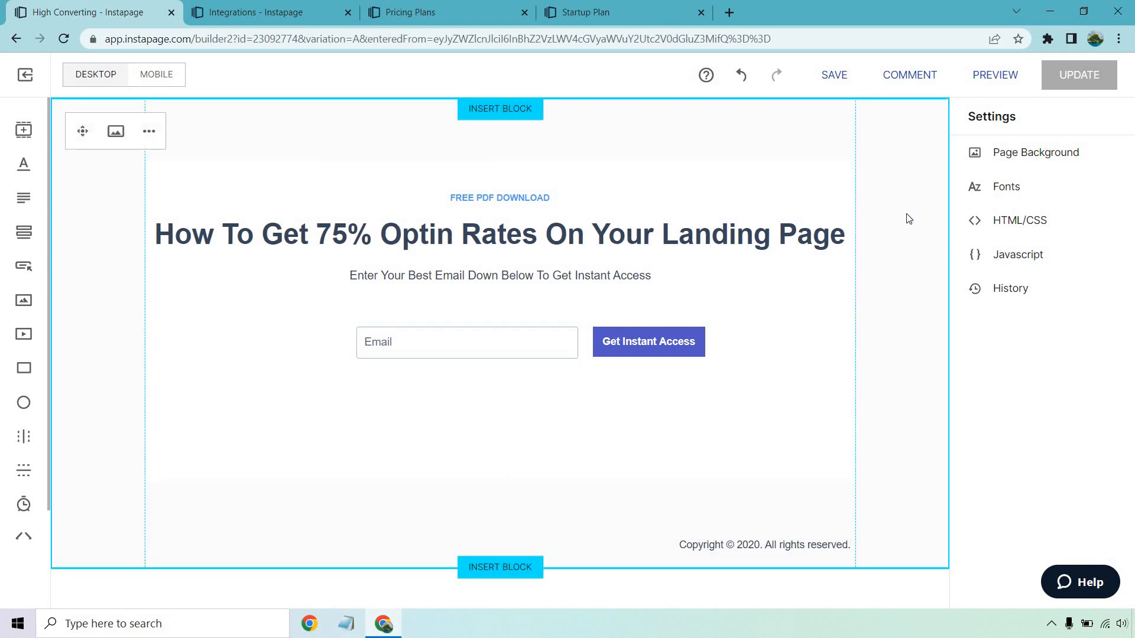
Switch to the mobile version and drag the content group higher up the canvas
left_click(156, 73)
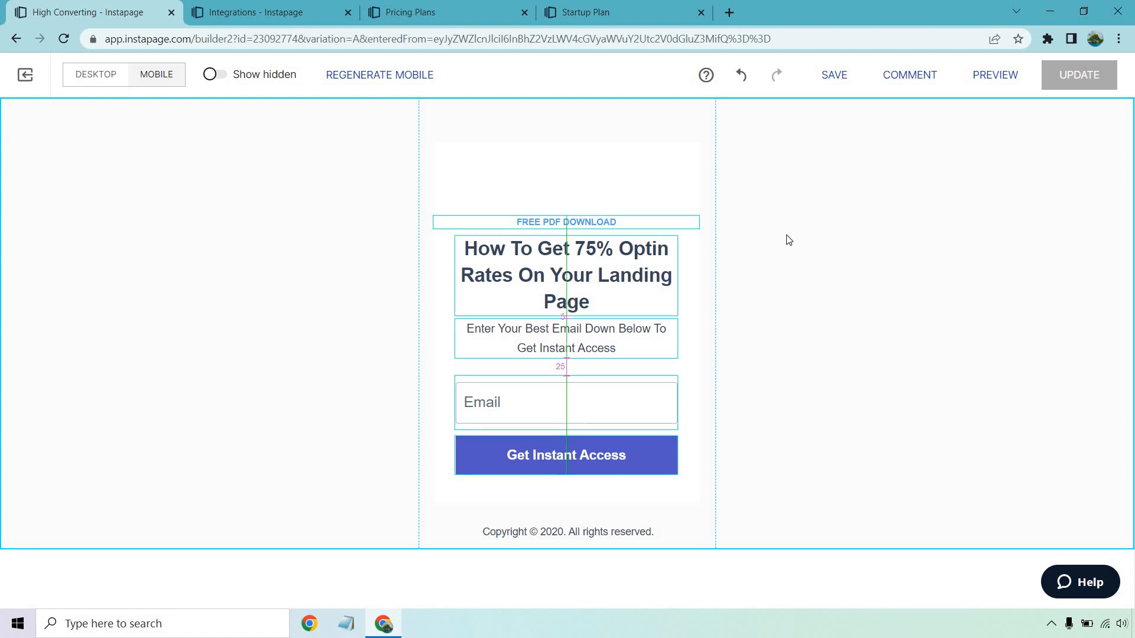
left_click_drag(566, 222, 572, 174)
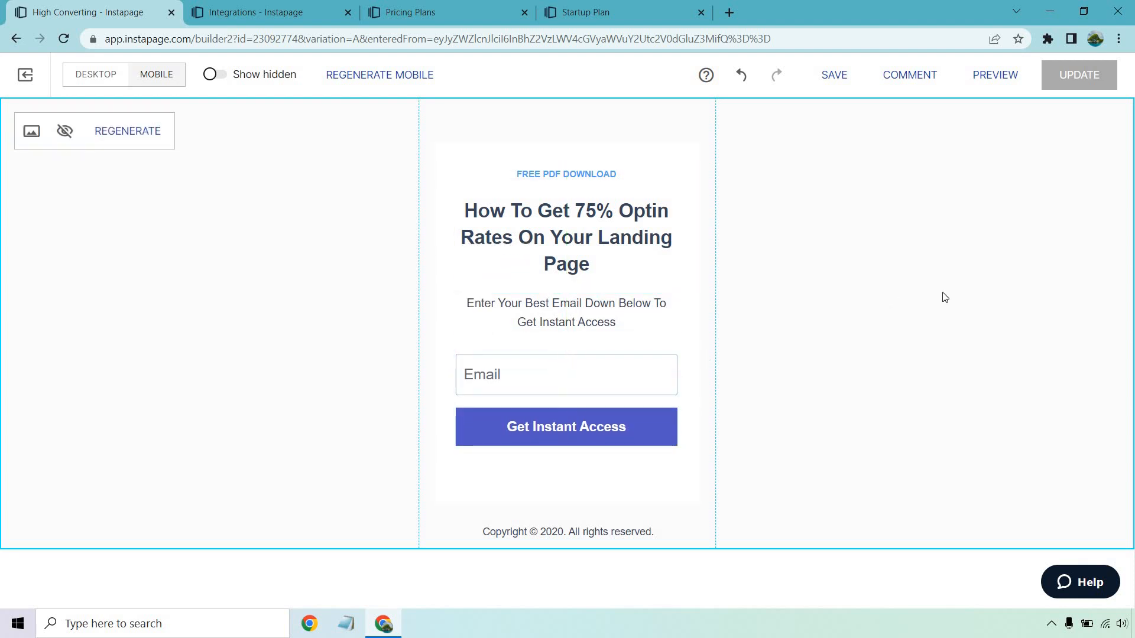
mouse_move(947, 300)
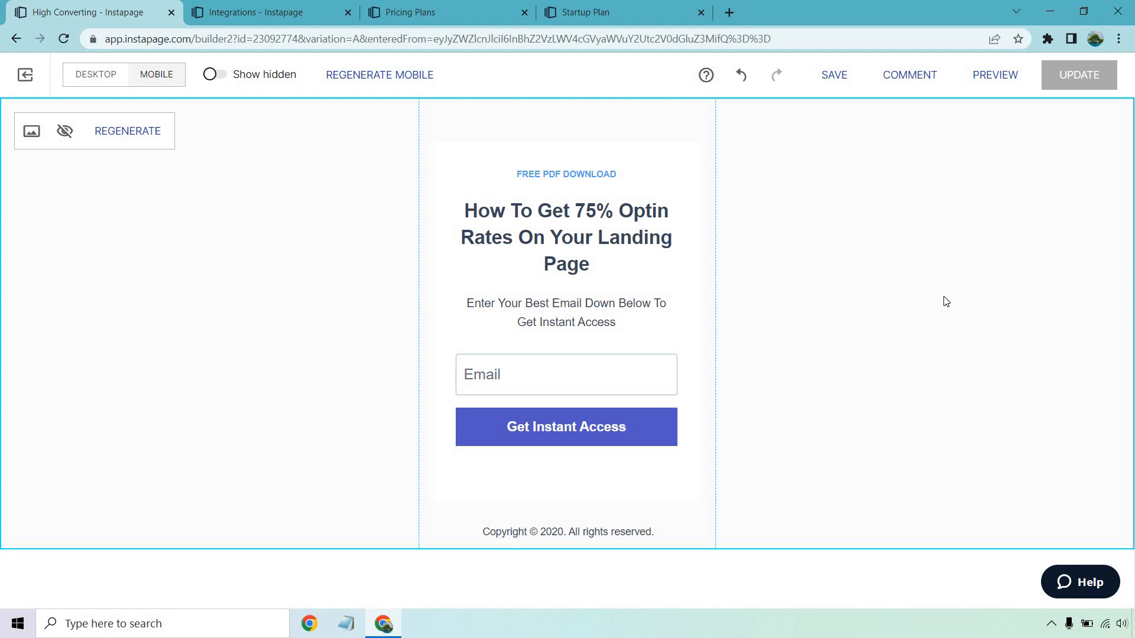
mouse_move(942, 300)
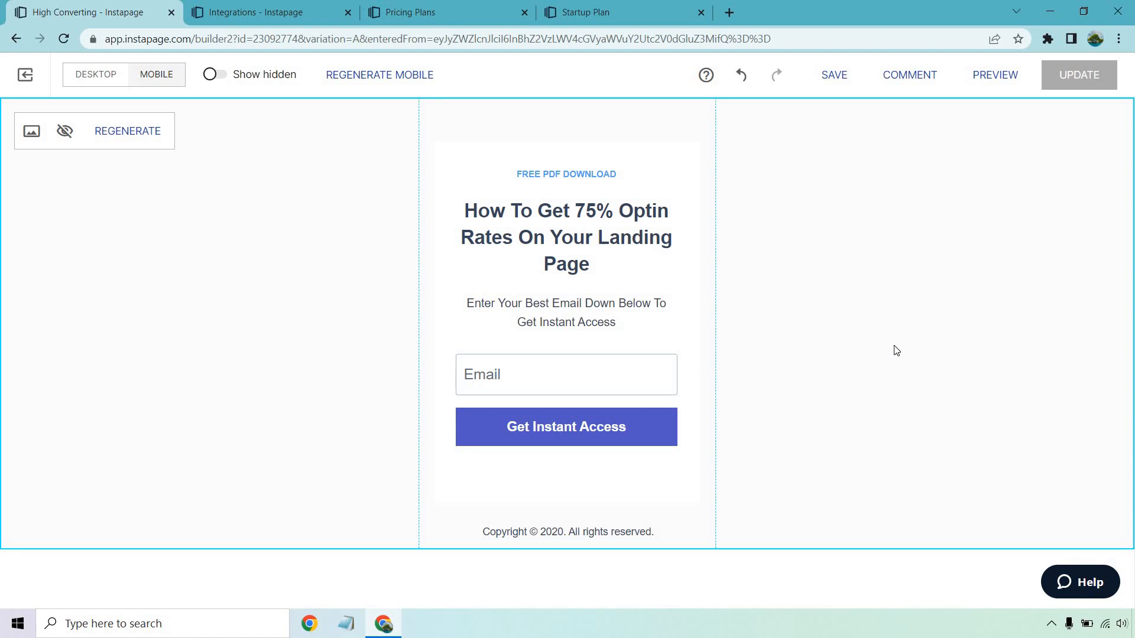
mouse_move(104, 139)
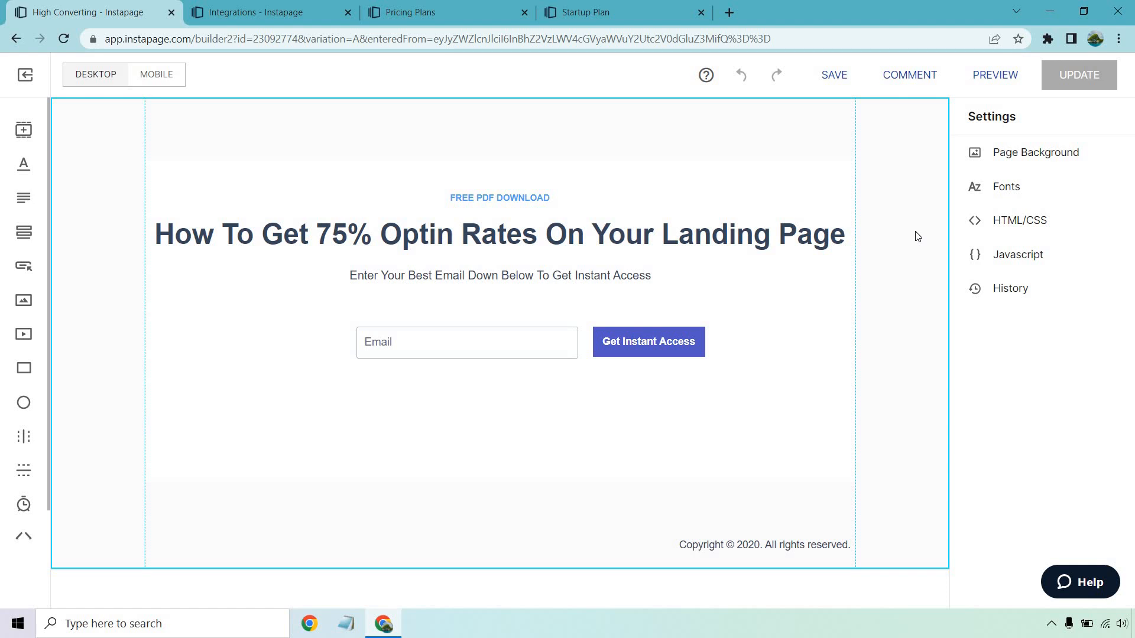
mouse_move(858, 222)
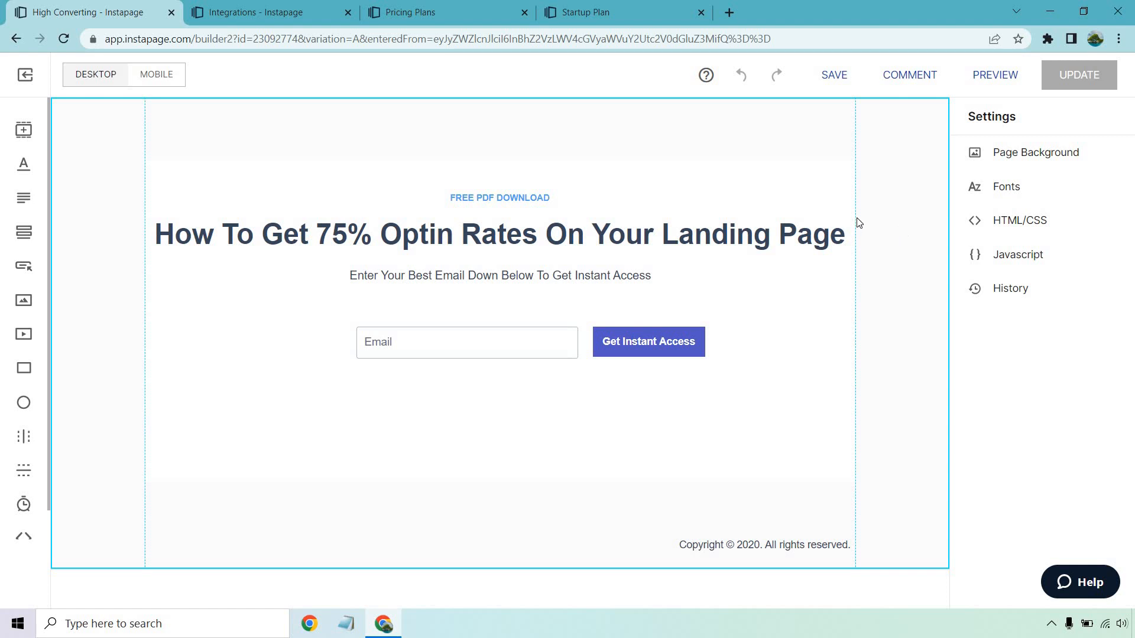
Select the main hero section in the desktop layout
double_click(498, 233)
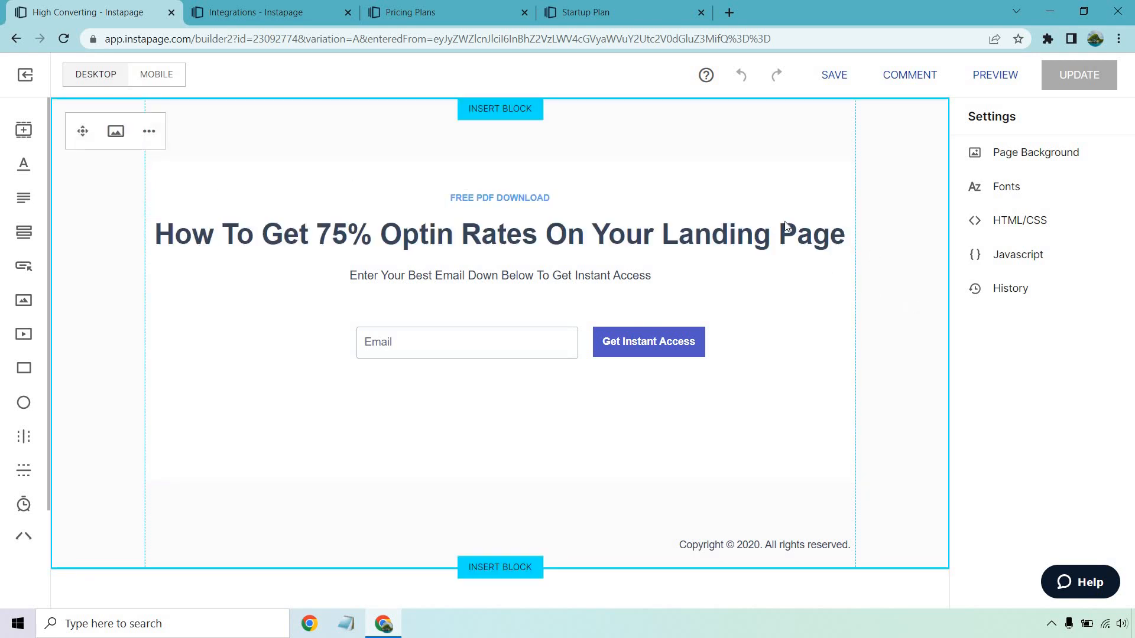
mouse_move(895, 275)
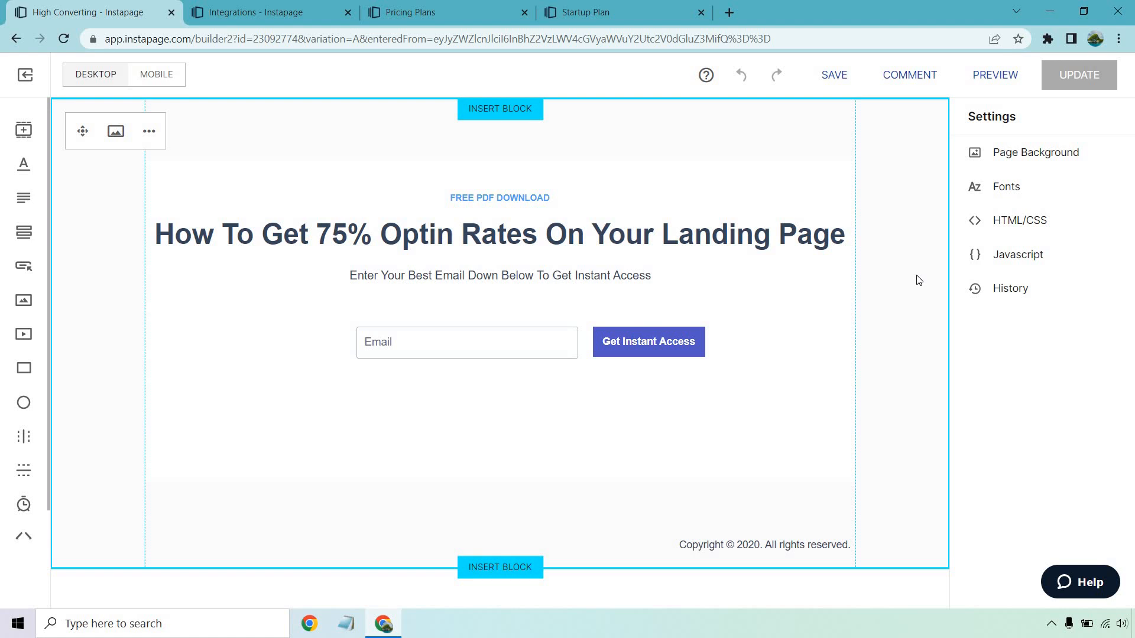
mouse_move(23, 130)
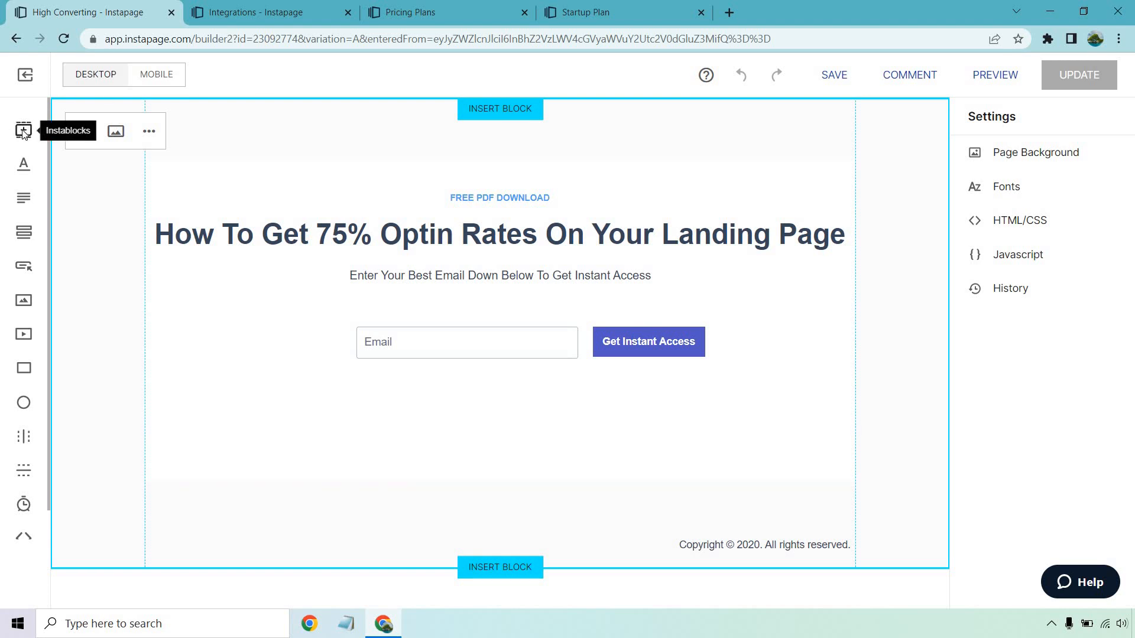
Browse the Instablocks template library, scrolling down to the features block templates
left_click(24, 131)
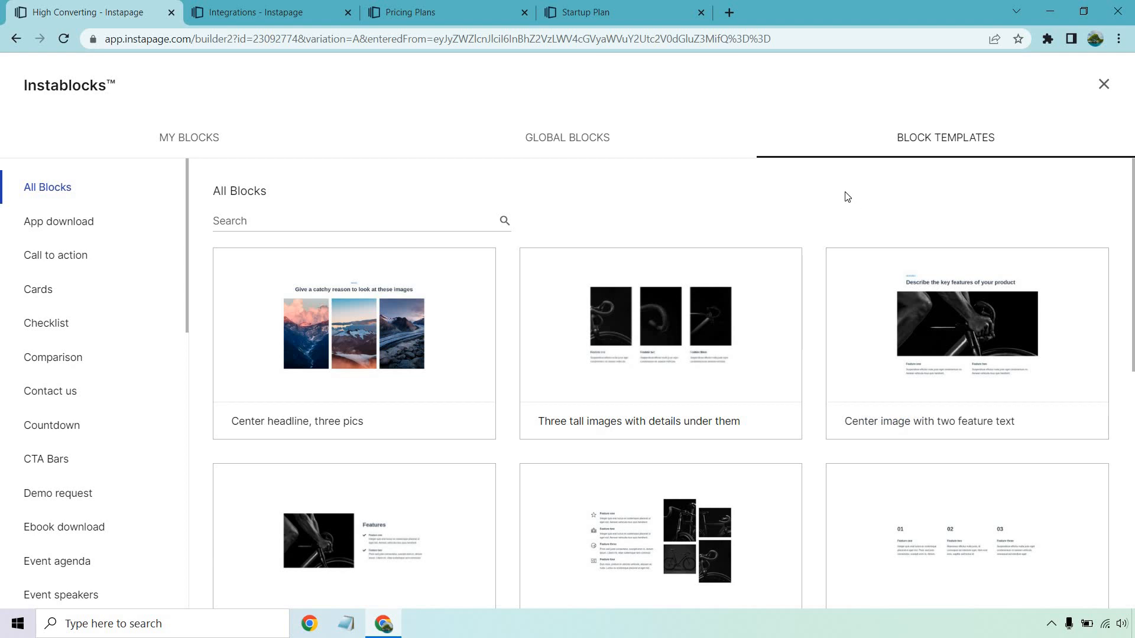
scroll("down", 3)
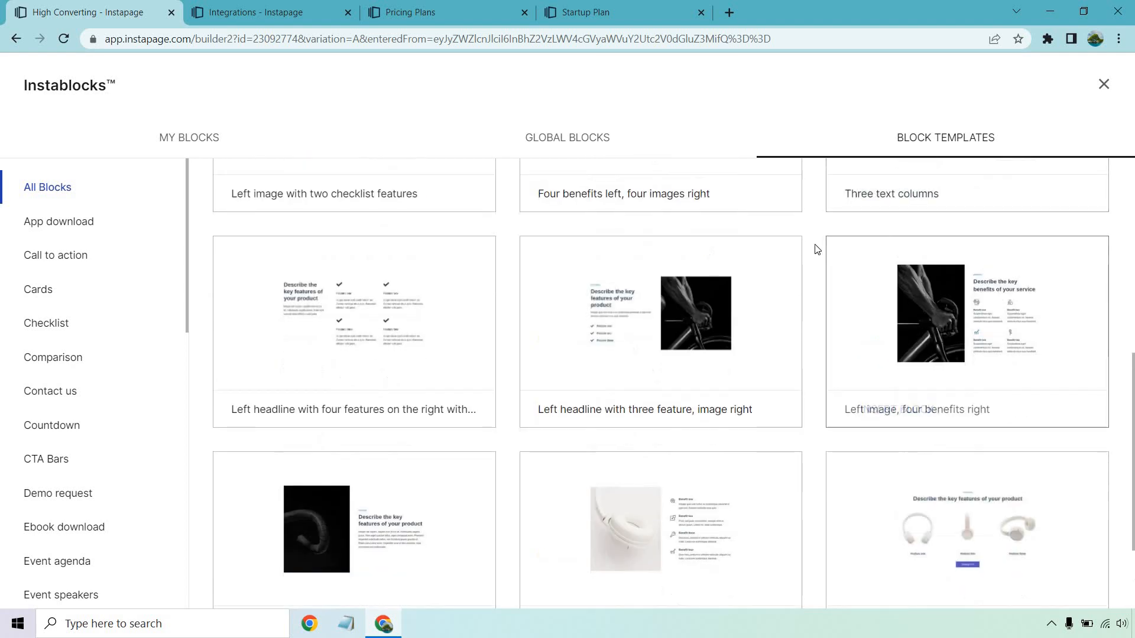
scroll("down", 3)
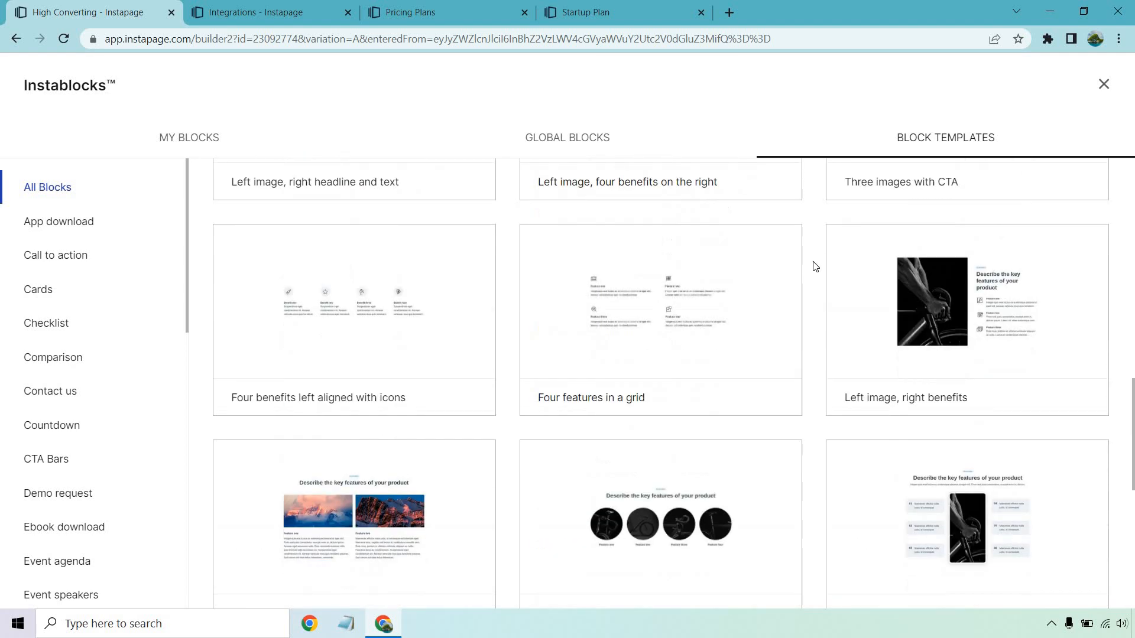
scroll("down", 3)
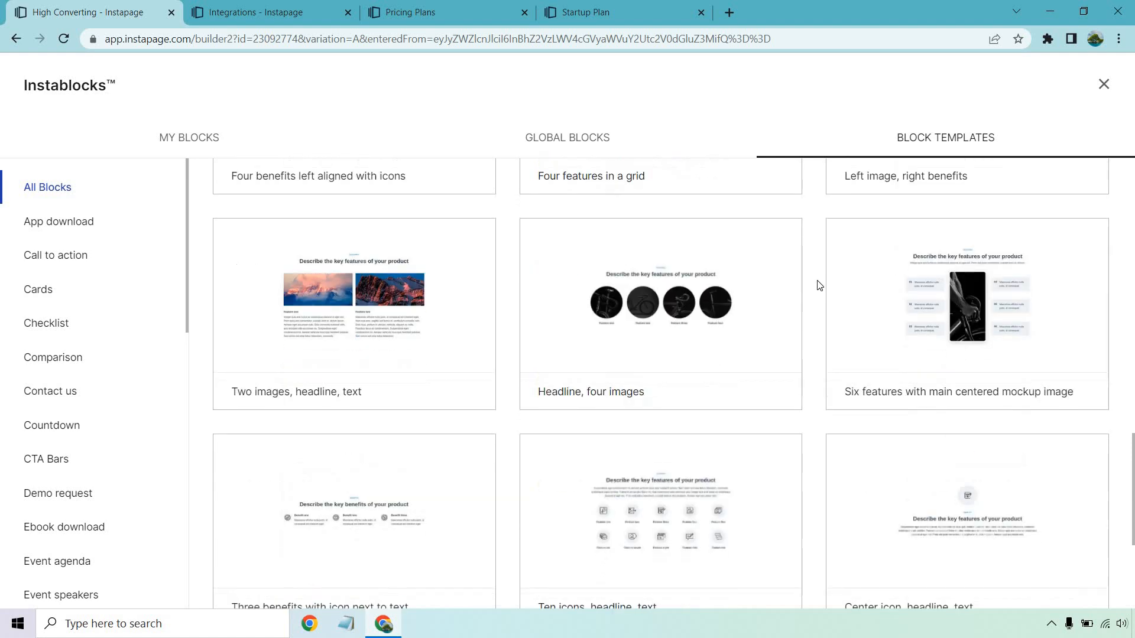
scroll("down", 3)
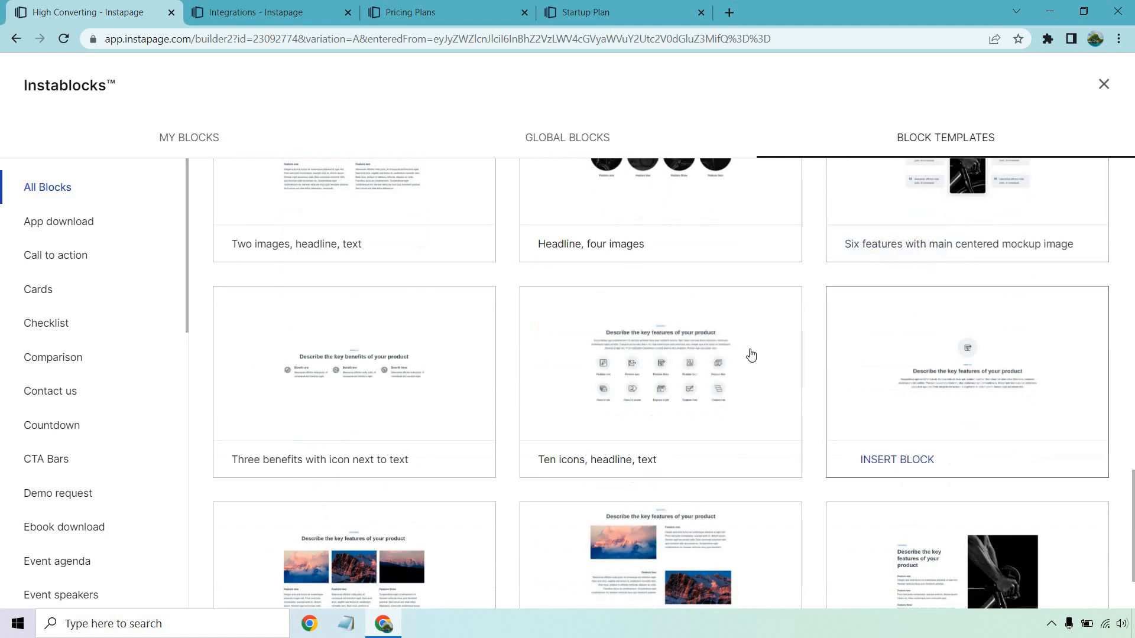
scroll("down", 3)
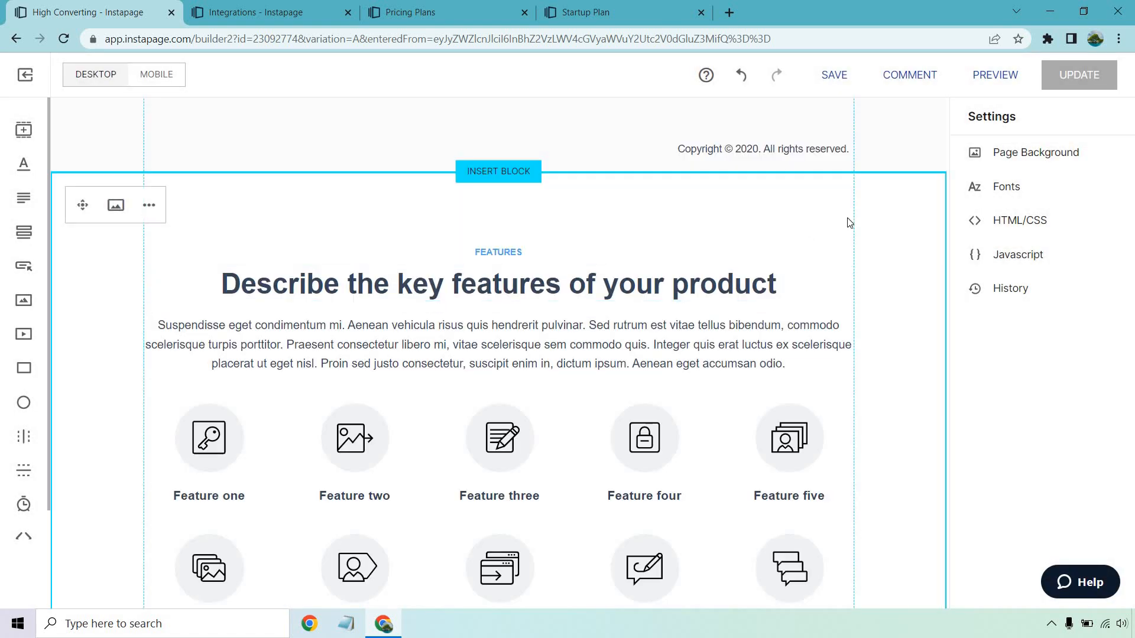
Delete the ten-icon features block via its options menu, keeping the hero and email form
scroll("down", 3)
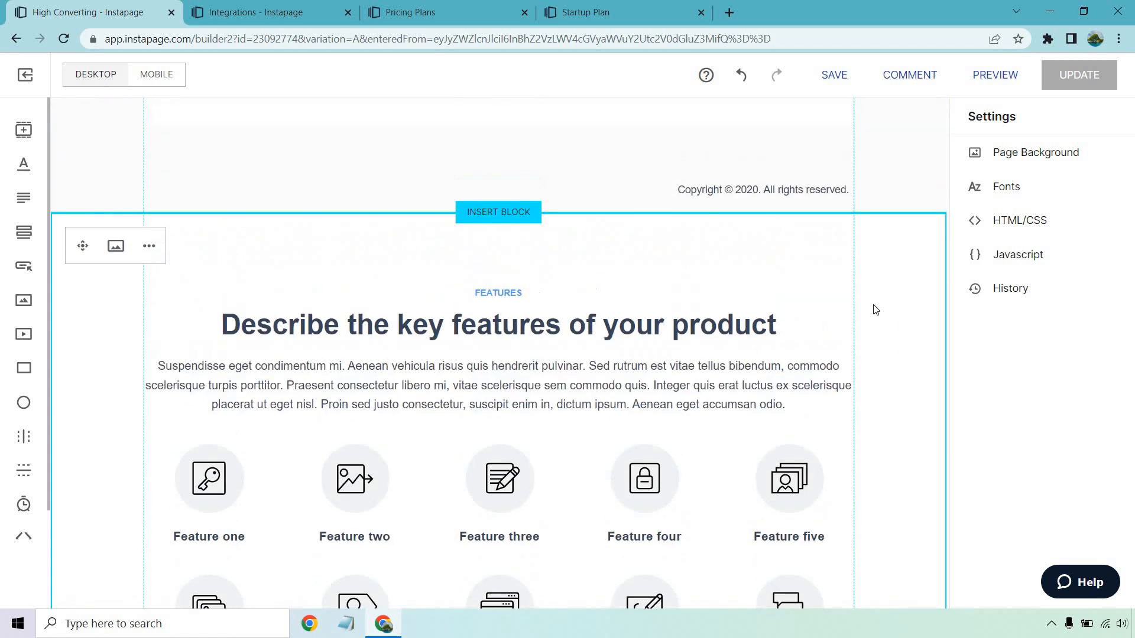
left_click(149, 246)
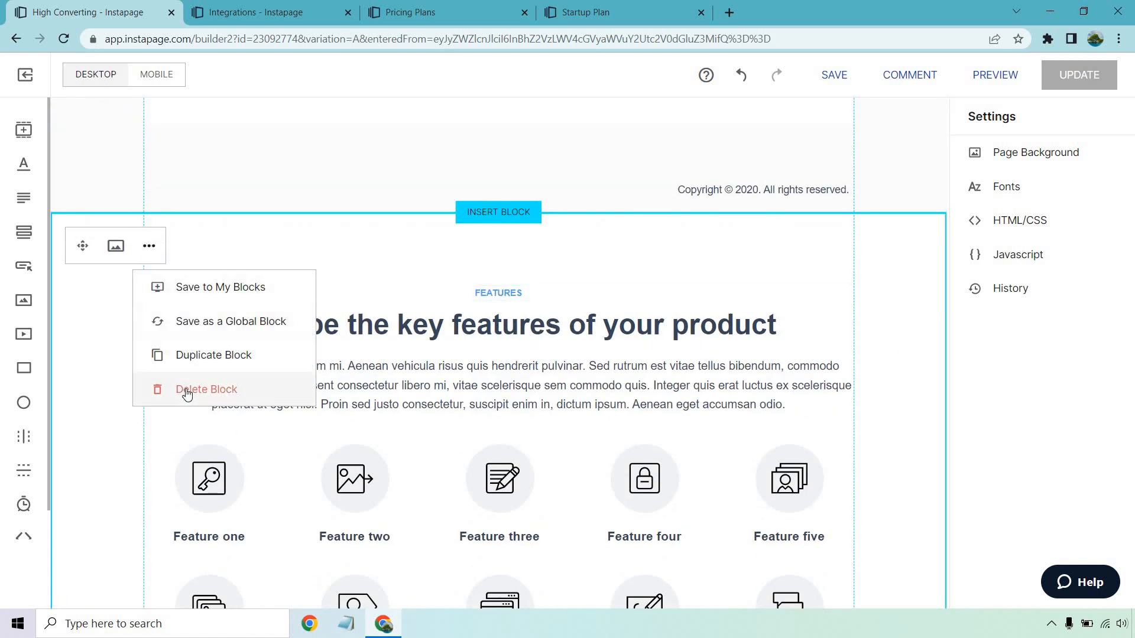
left_click(205, 389)
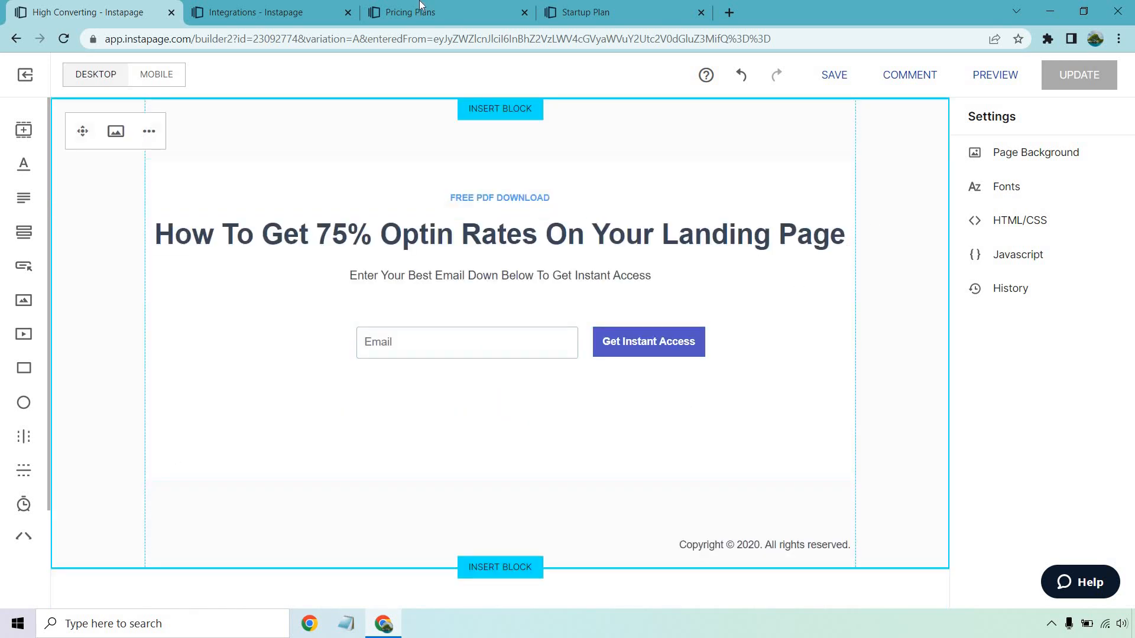
Switch to the Pricing Plans browser tab showing the $299/mo Building plan
left_click(411, 12)
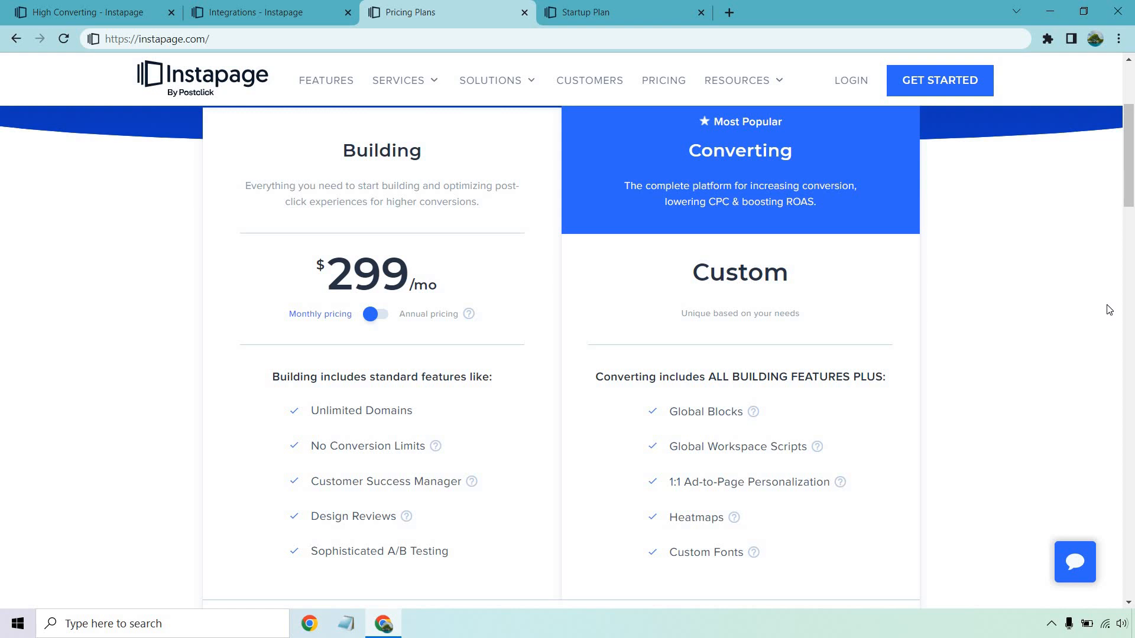
mouse_move(768, 414)
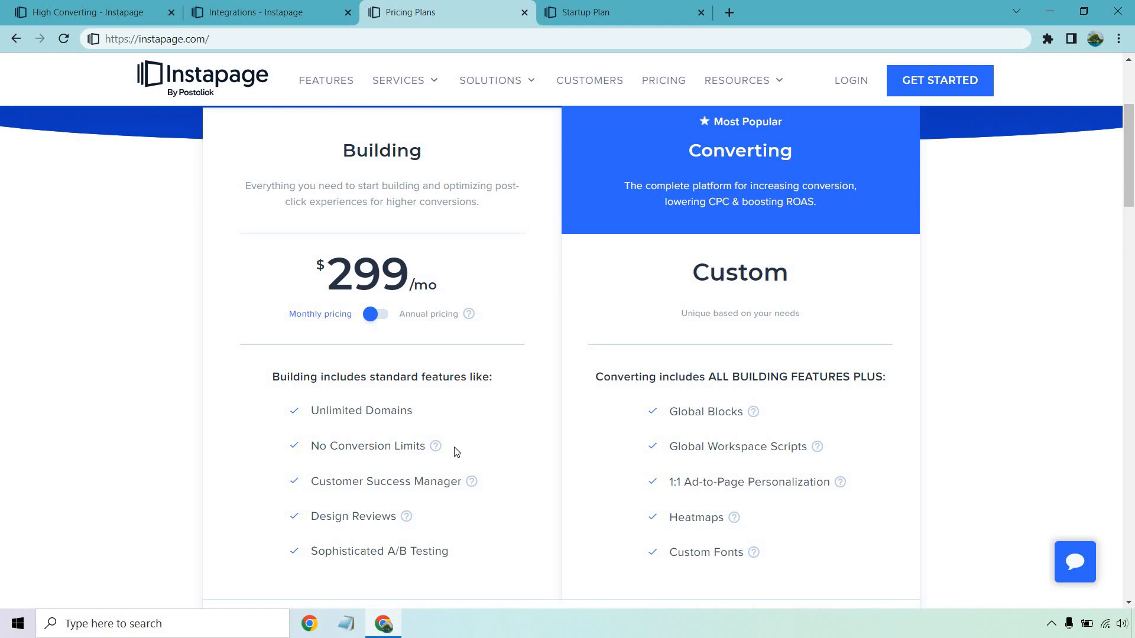
mouse_move(436, 446)
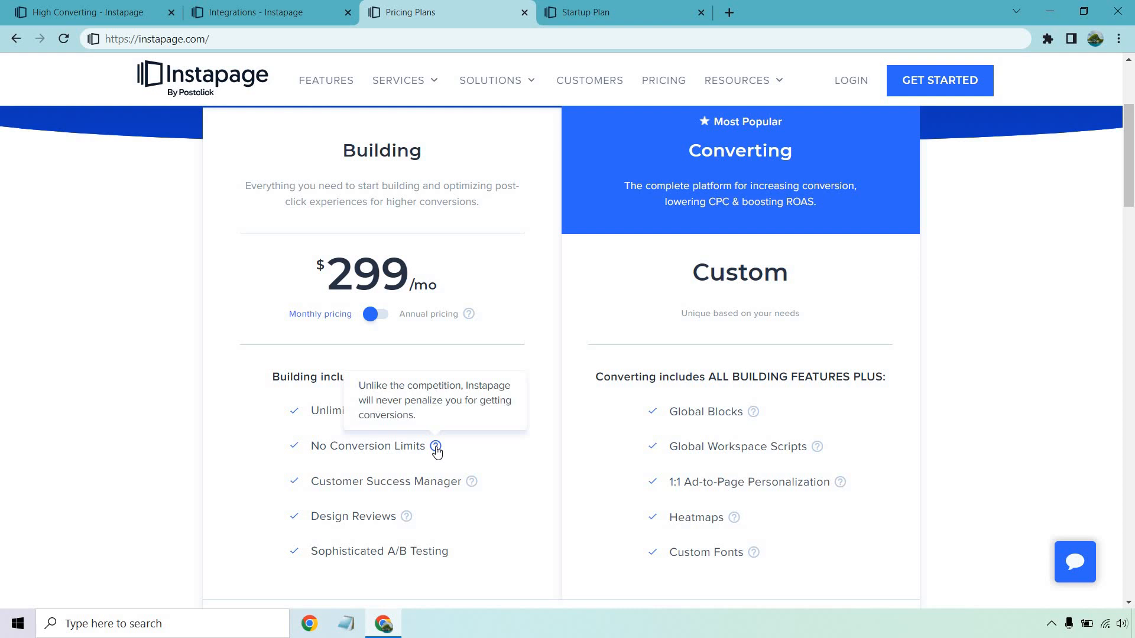
mouse_move(517, 473)
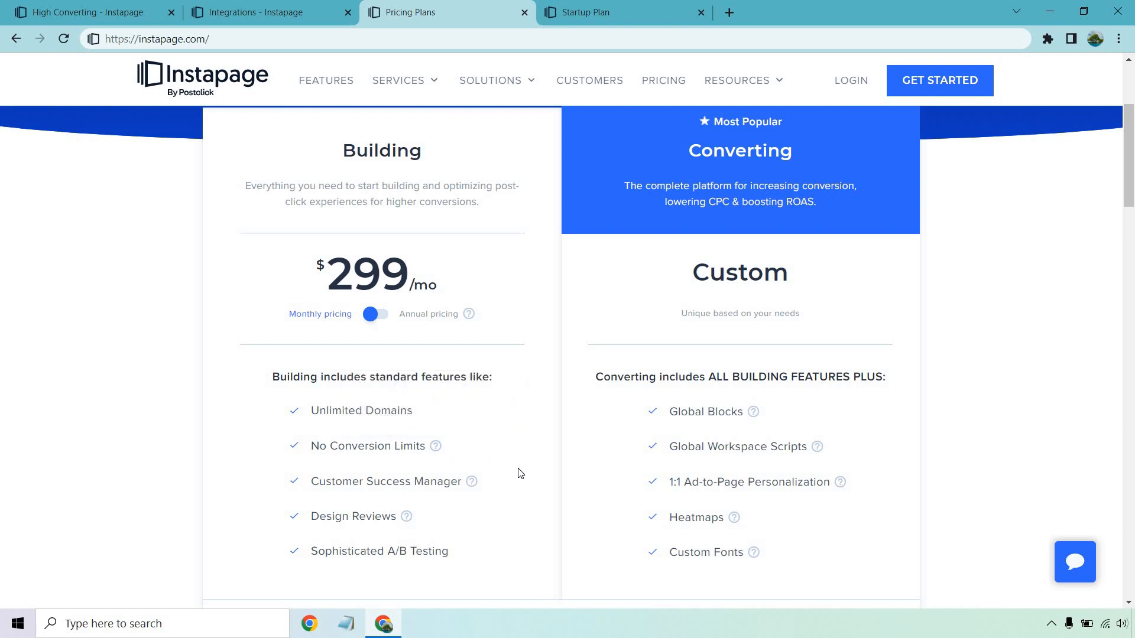
mouse_move(460, 544)
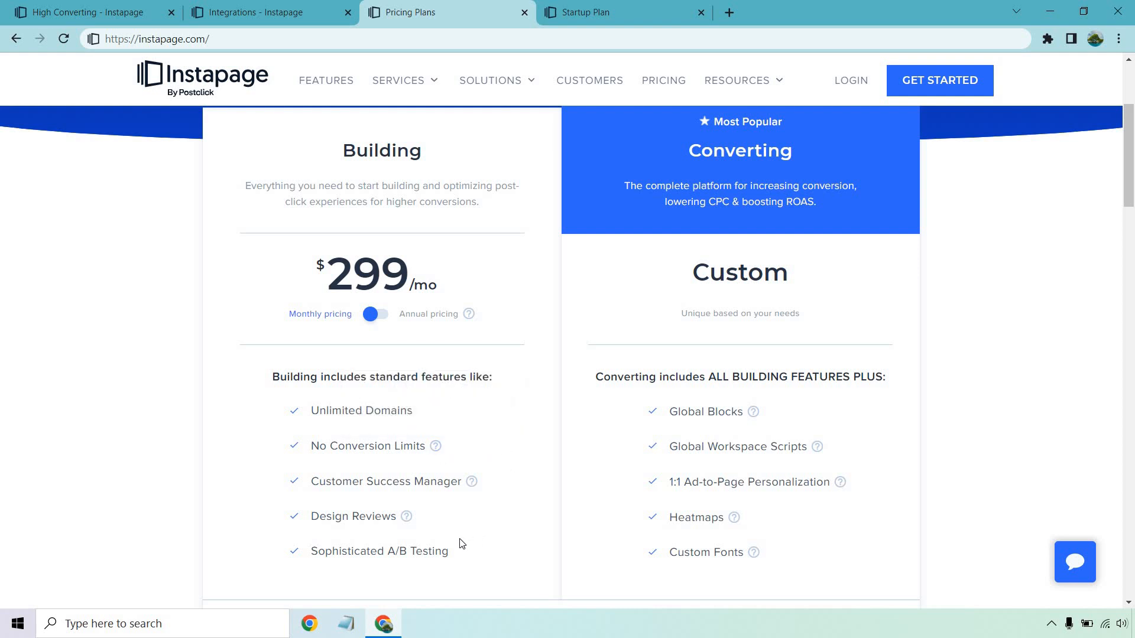
mouse_move(988, 350)
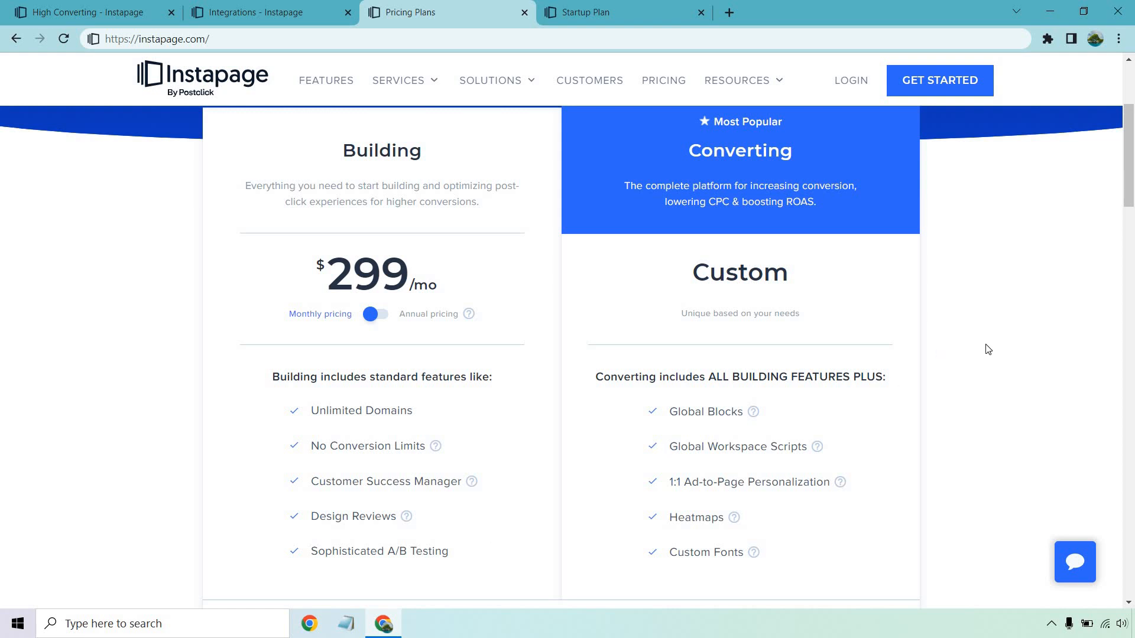
mouse_move(982, 352)
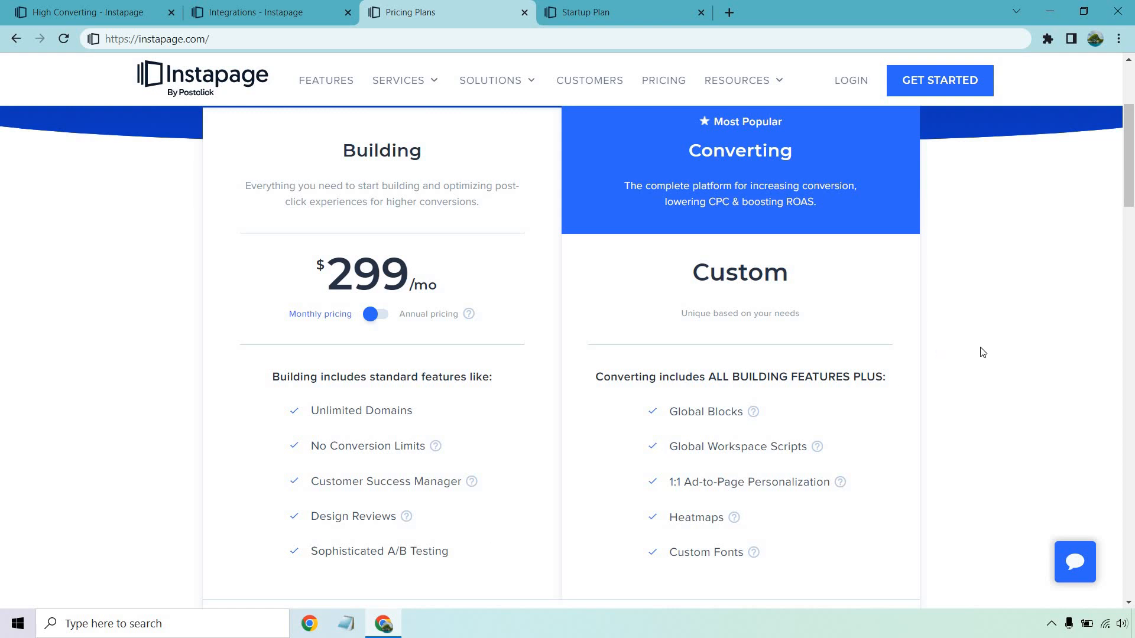
mouse_move(969, 367)
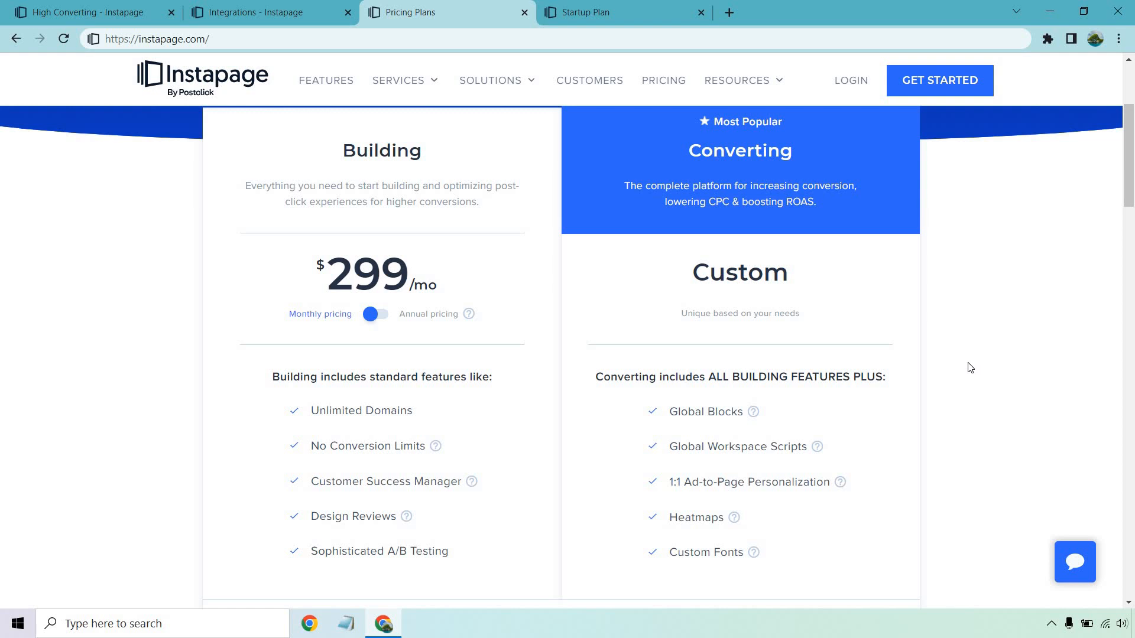
mouse_move(876, 379)
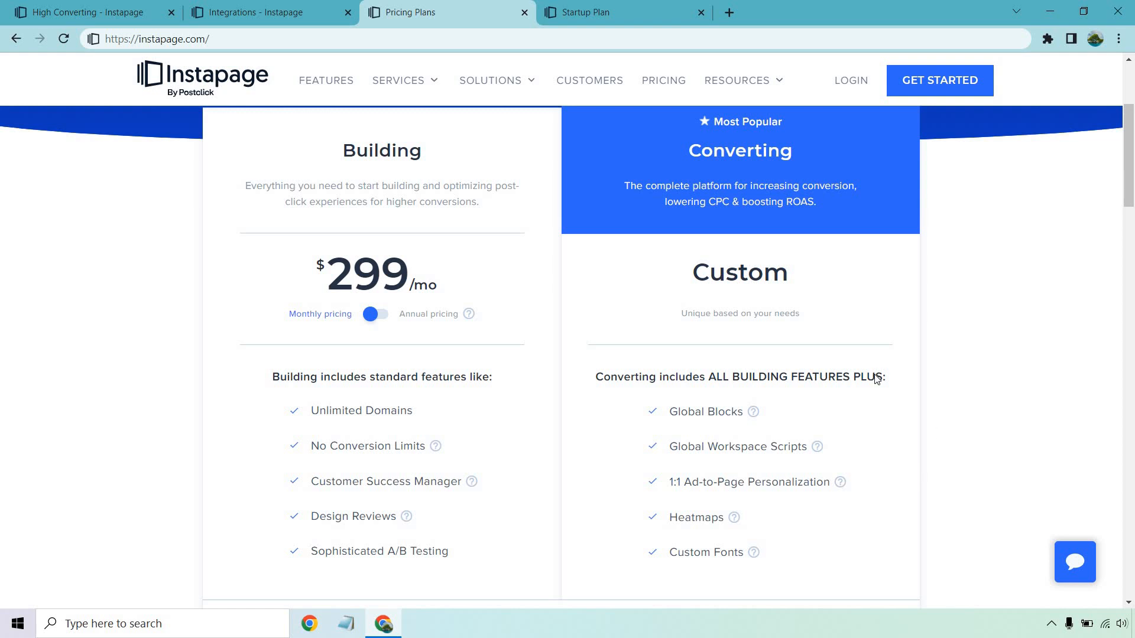
mouse_move(979, 418)
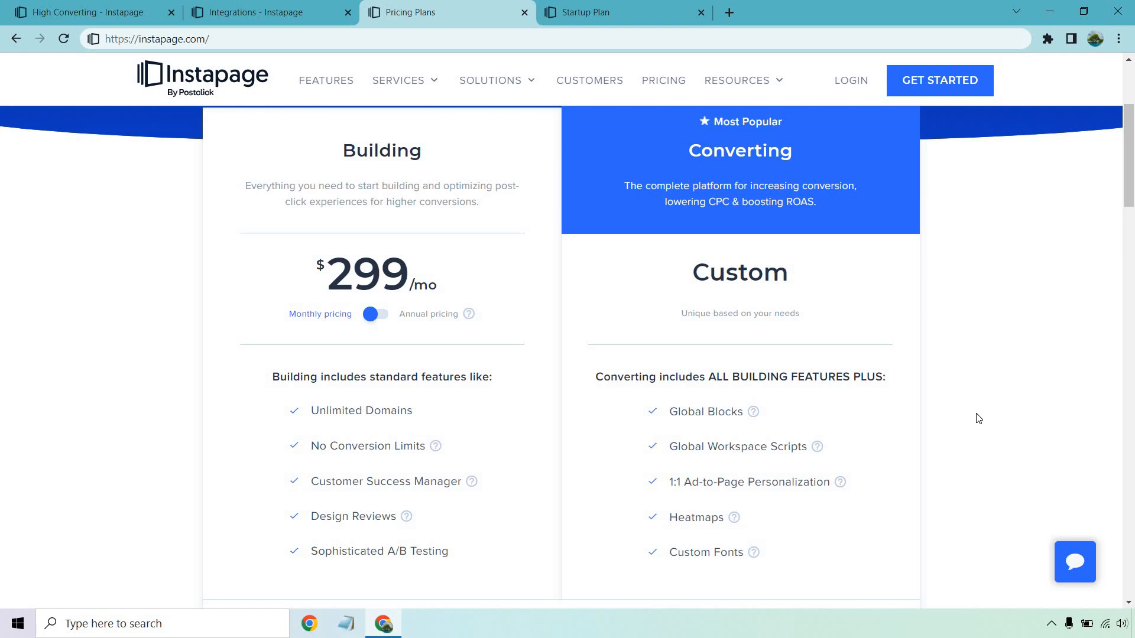
mouse_move(616, 163)
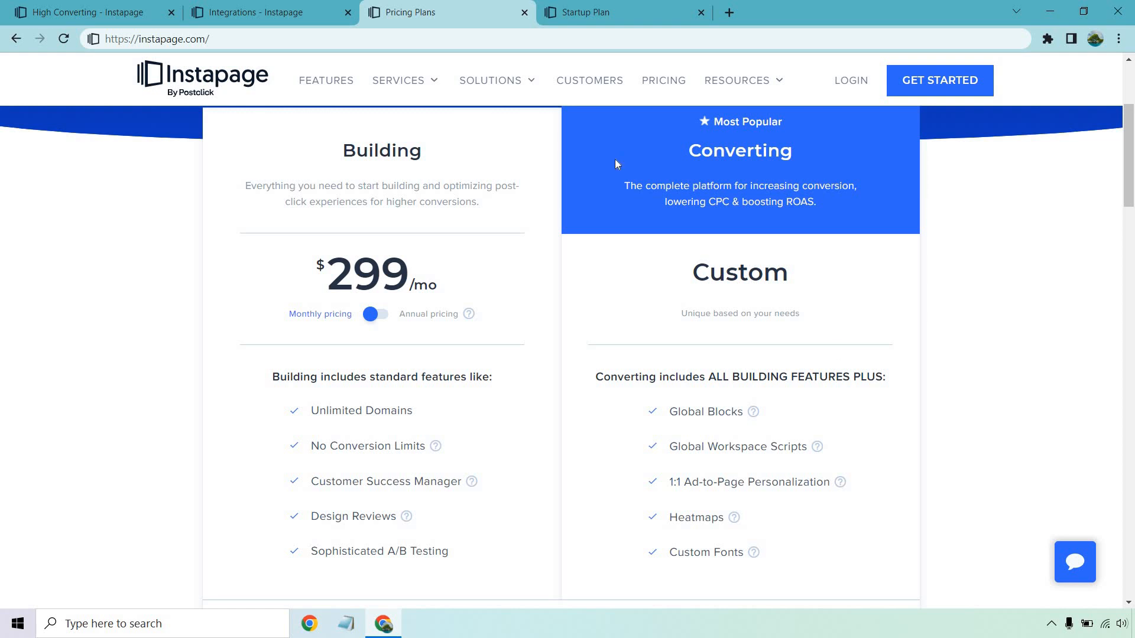
Show the Start-up plan page with monthly pricing toggled to $89/mo
left_click(622, 12)
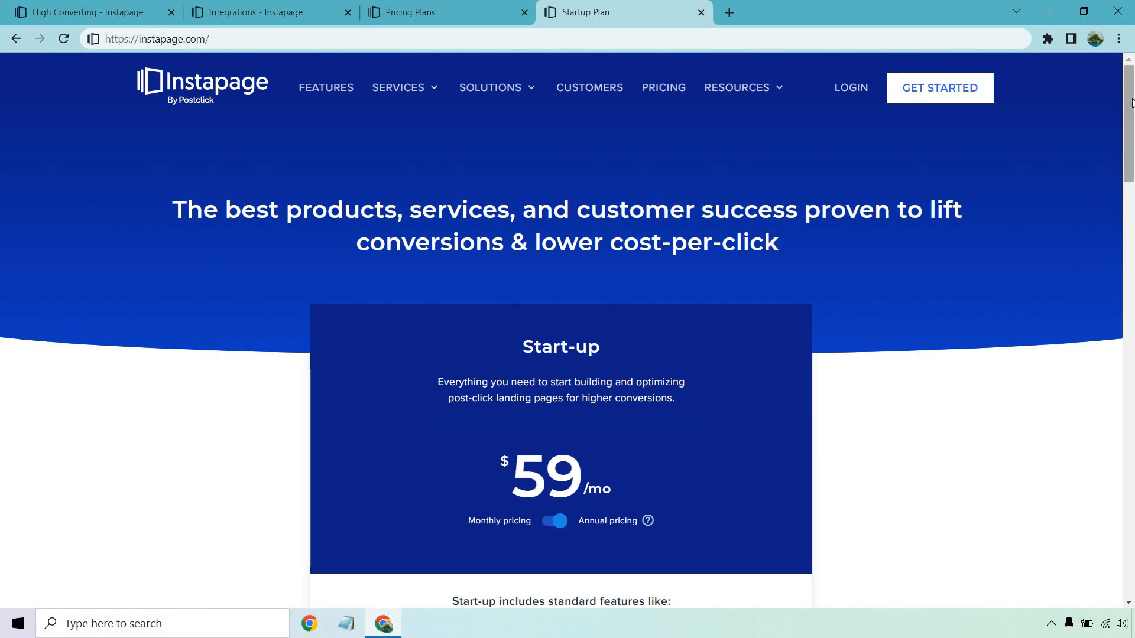
scroll("down", 3)
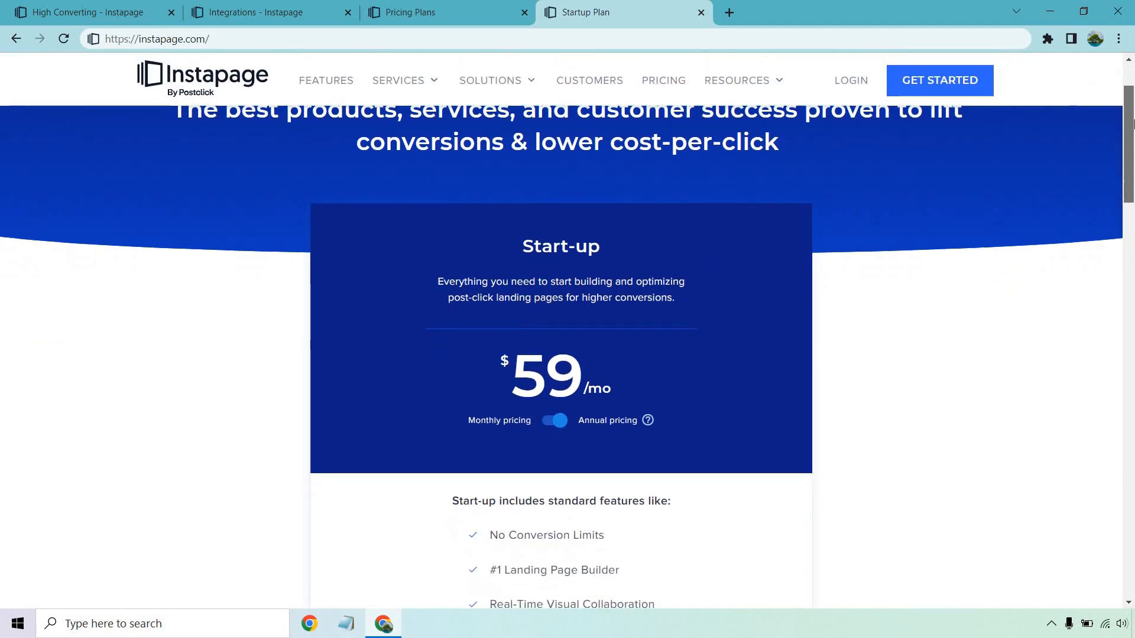
scroll("down", 3)
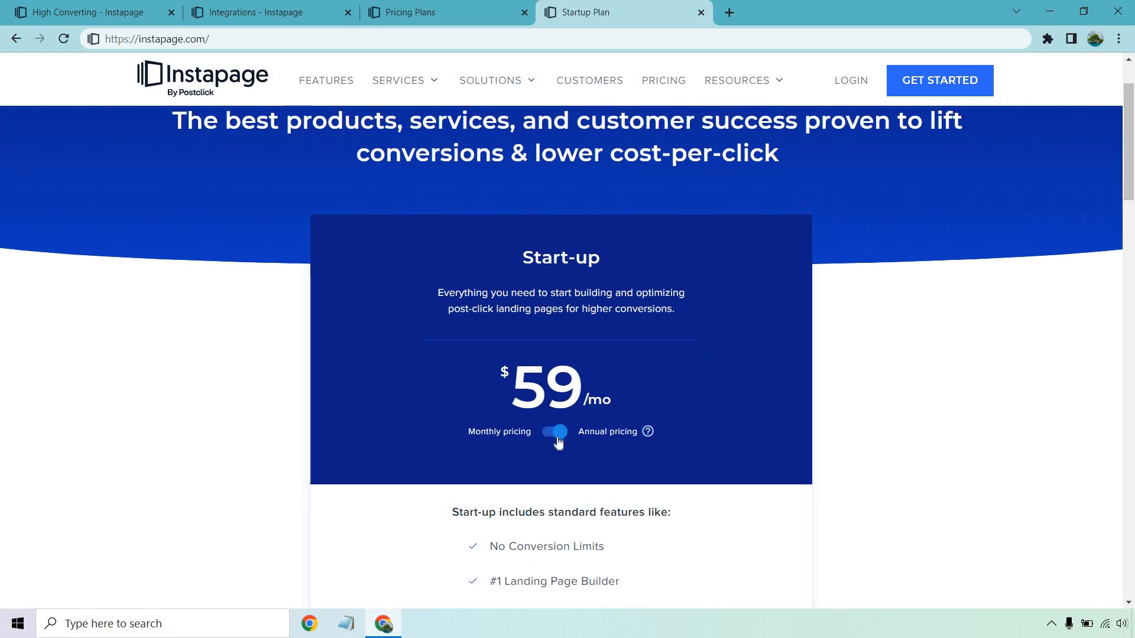
left_click(555, 432)
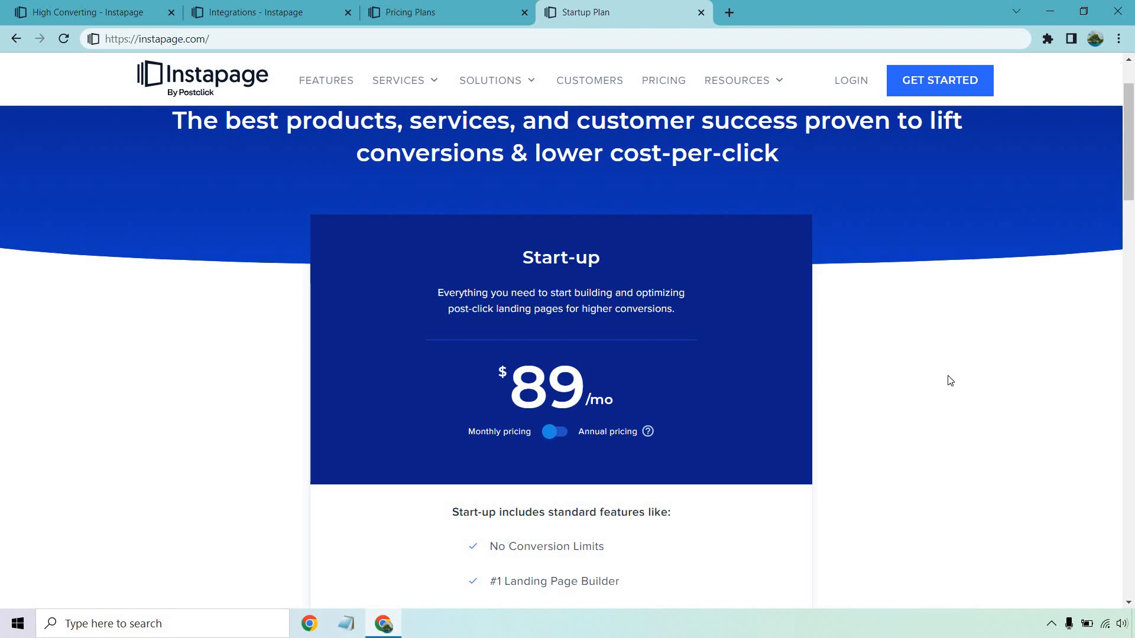
Expand More Info to reveal the Start-up plan's full feature list, including 1k traffic and 3 experiences
scroll("down", 3)
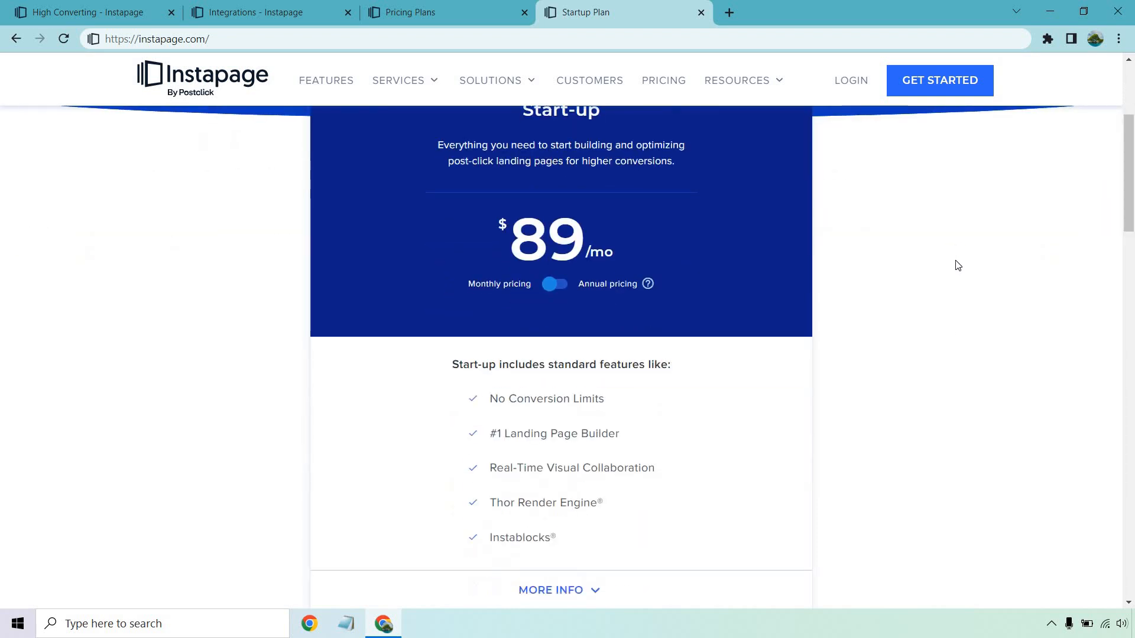
scroll("down", 3)
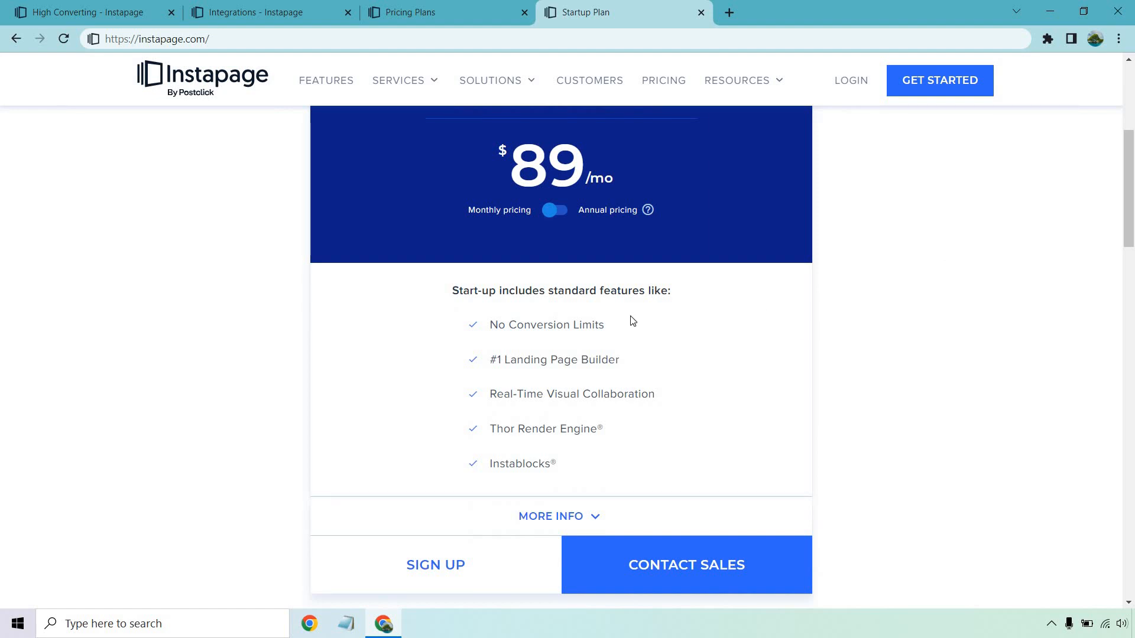
mouse_move(693, 355)
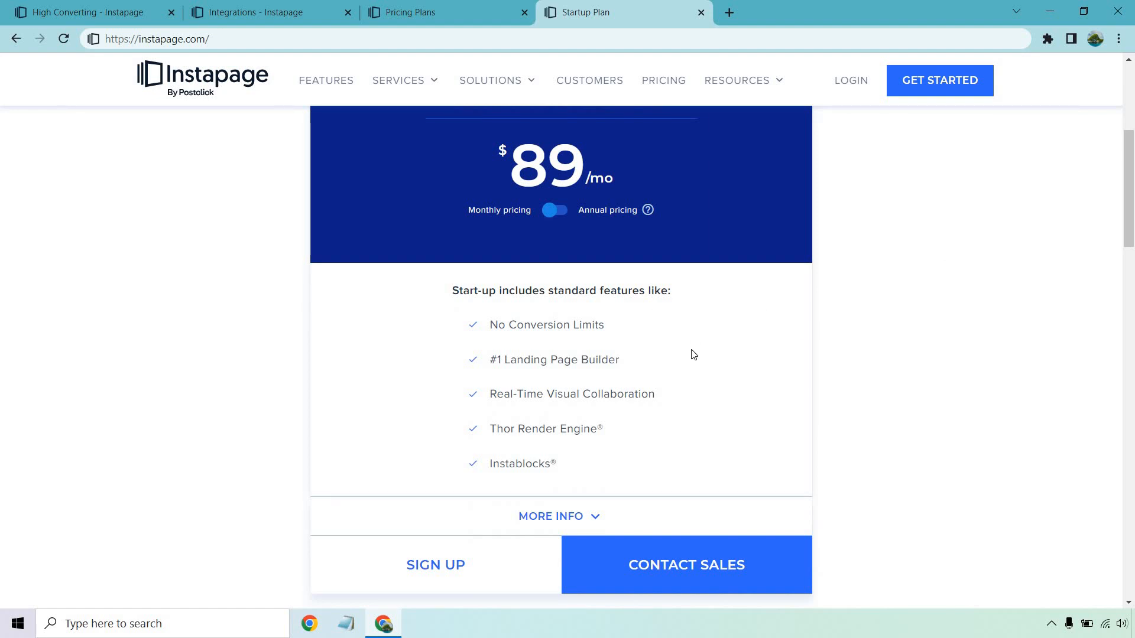
mouse_move(624, 455)
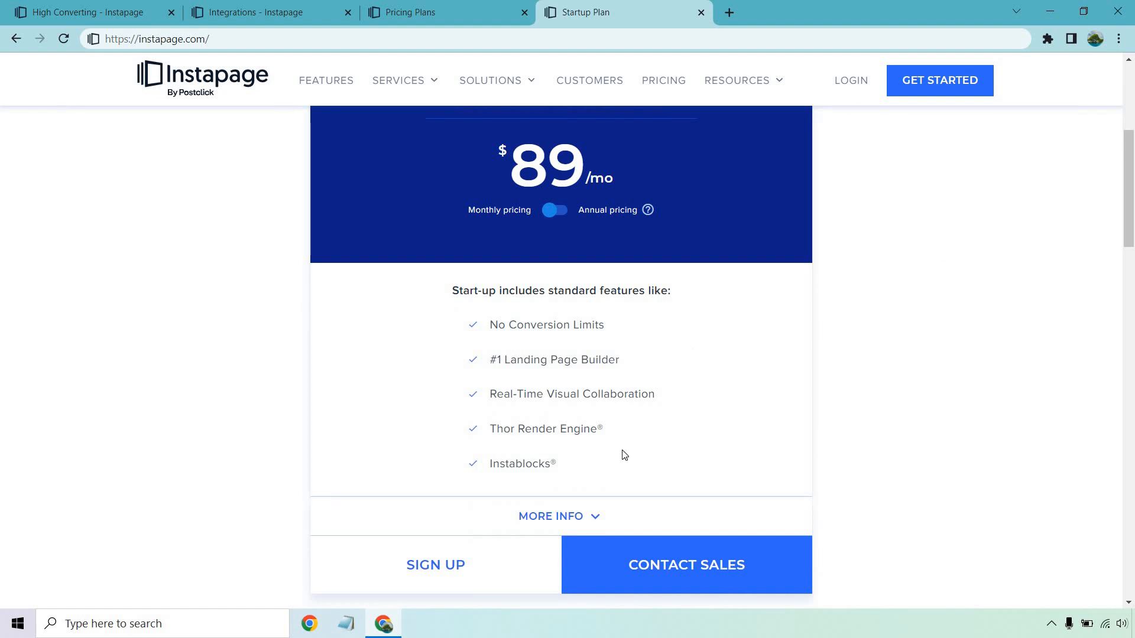
left_click(559, 516)
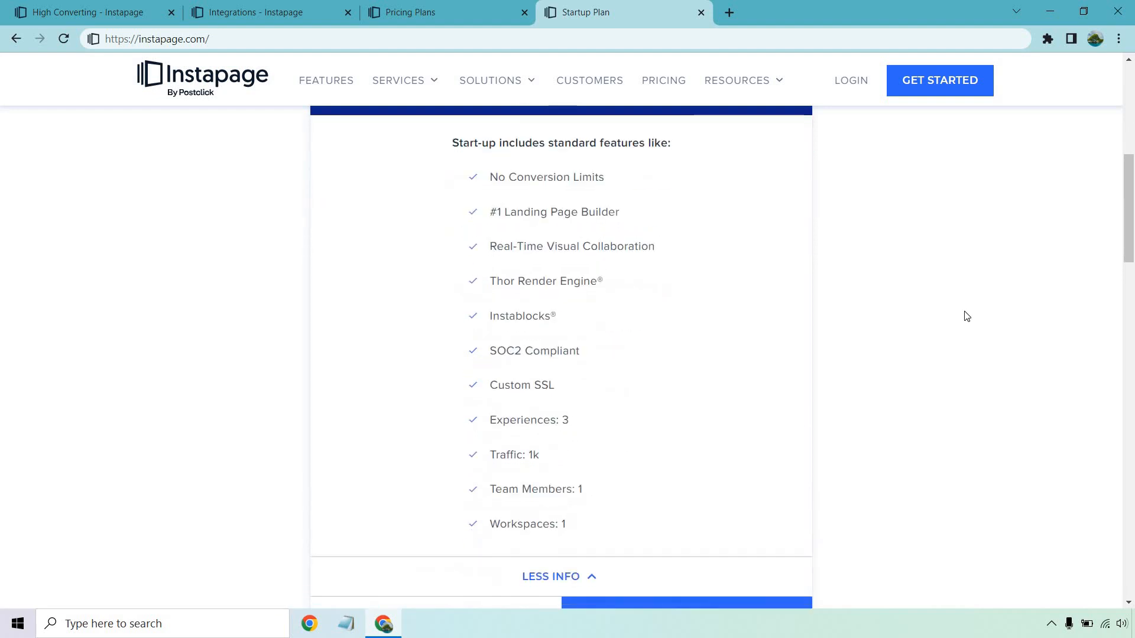
scroll("down", 3)
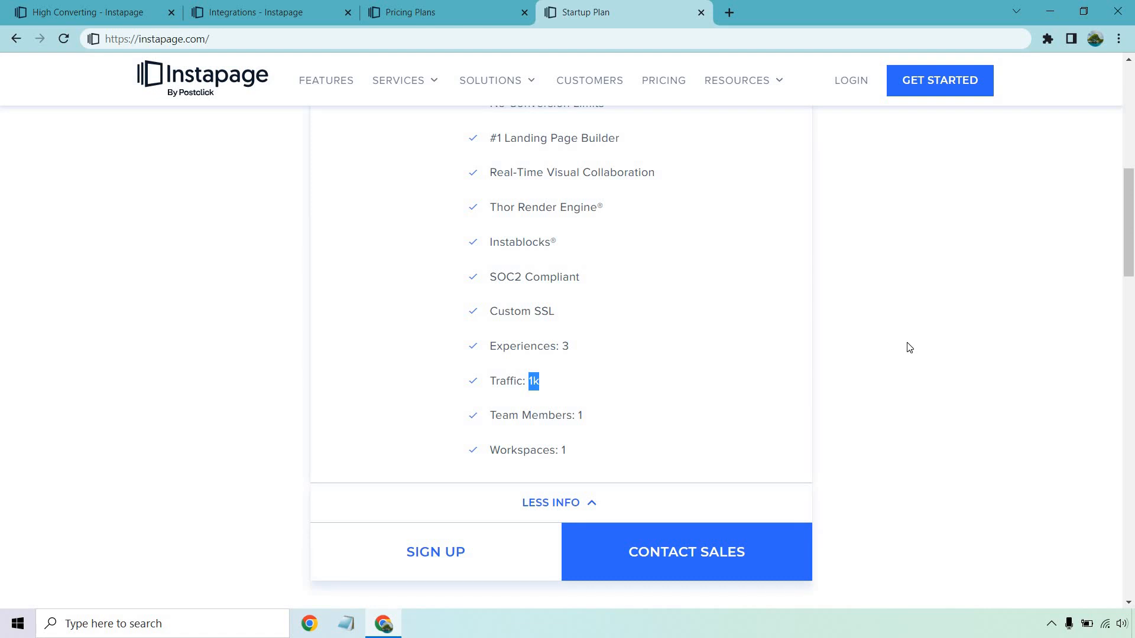
mouse_move(234, 423)
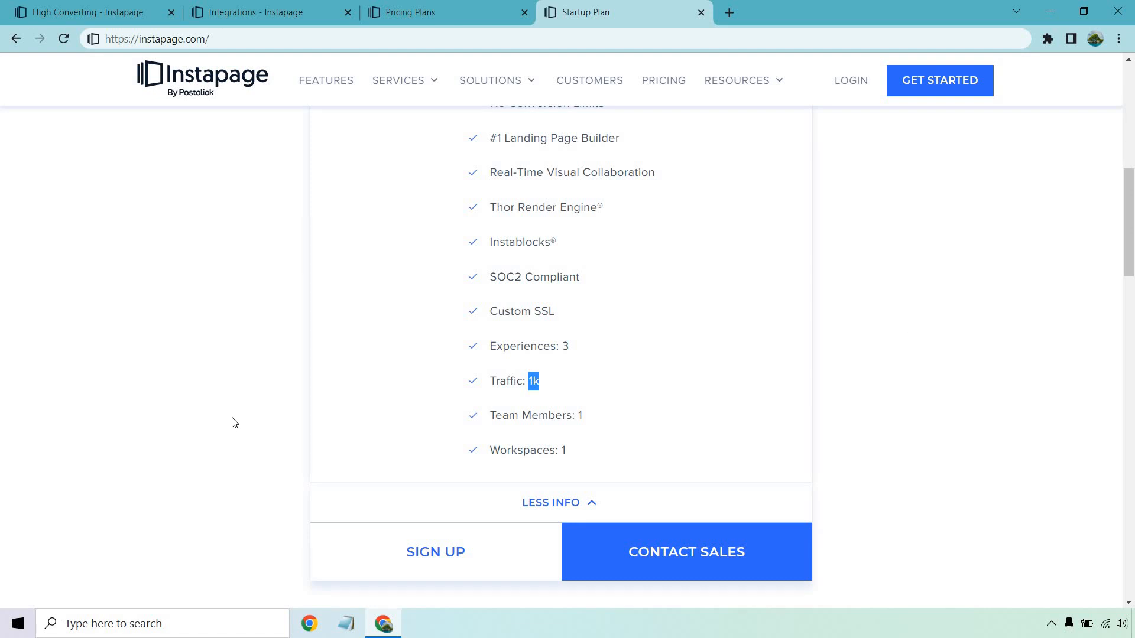
mouse_move(942, 346)
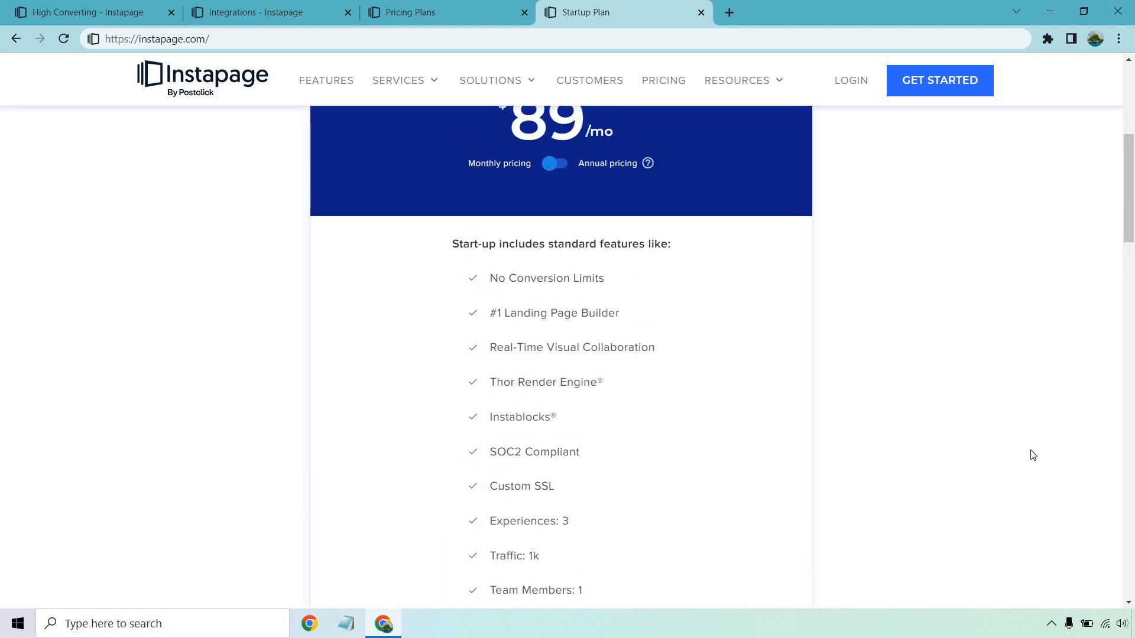
scroll("up", 3)
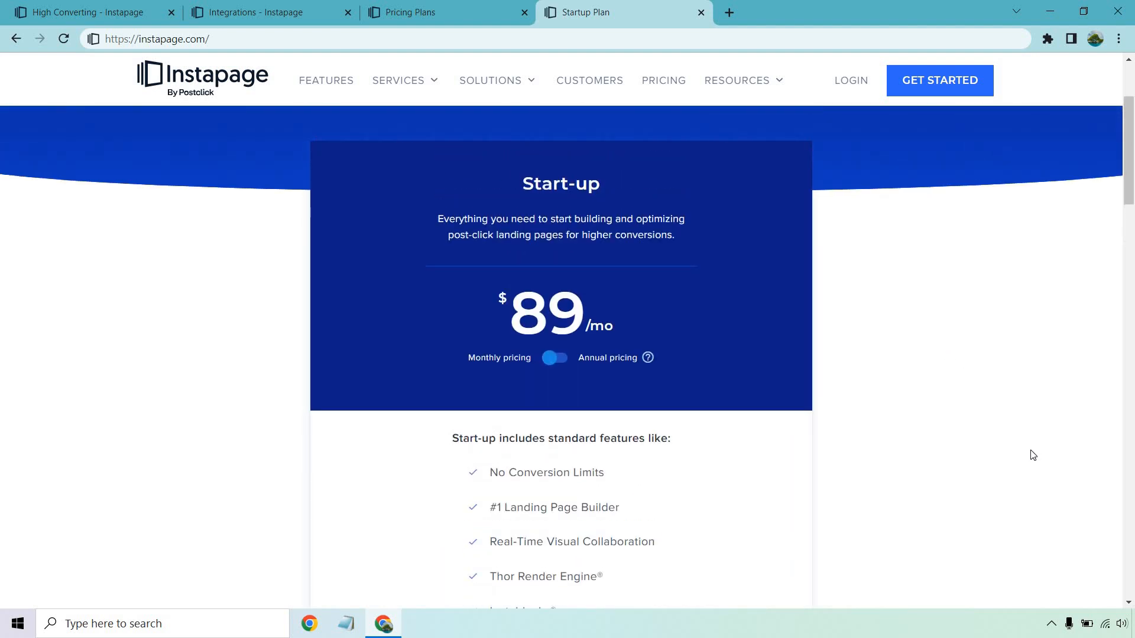